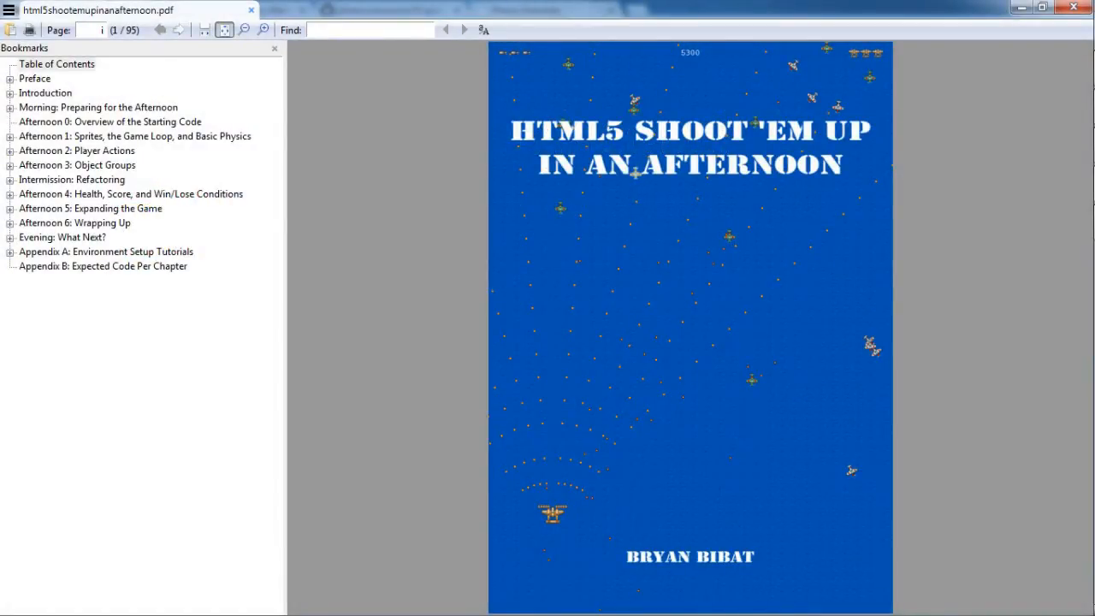
pyautogui.moveTo(558, 328)
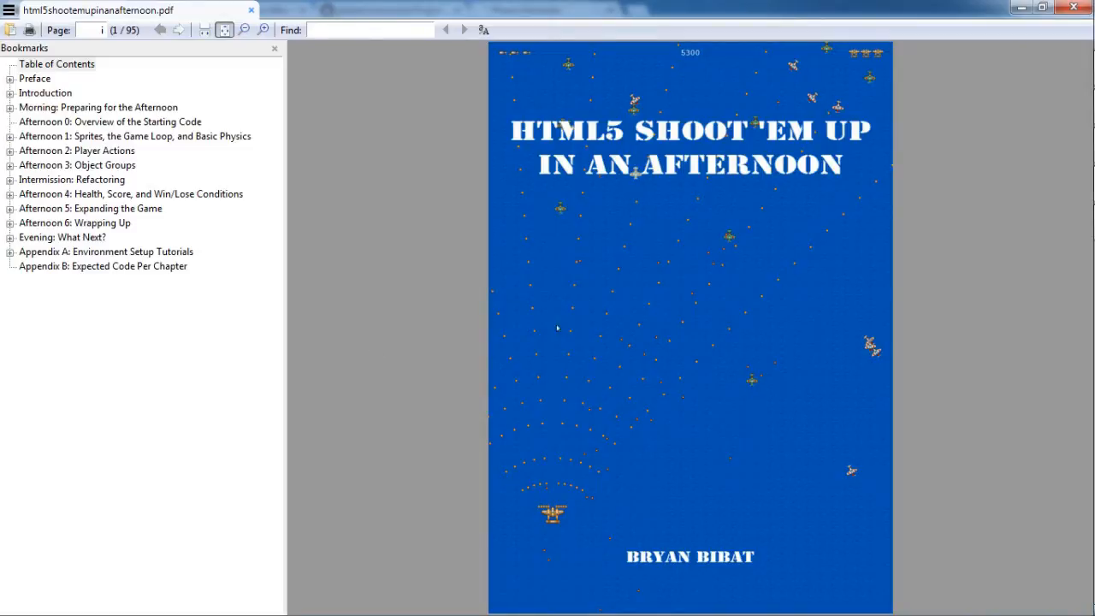
# Browse the Leanpub bestsellers list sorted by lifetime number of copies sold.
pyautogui.press('Win')
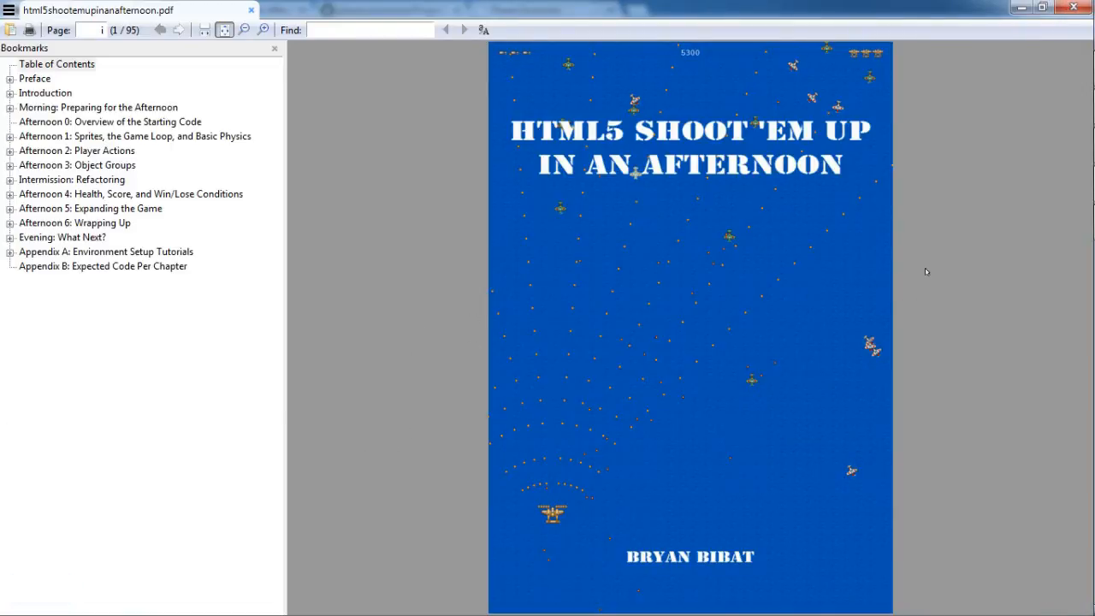
pyautogui.moveTo(1030, 103)
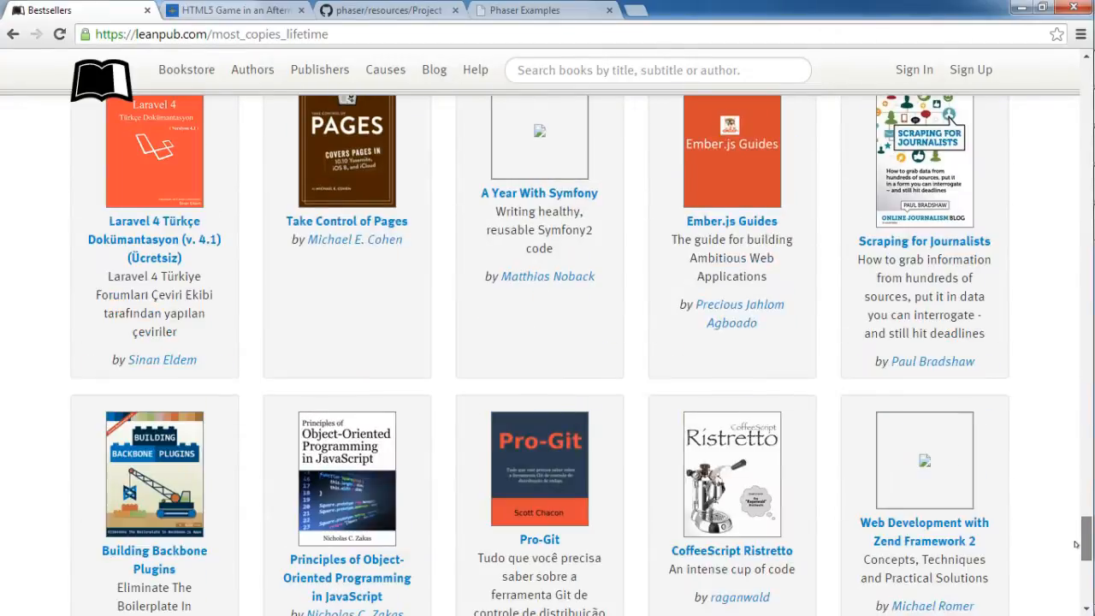
pyautogui.scroll(-3)
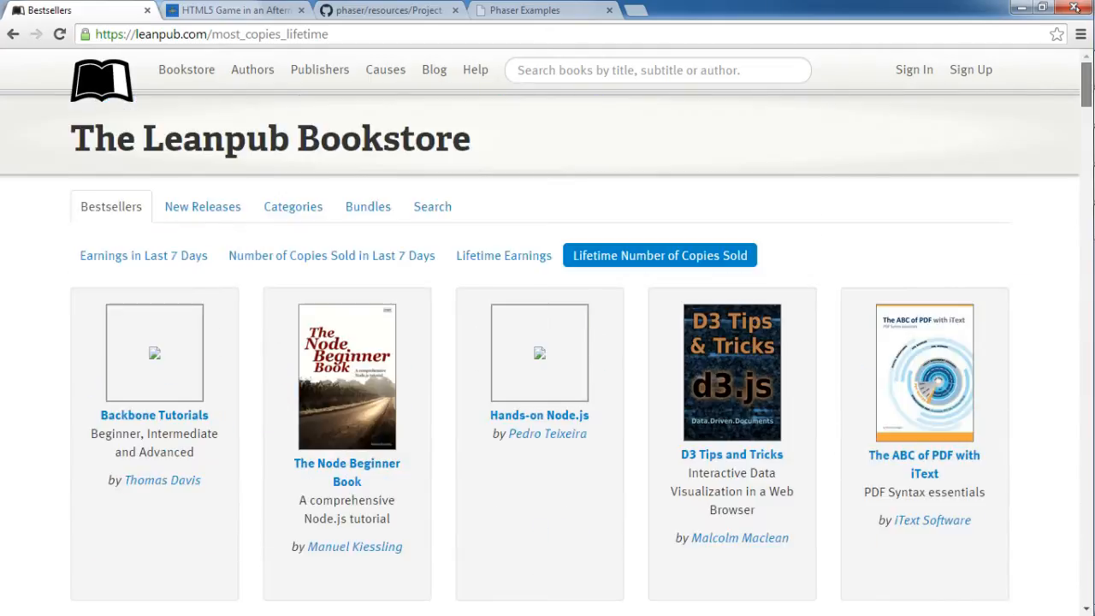
pyautogui.moveTo(910, 191)
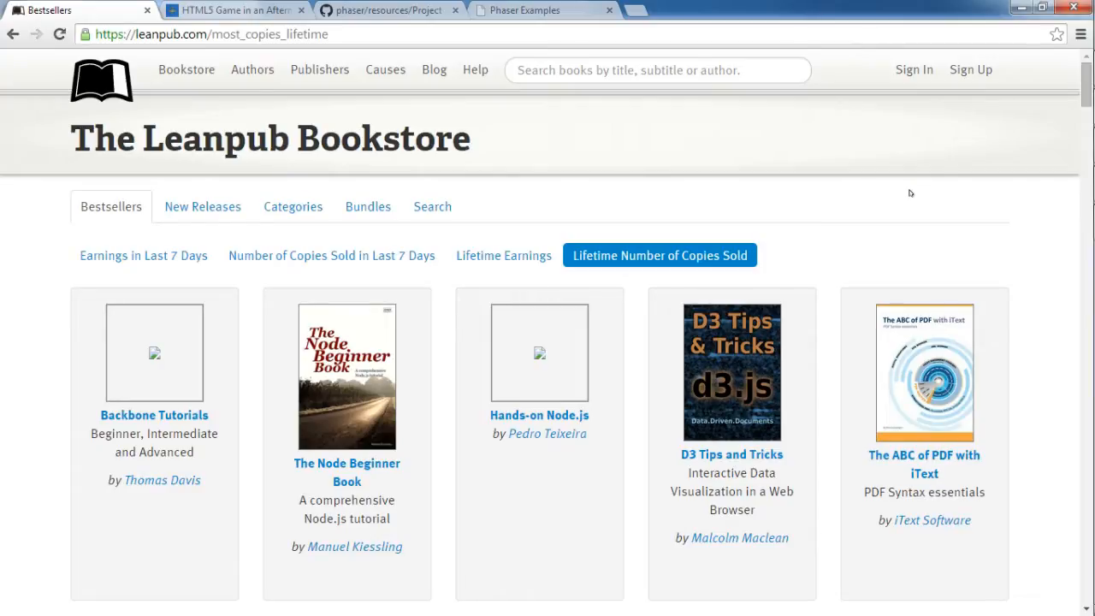
pyautogui.moveTo(919, 188)
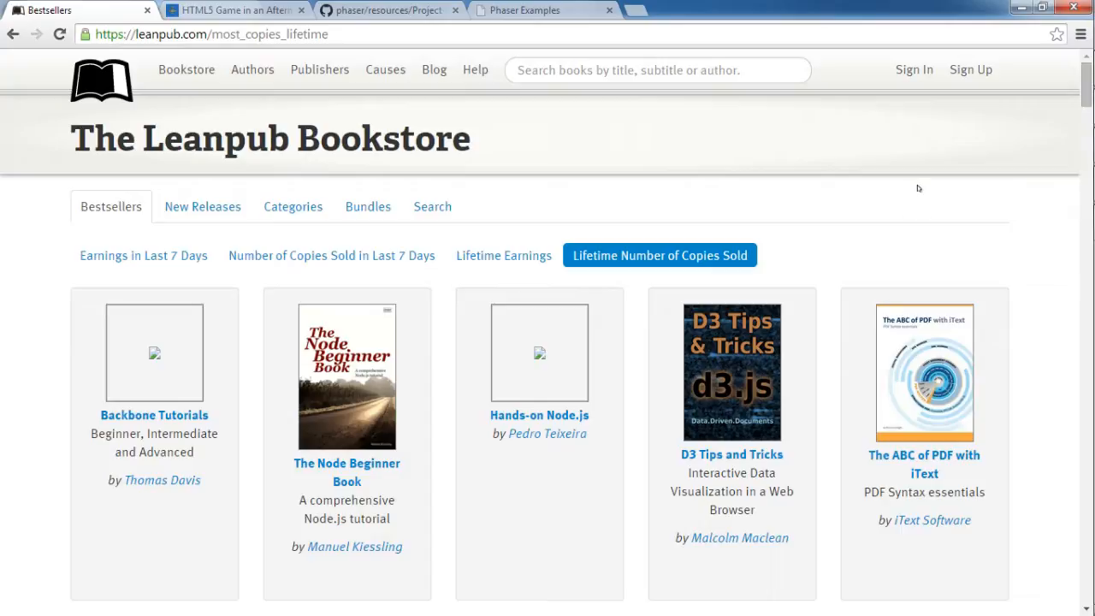
pyautogui.moveTo(942, 174)
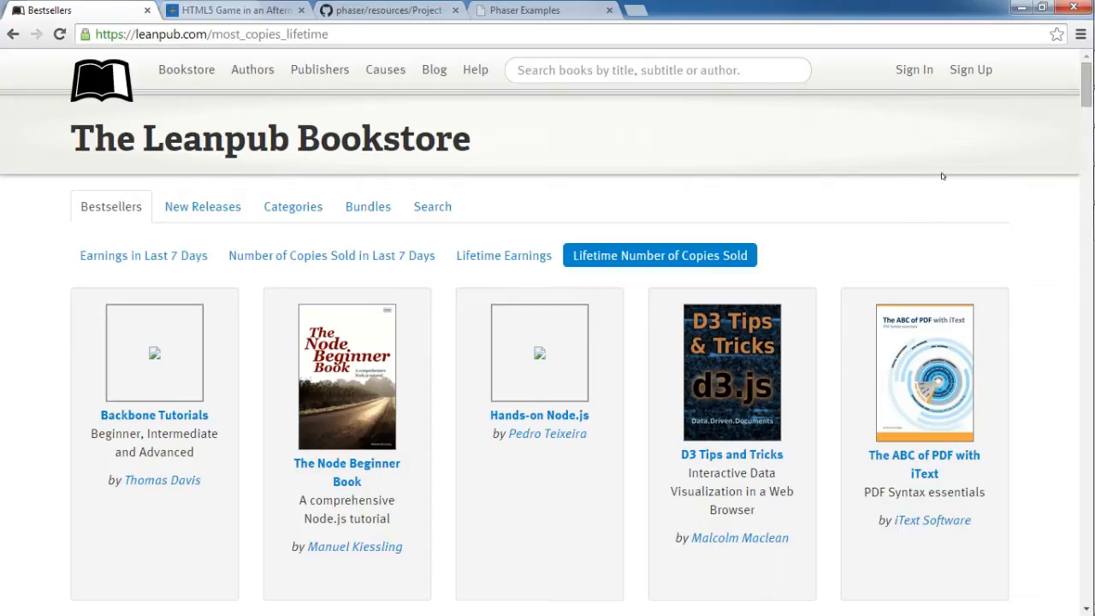
pyautogui.scroll(-3)
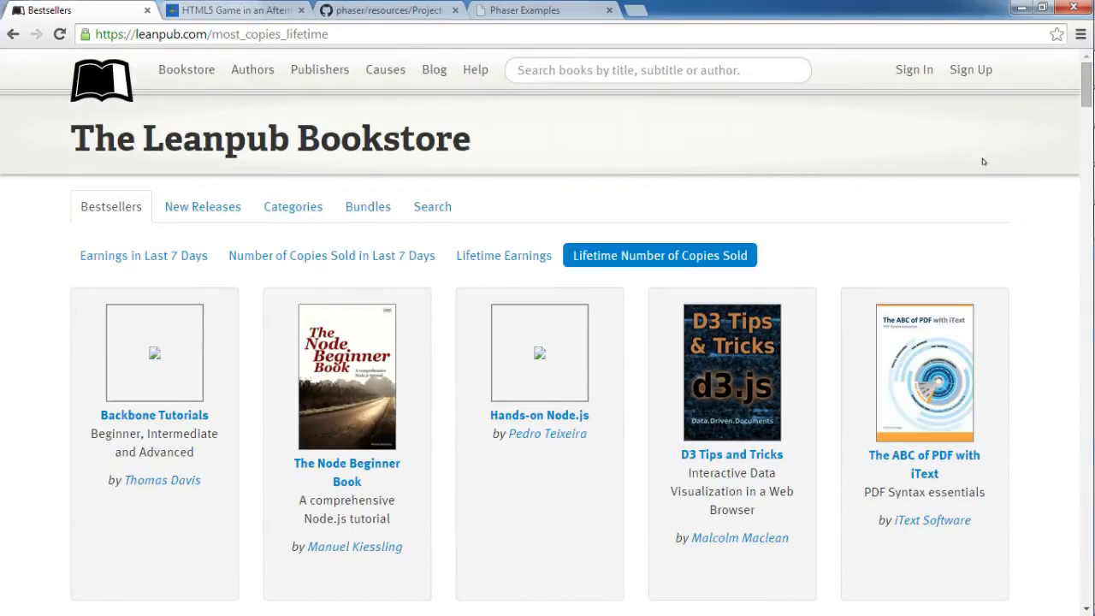
# Bring the SumatraPDF window with the HTML5 Shoot 'Em Up book cover back to the front.
pyautogui.press('Alt+Tab')
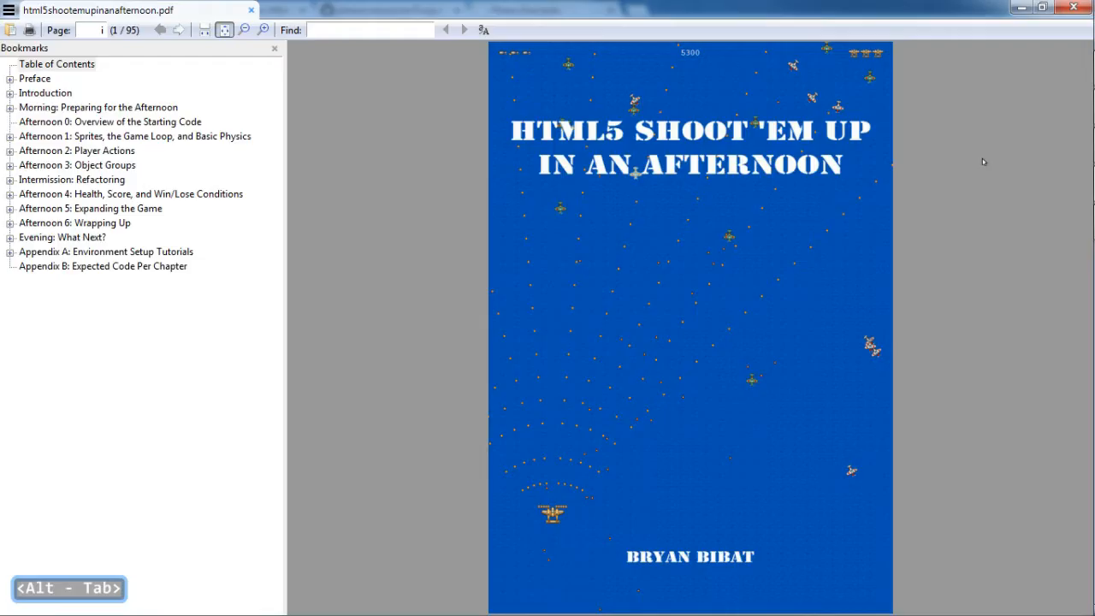
pyautogui.moveTo(1012, 183)
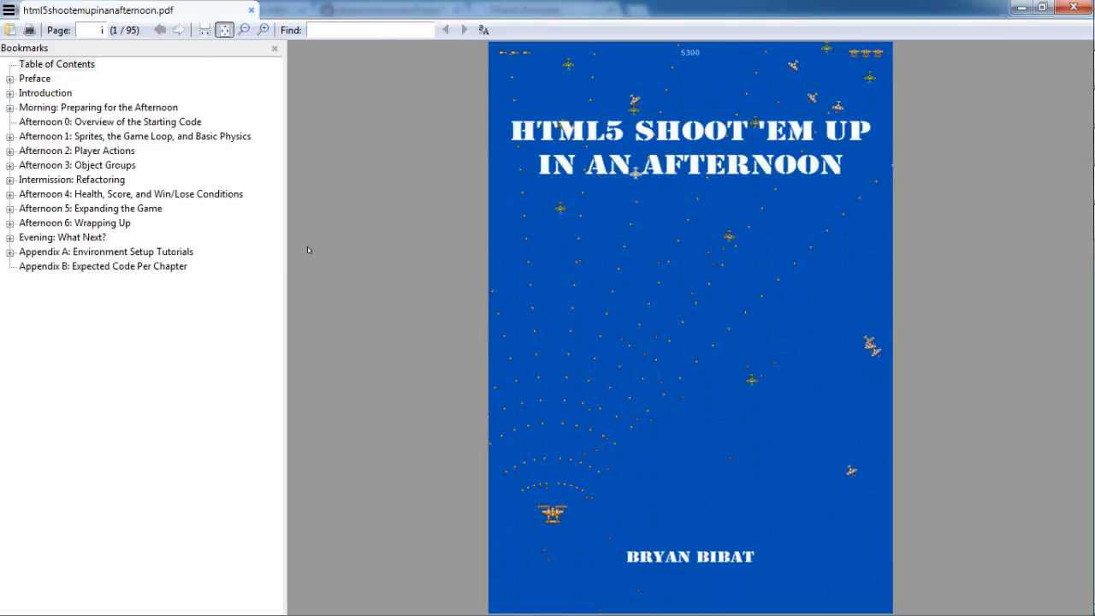
pyautogui.moveTo(396, 236)
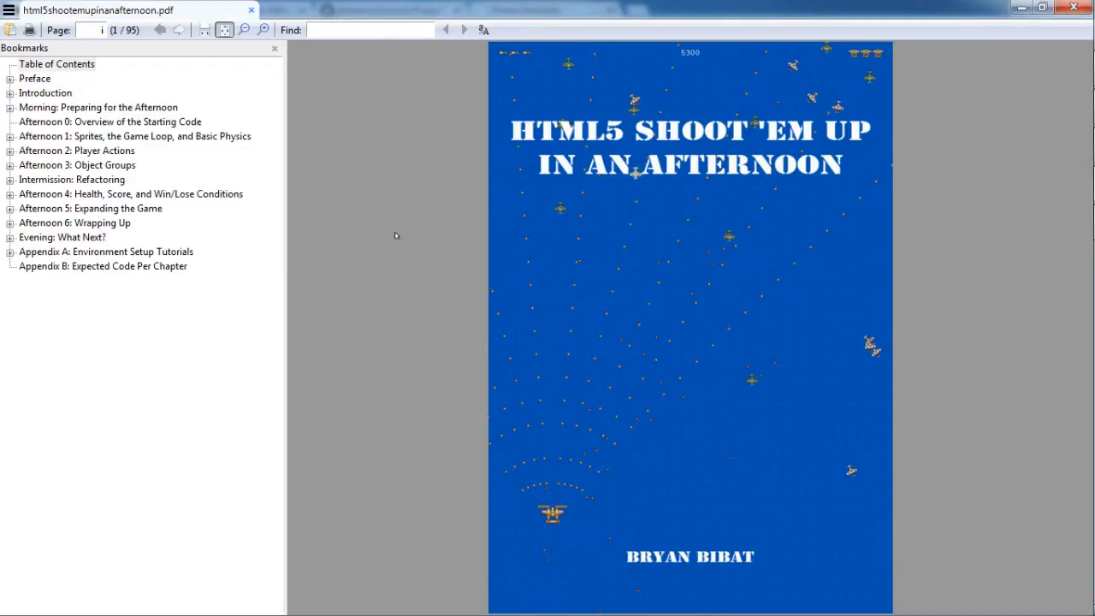
pyautogui.moveTo(374, 208)
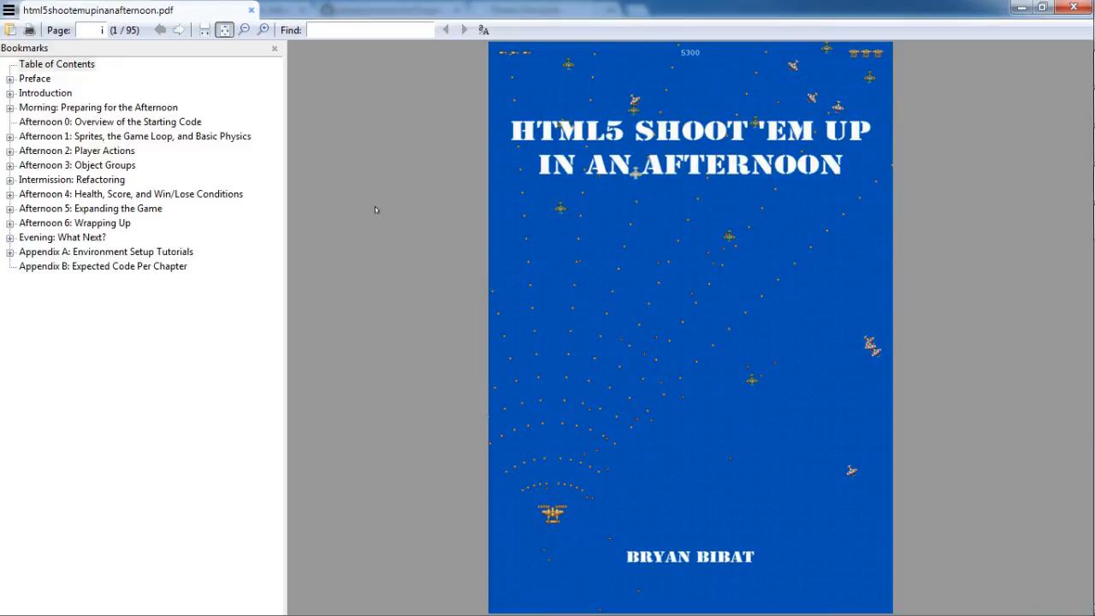
pyautogui.moveTo(385, 204)
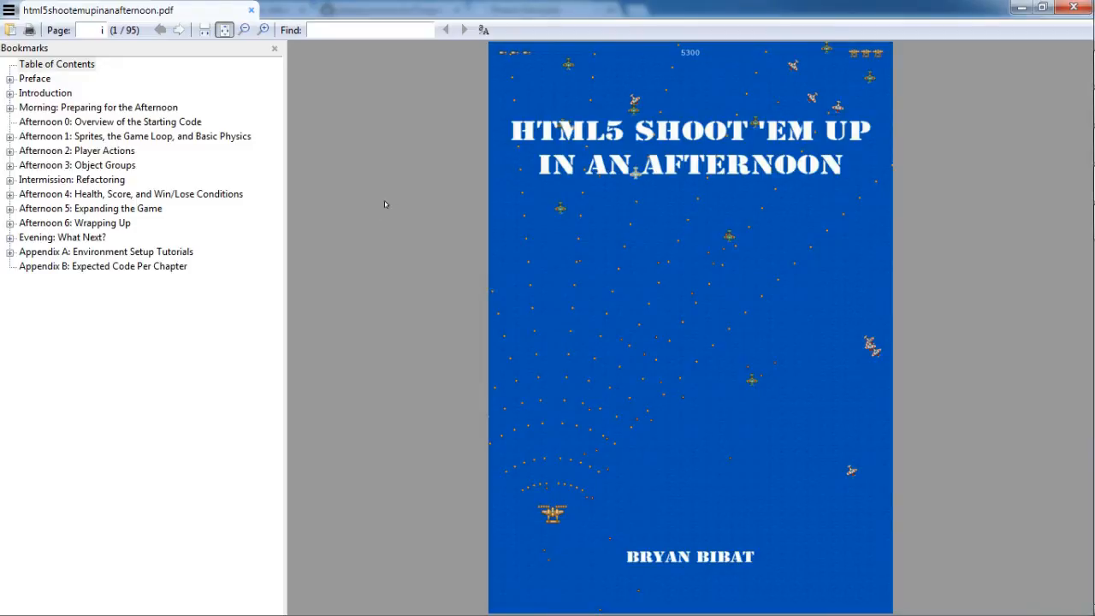
pyautogui.moveTo(397, 202)
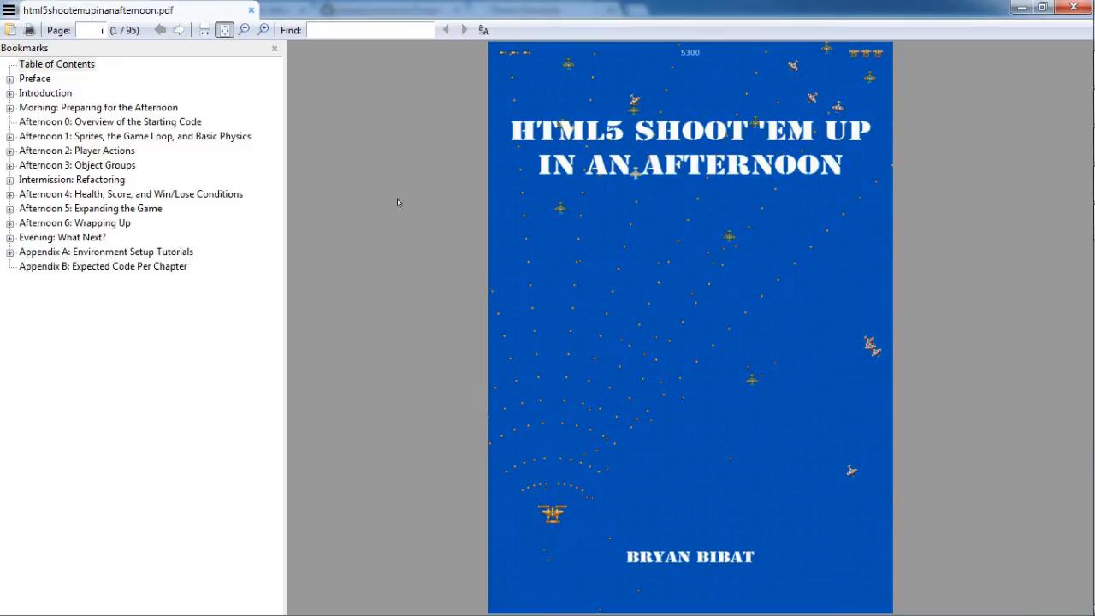
pyautogui.moveTo(376, 160)
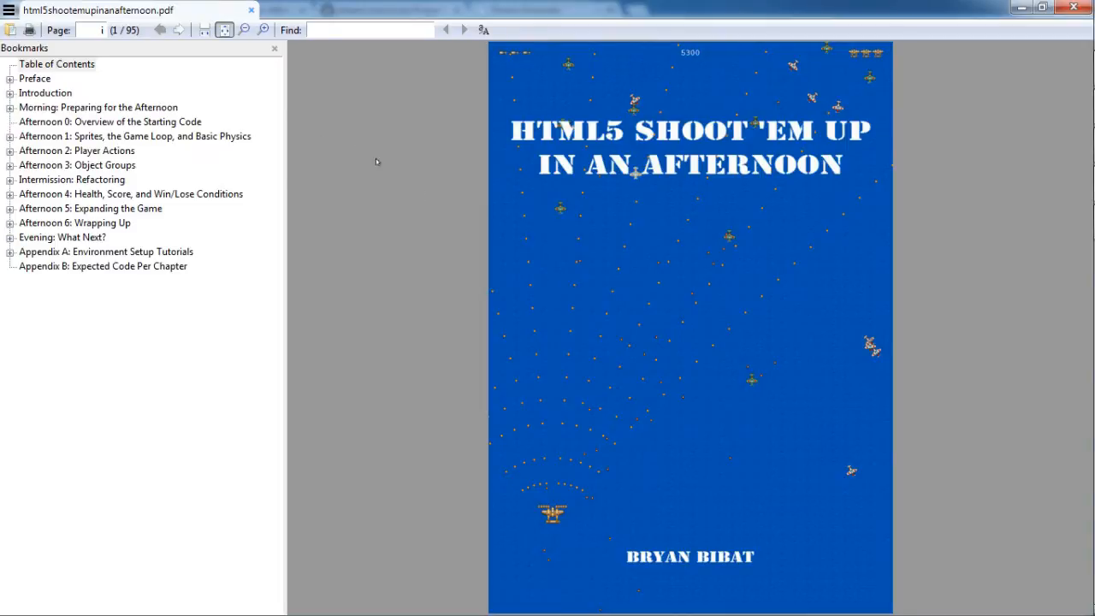
pyautogui.moveTo(349, 159)
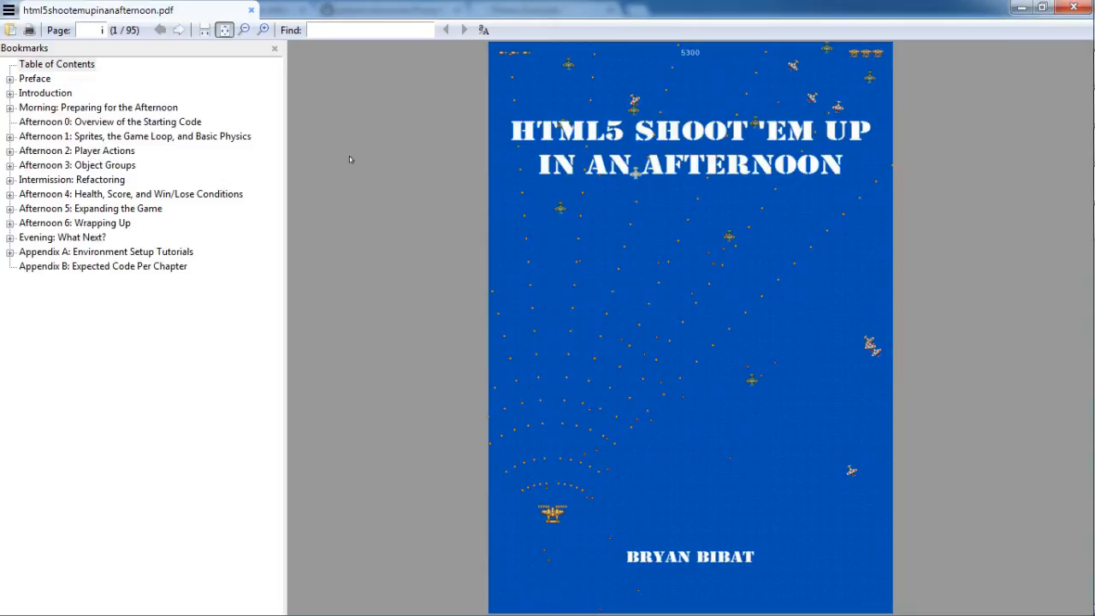
pyautogui.moveTo(109, 328)
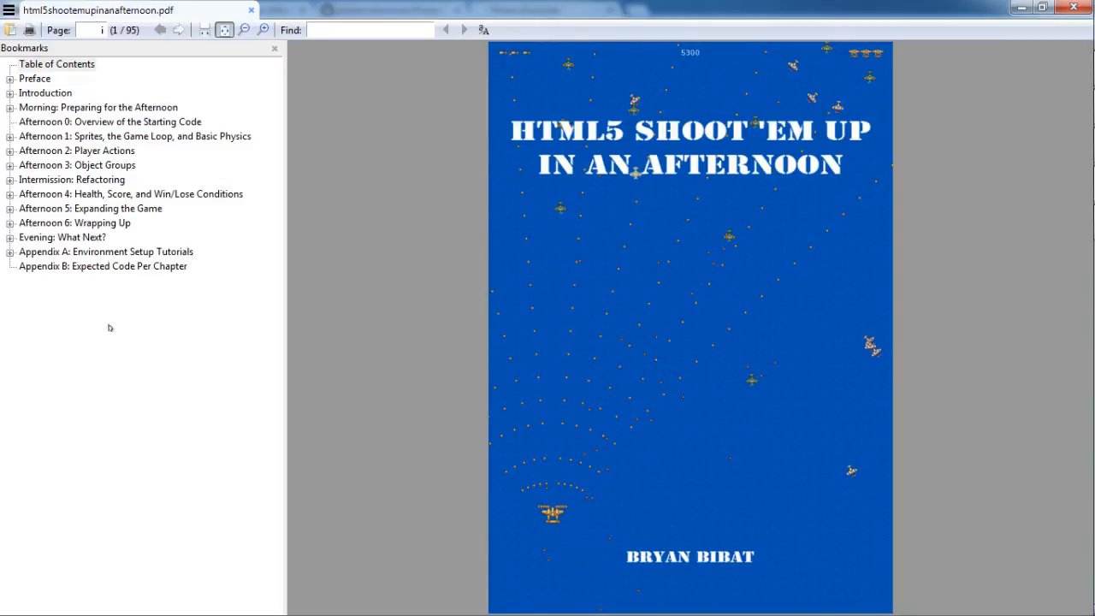
pyautogui.moveTo(381, 216)
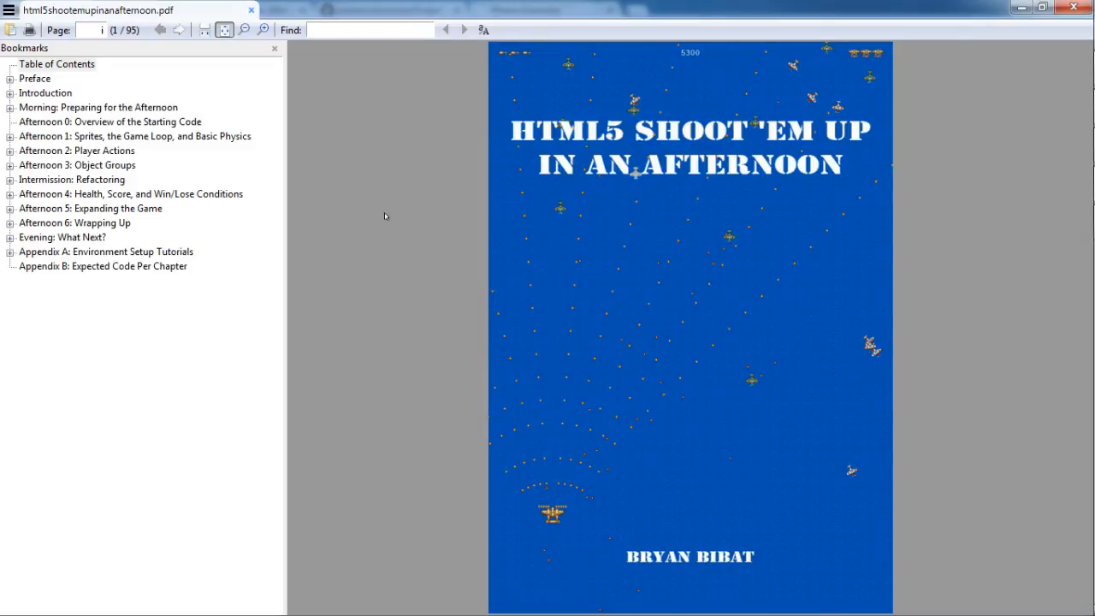
pyautogui.moveTo(419, 161)
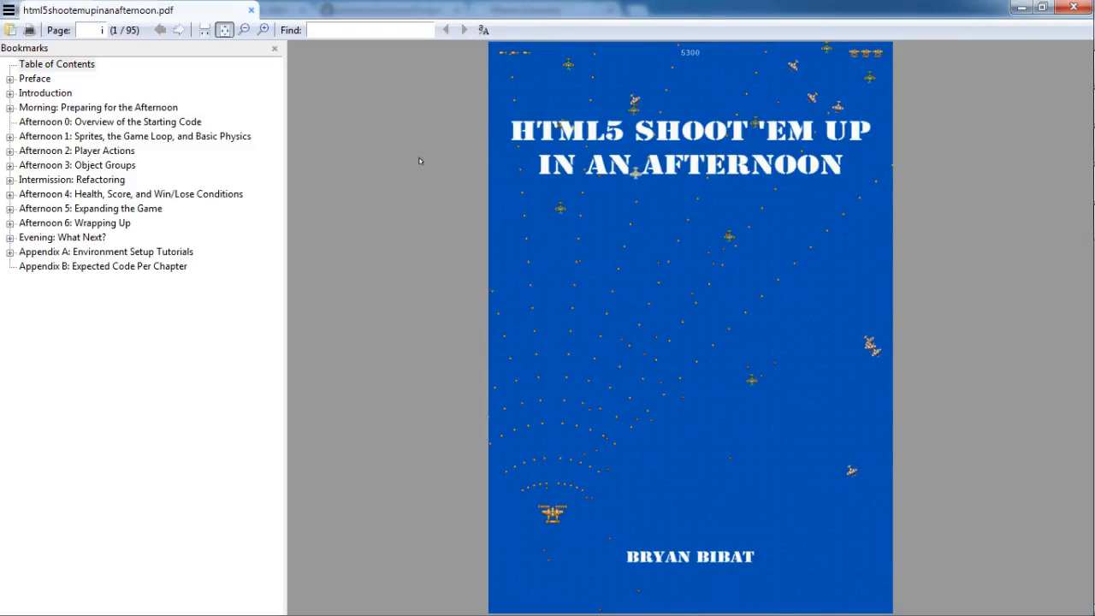
pyautogui.moveTo(418, 174)
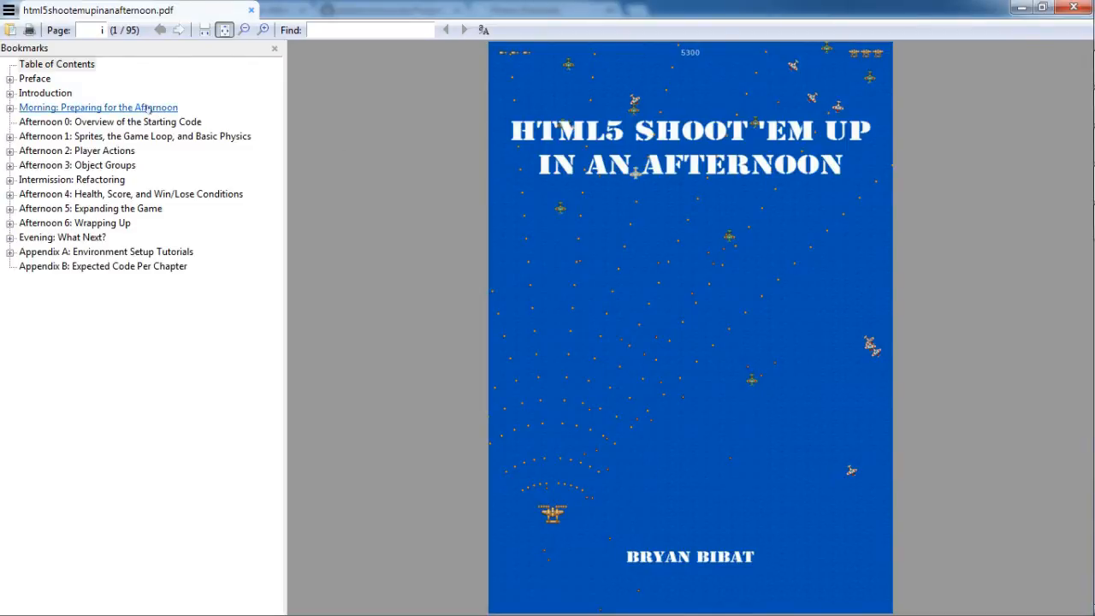
# Jump through the bookmarked chapters (Afternoon 1, Morning, Introduction) and land on Afternoon 0: Overview of the Starting Code.
pyautogui.click(134, 136)
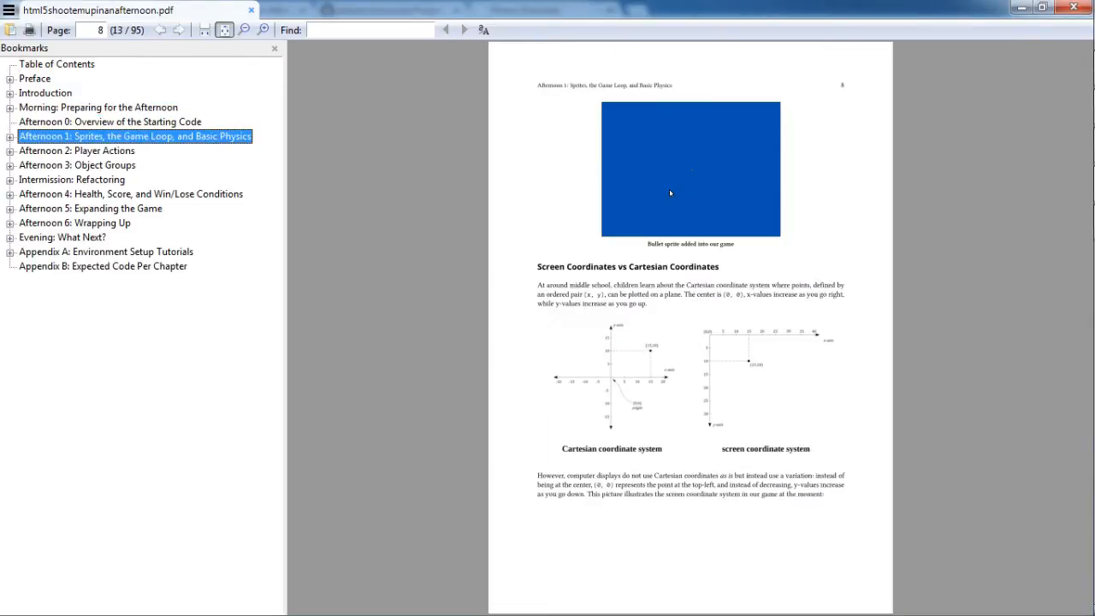
pyautogui.click(97, 106)
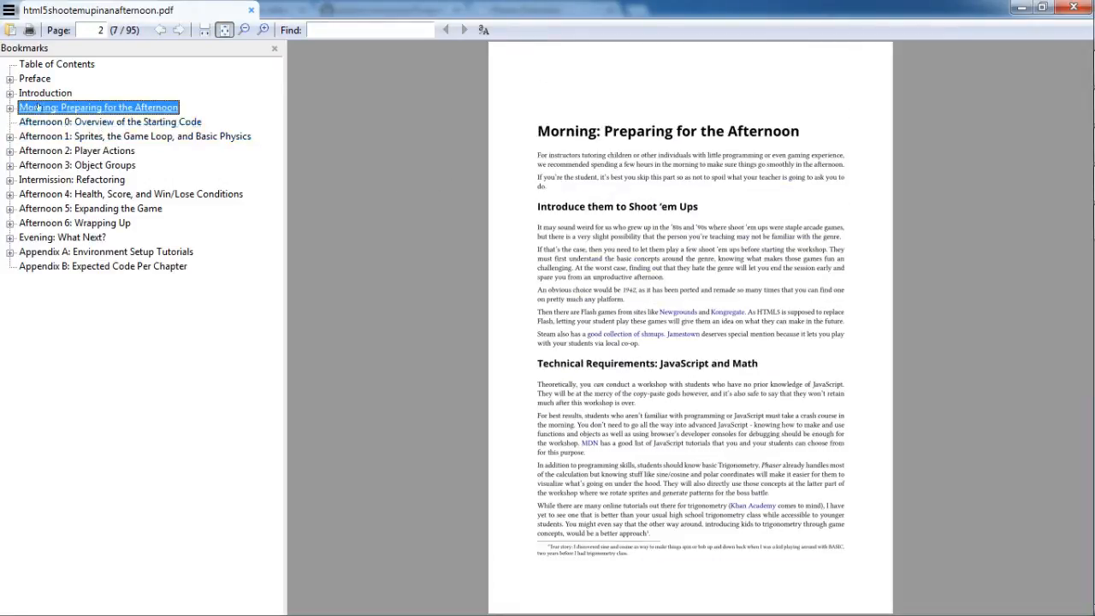
pyautogui.click(45, 92)
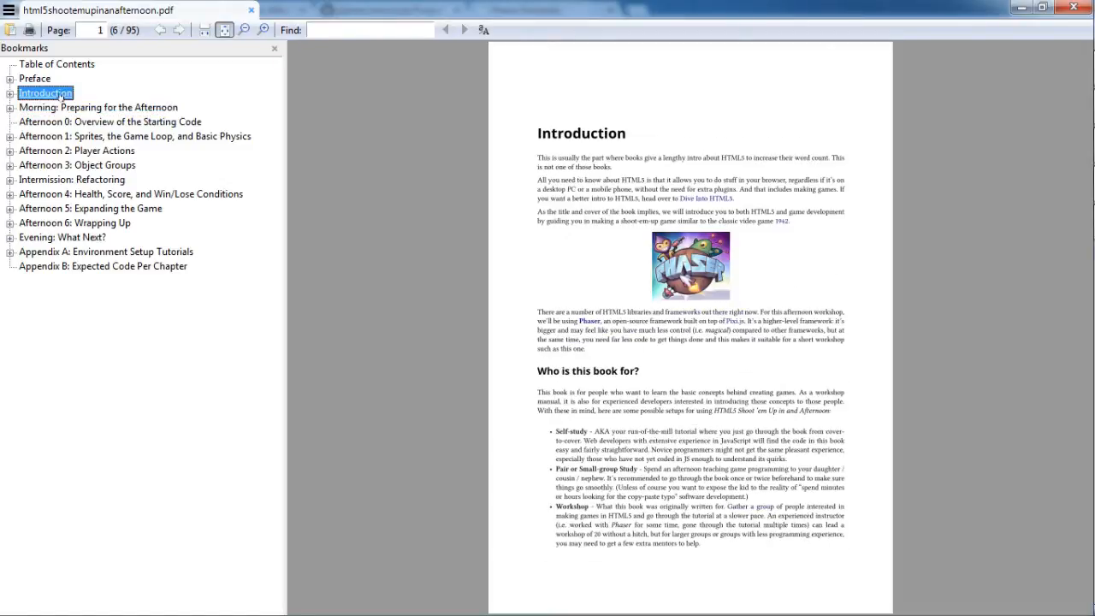
pyautogui.click(97, 106)
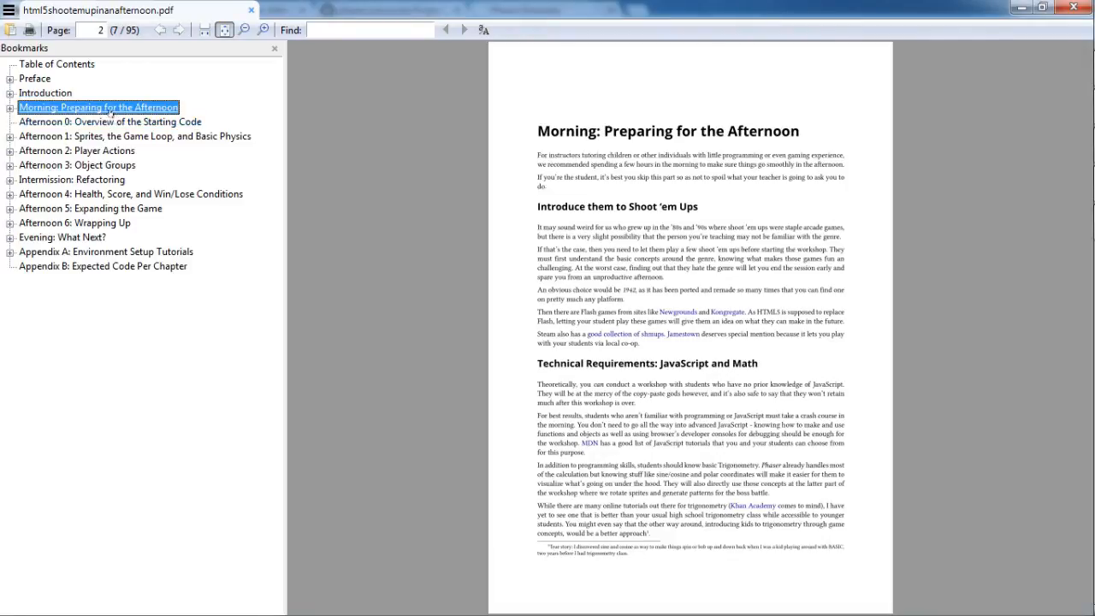
pyautogui.click(110, 122)
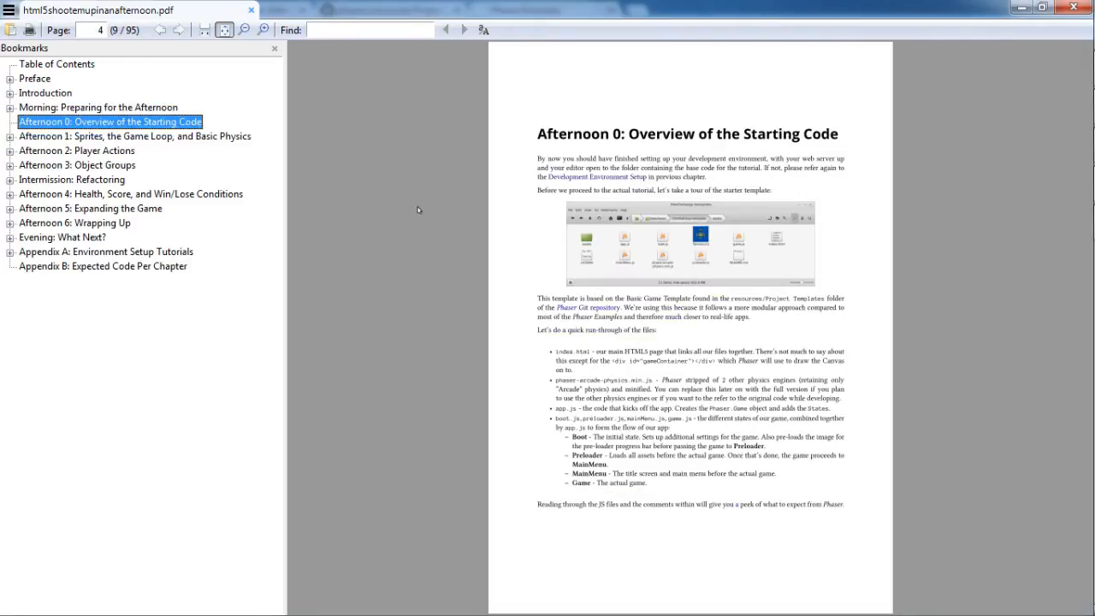
pyautogui.moveTo(329, 210)
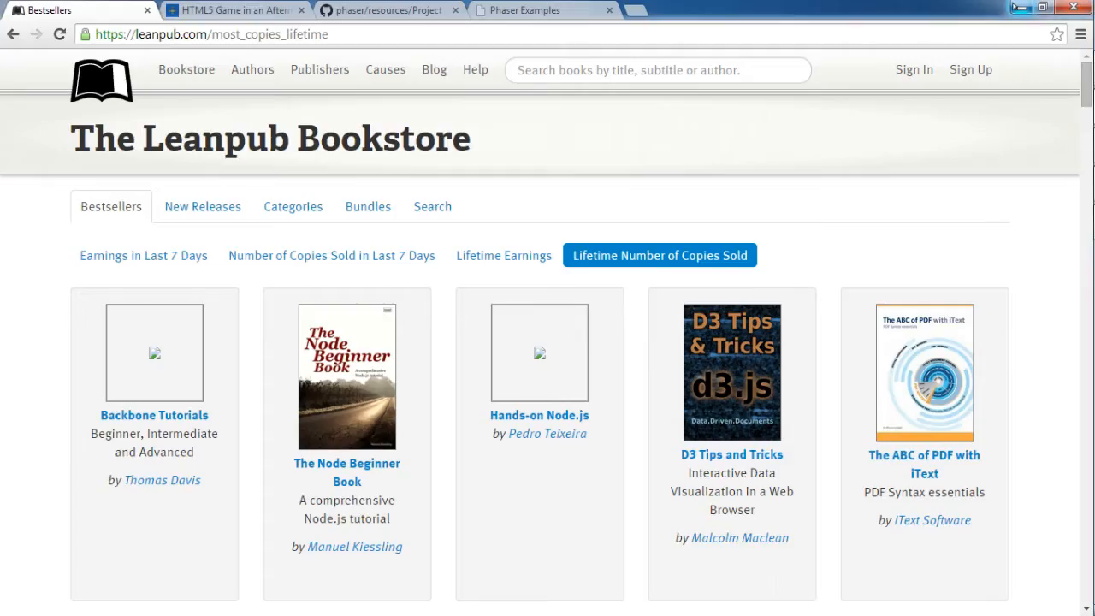
# Show the desktop, bring up Windows Explorer's Downloads and enter the html5shmup-template-2.2-v1 folder.
pyautogui.press('Win+d')
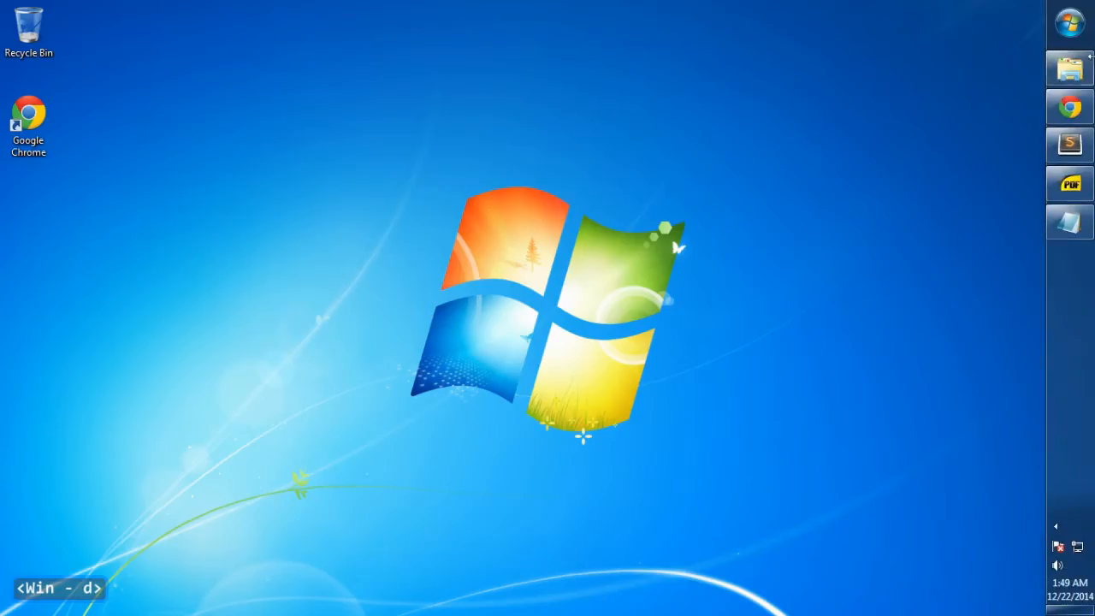
pyautogui.press('win+d')
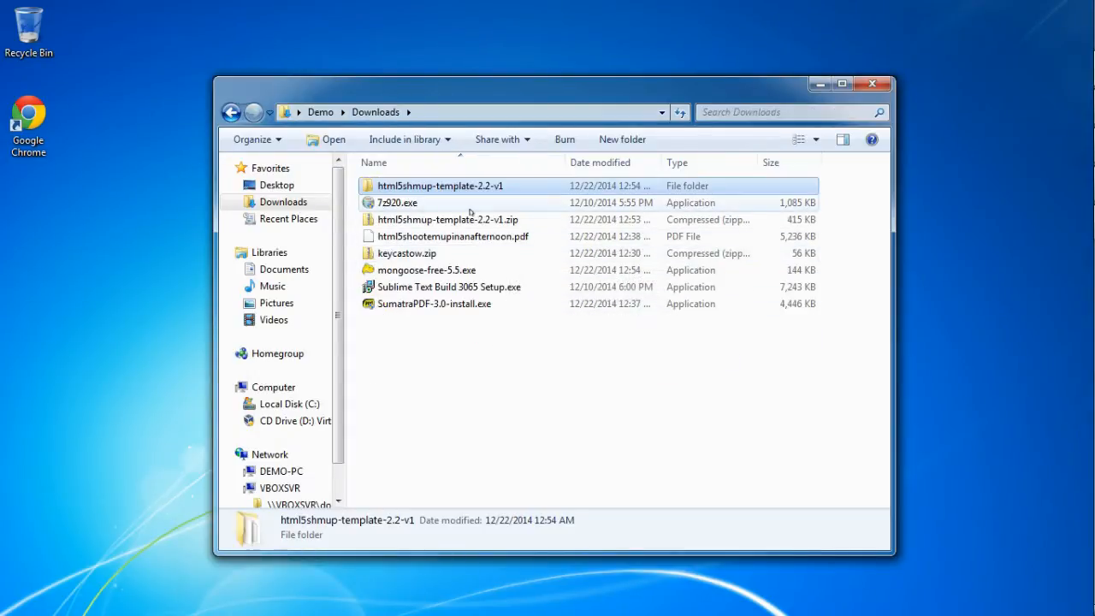
pyautogui.doubleClick(441, 185)
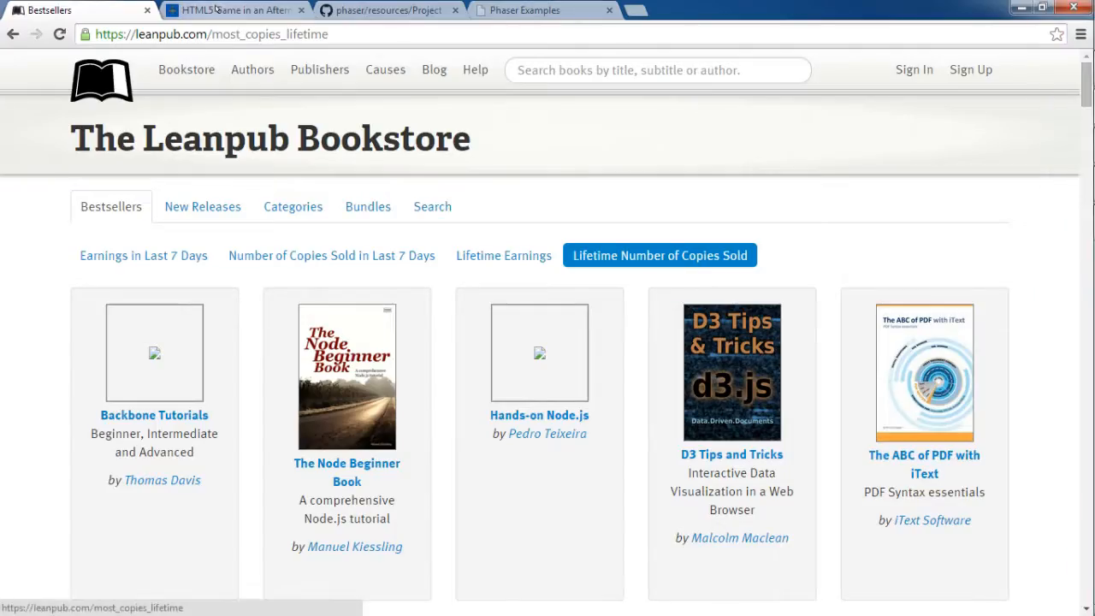
# Bring Sublime Text forward with the template's index.html, then return to the book.
pyautogui.click(236, 10)
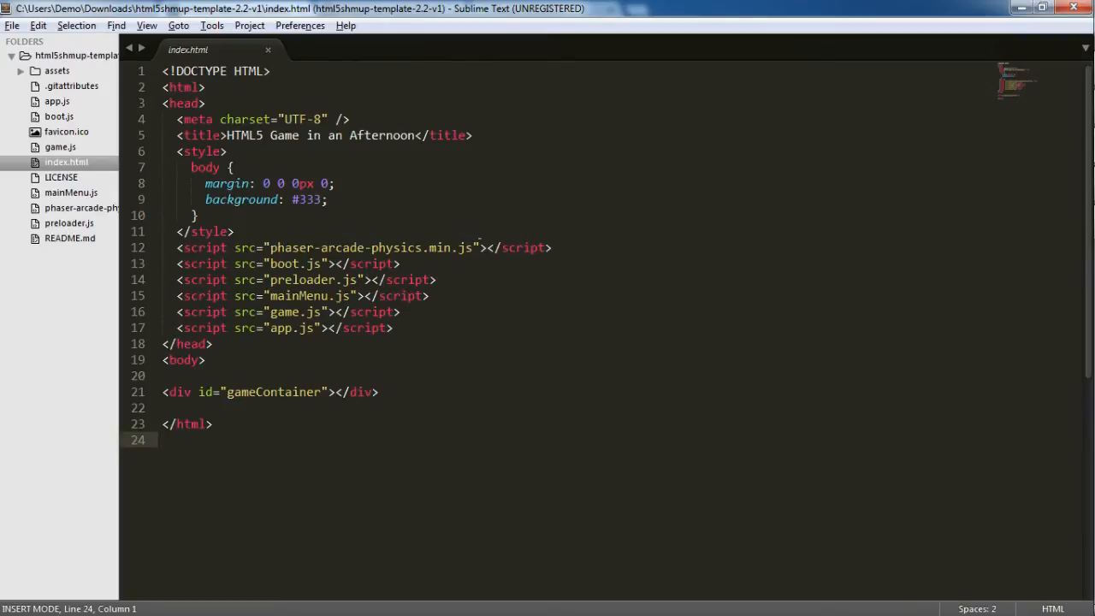
pyautogui.press('alt+tab')
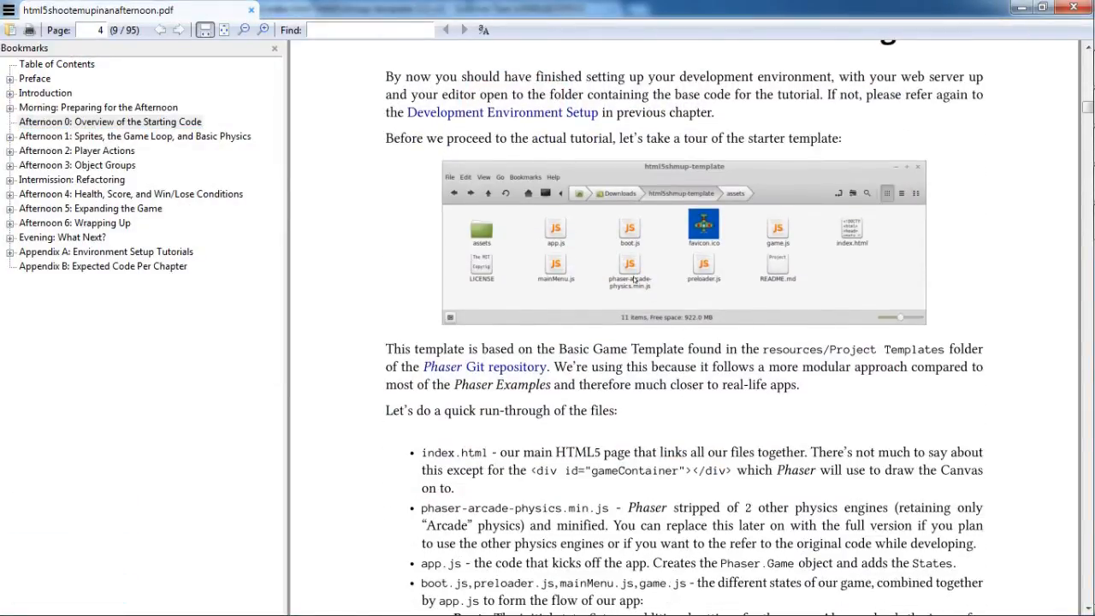
# Scroll page 4 down to the starter template screenshot and the list of template files.
pyautogui.scroll(-3)
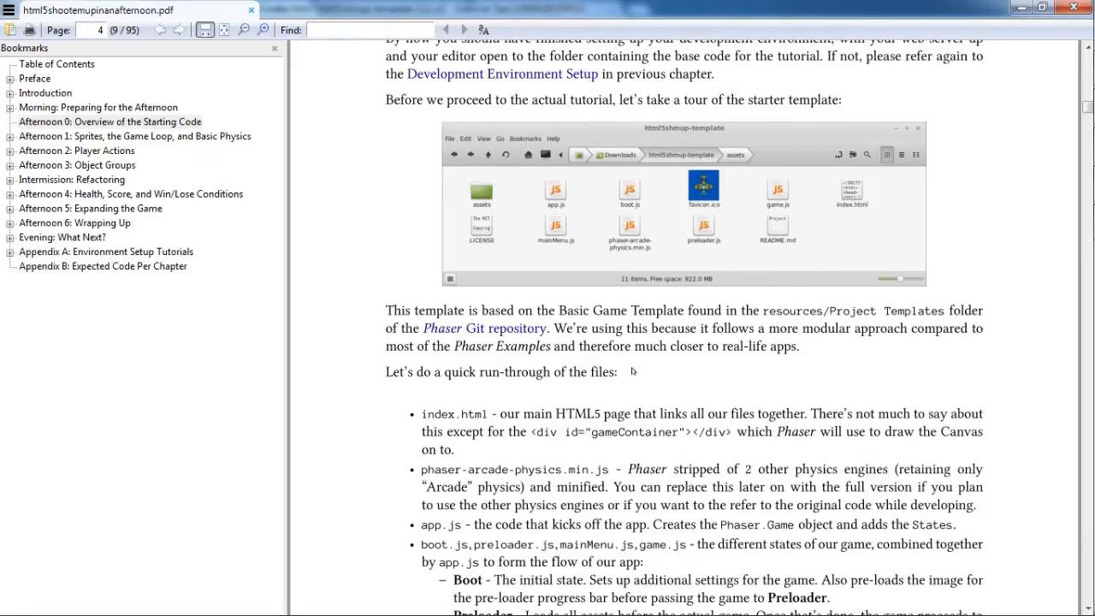
pyautogui.scroll(-3)
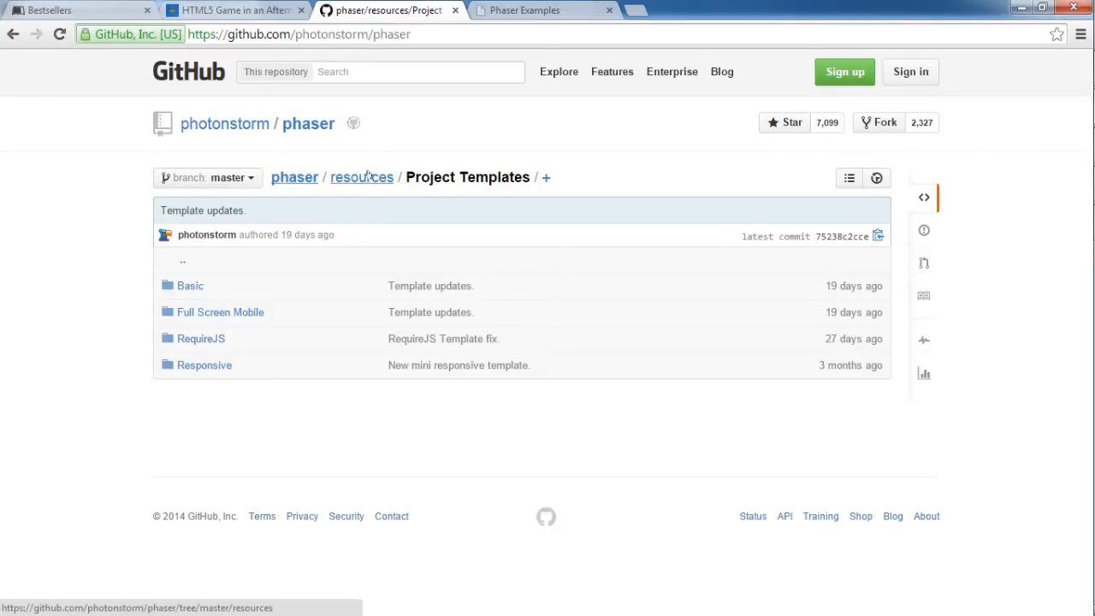
# Navigate the Phaser repository through resources and Project Templates into the Basic template folder.
pyautogui.click(294, 176)
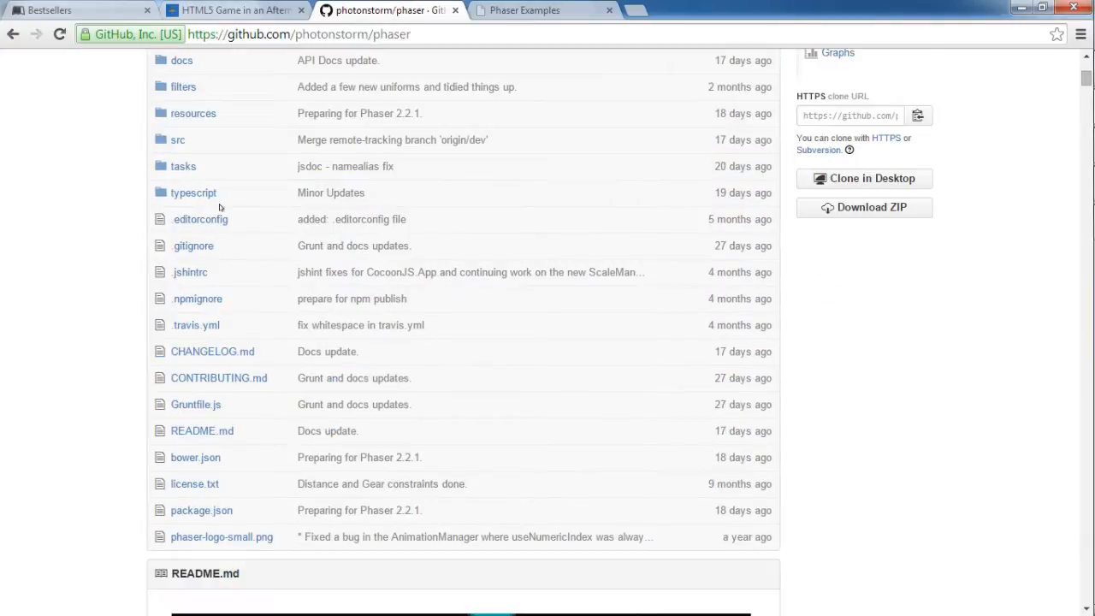
pyautogui.click(192, 113)
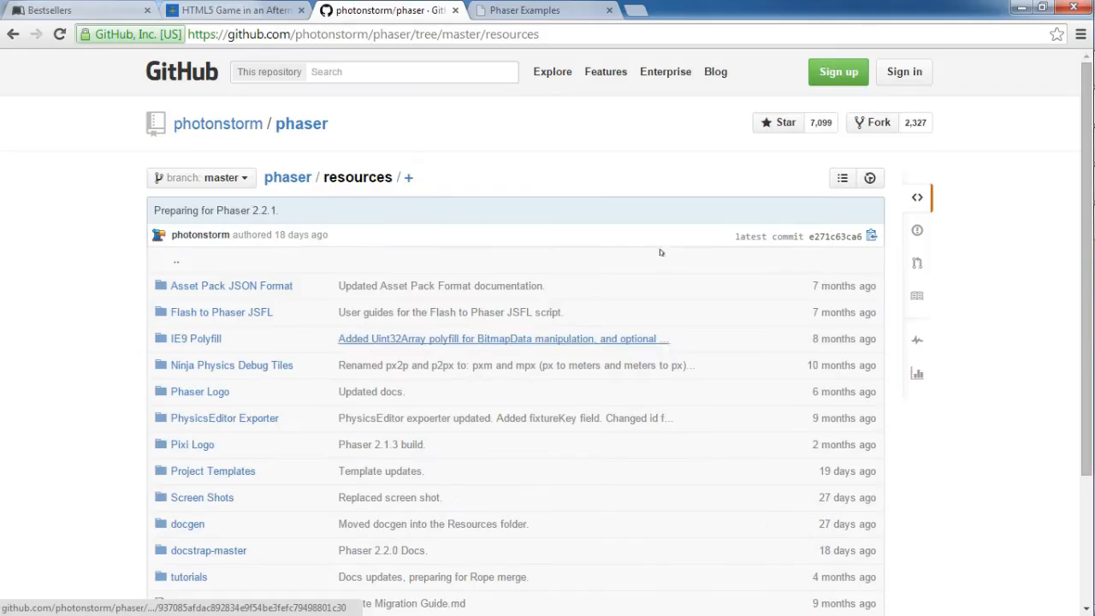
pyautogui.scroll(-3)
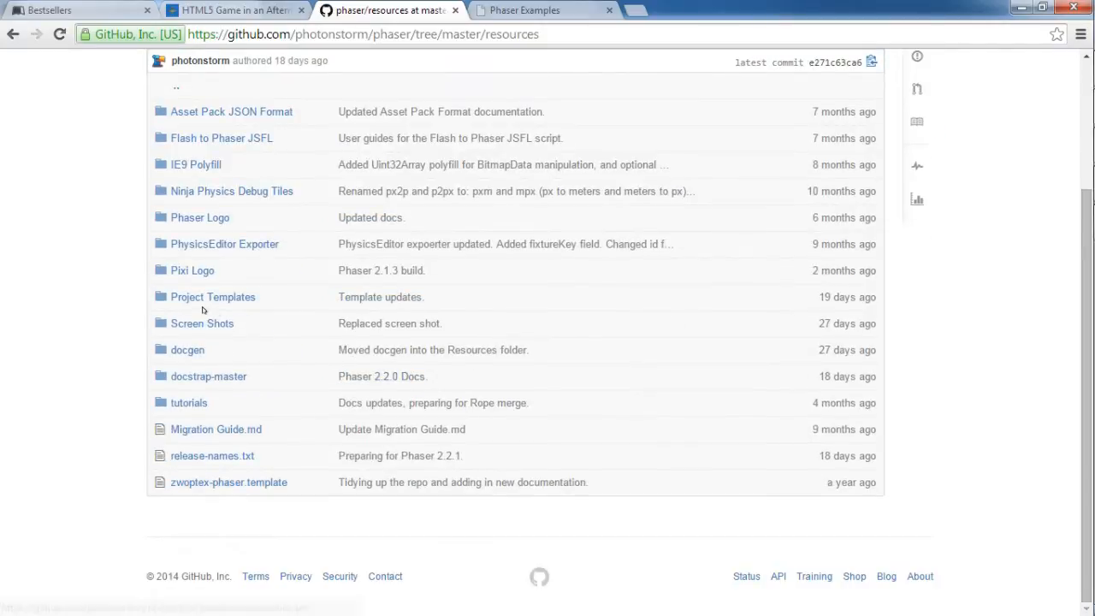
pyautogui.click(212, 297)
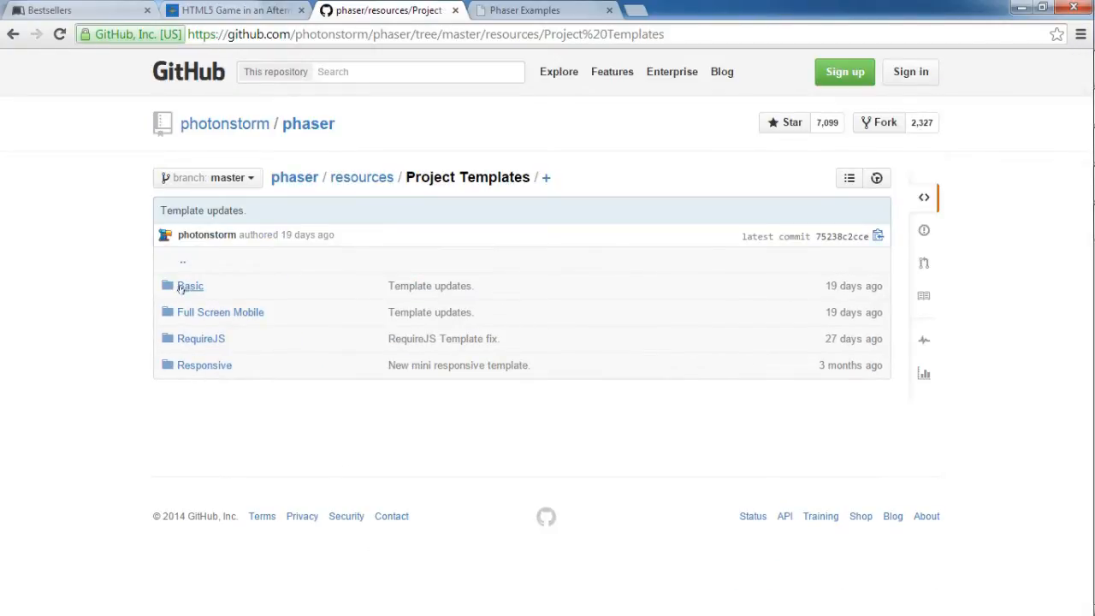
pyautogui.click(189, 285)
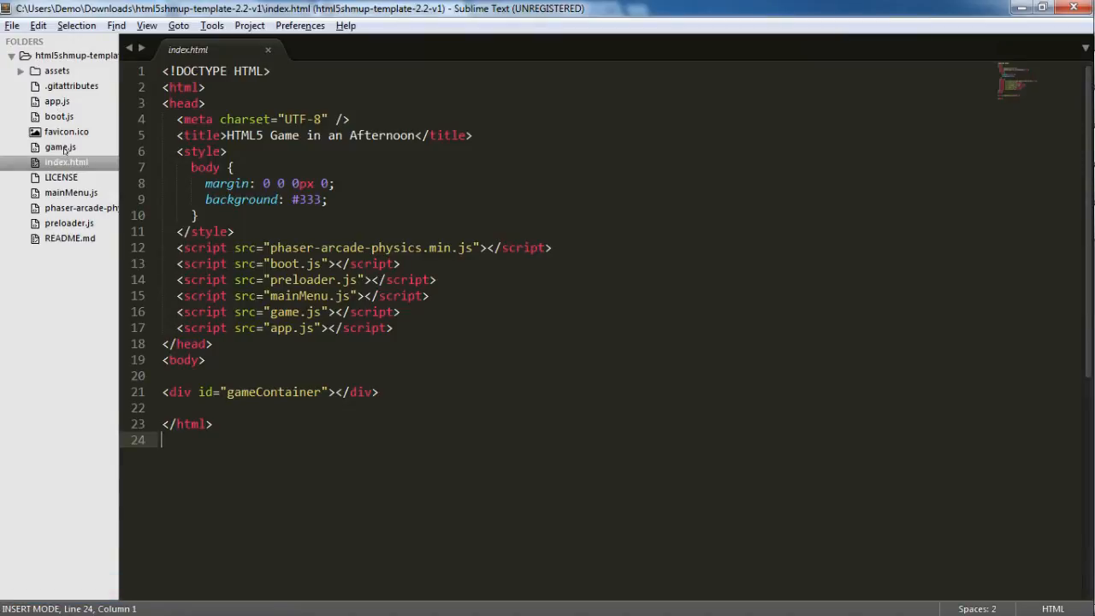
pyautogui.click(60, 148)
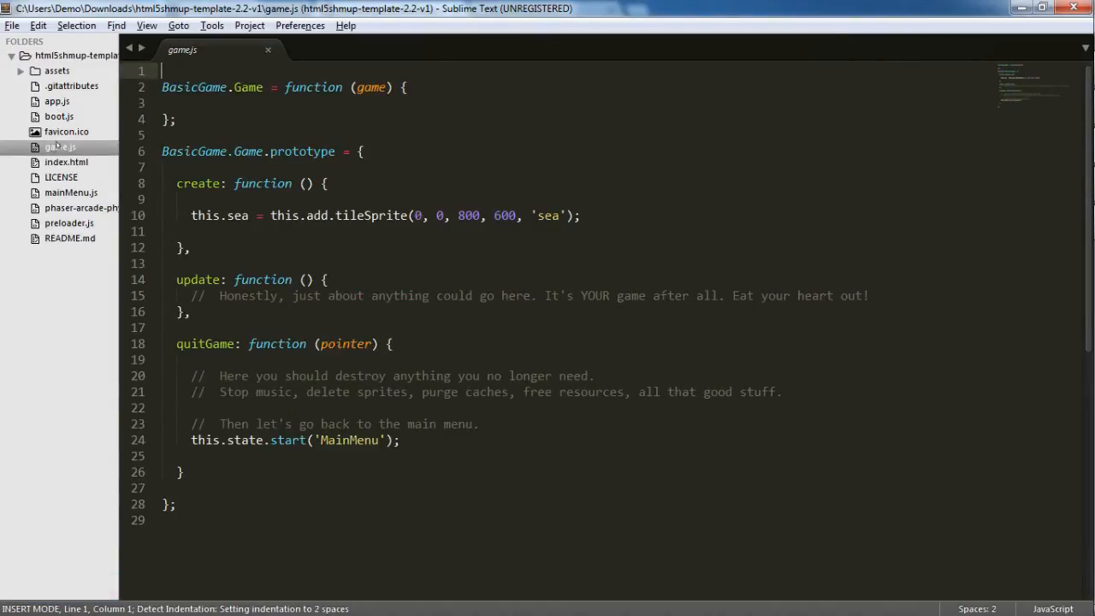
pyautogui.click(65, 160)
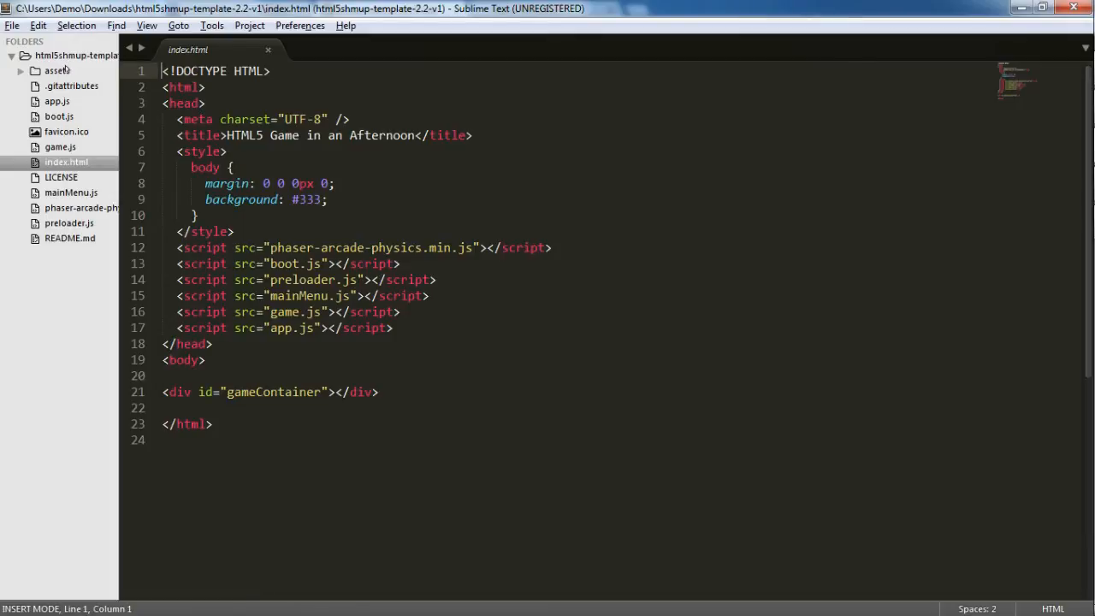
pyautogui.click(58, 70)
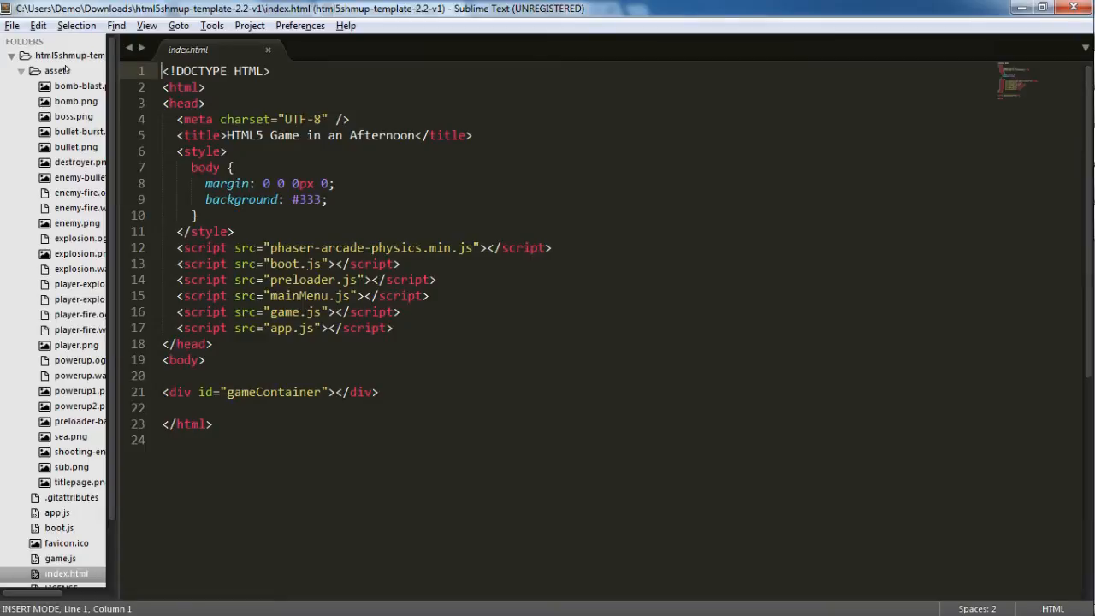
pyautogui.click(21, 71)
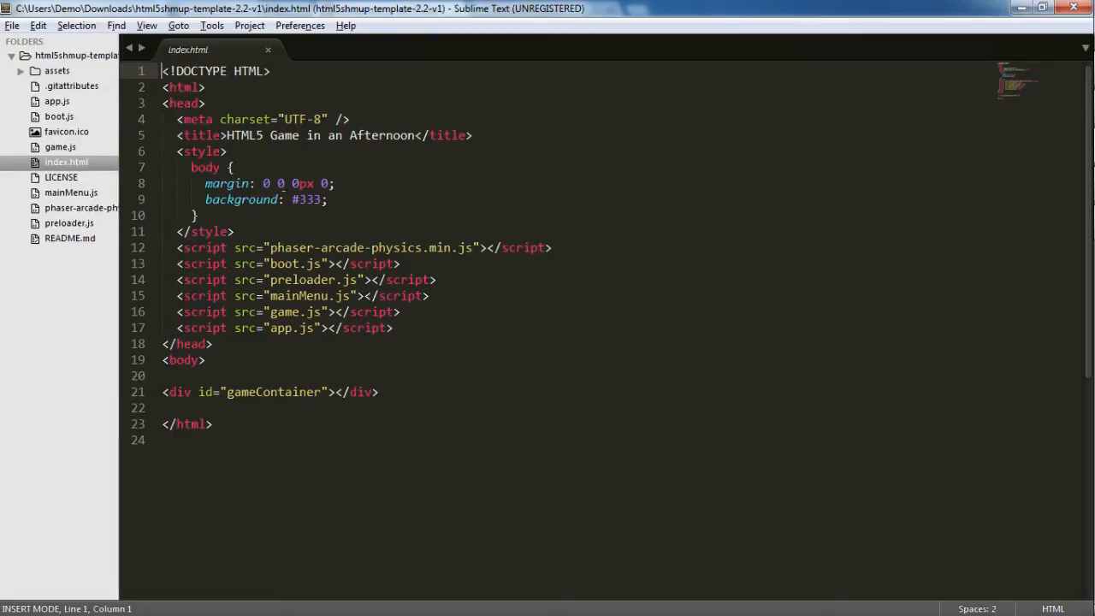
# Read page 5 on the bundled sprites and sounds, follow the SpriteLib link in the browser, then move to the code editor.
pyautogui.press('alt+tab')
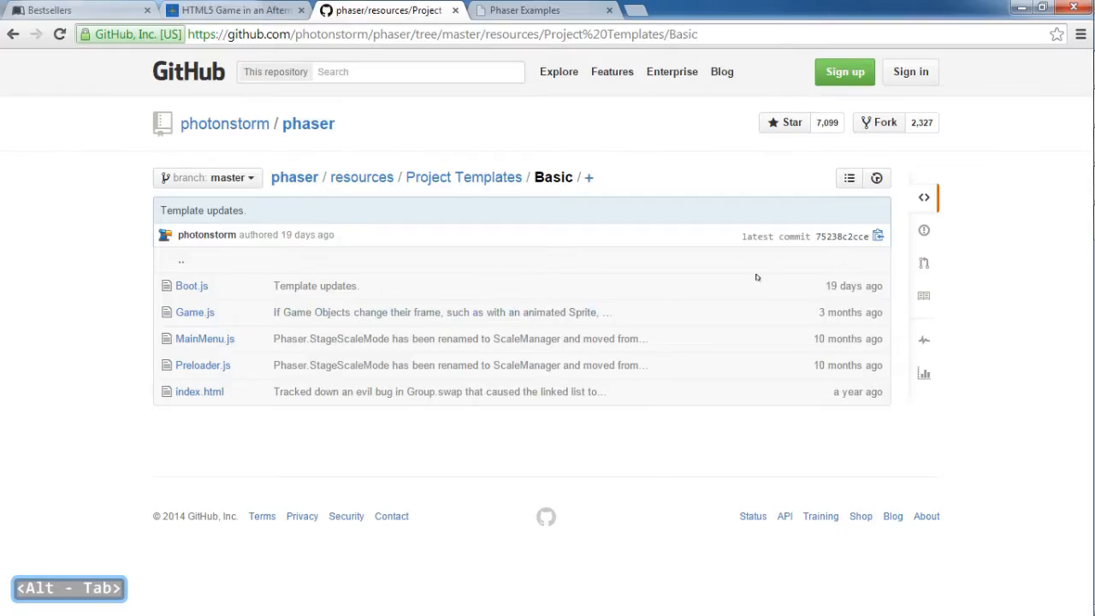
pyautogui.press('alt+tab')
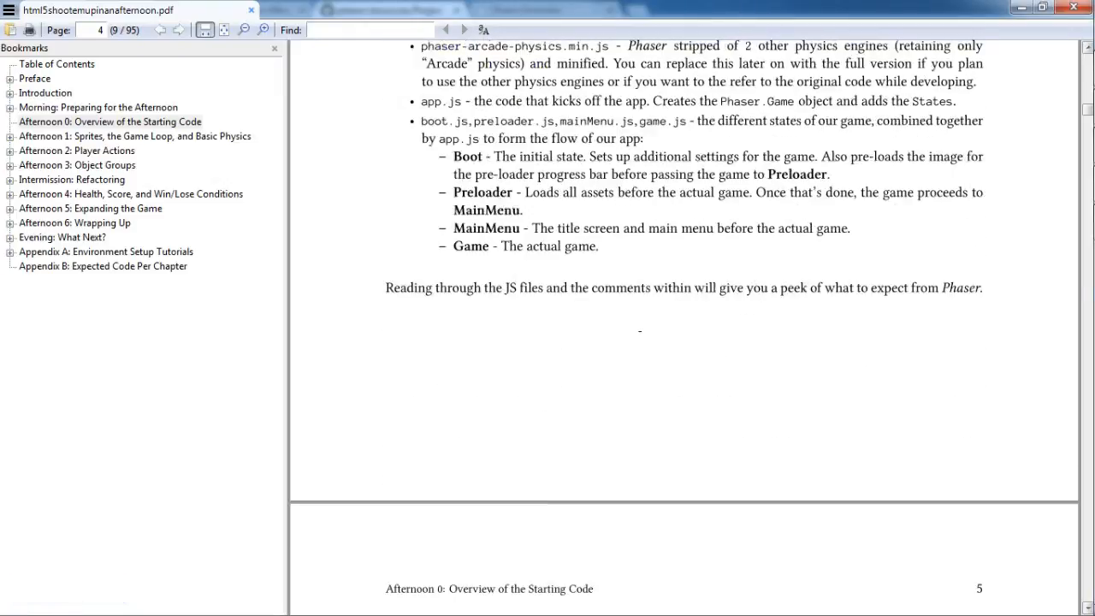
pyautogui.scroll(-3)
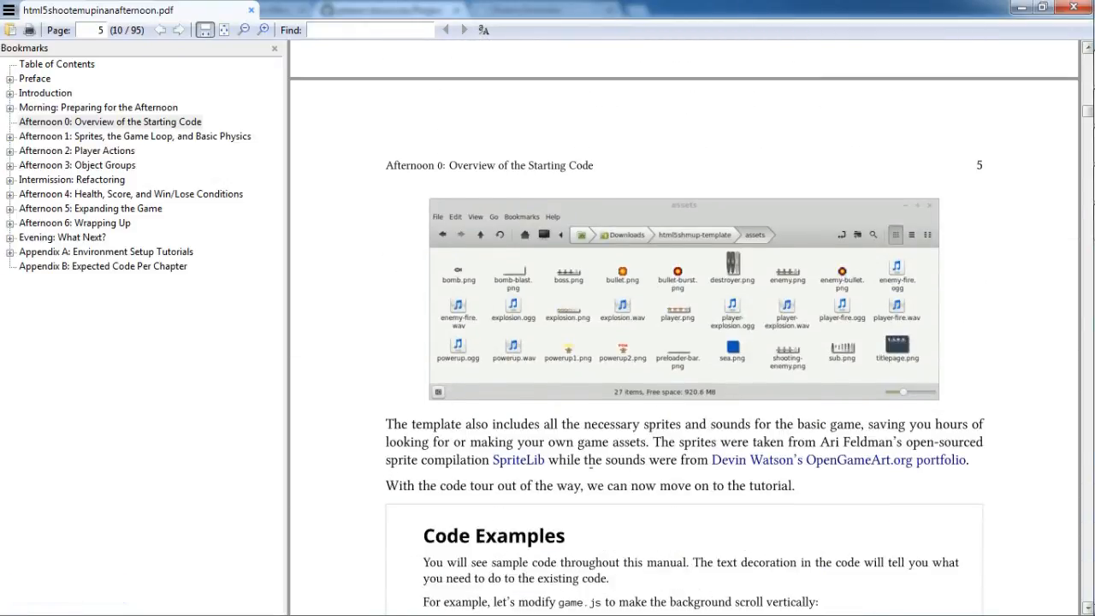
pyautogui.doubleClick(518, 460)
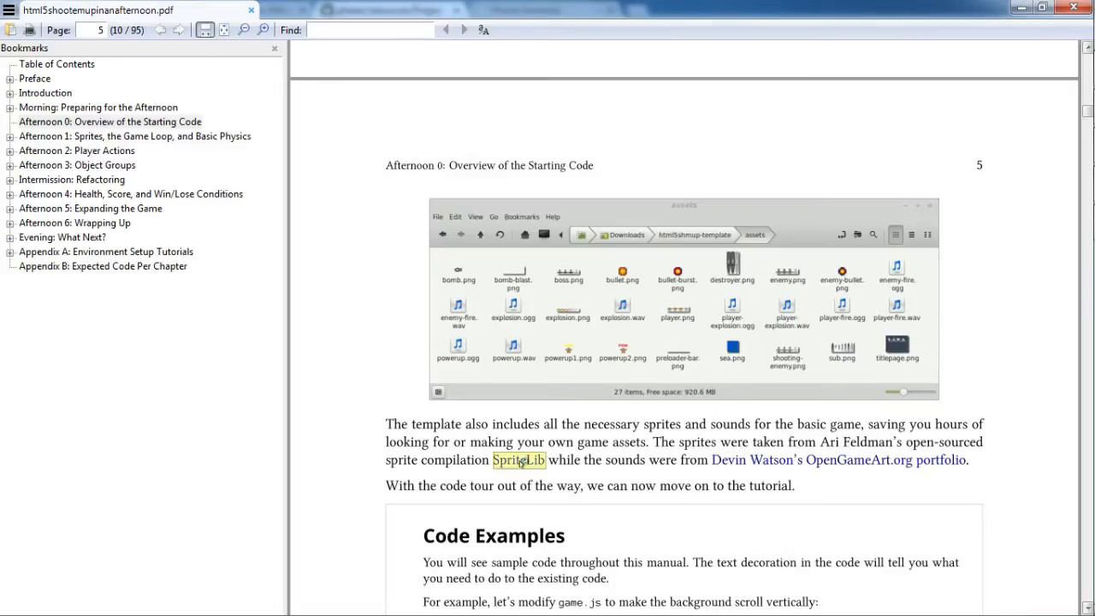
pyautogui.click(518, 460)
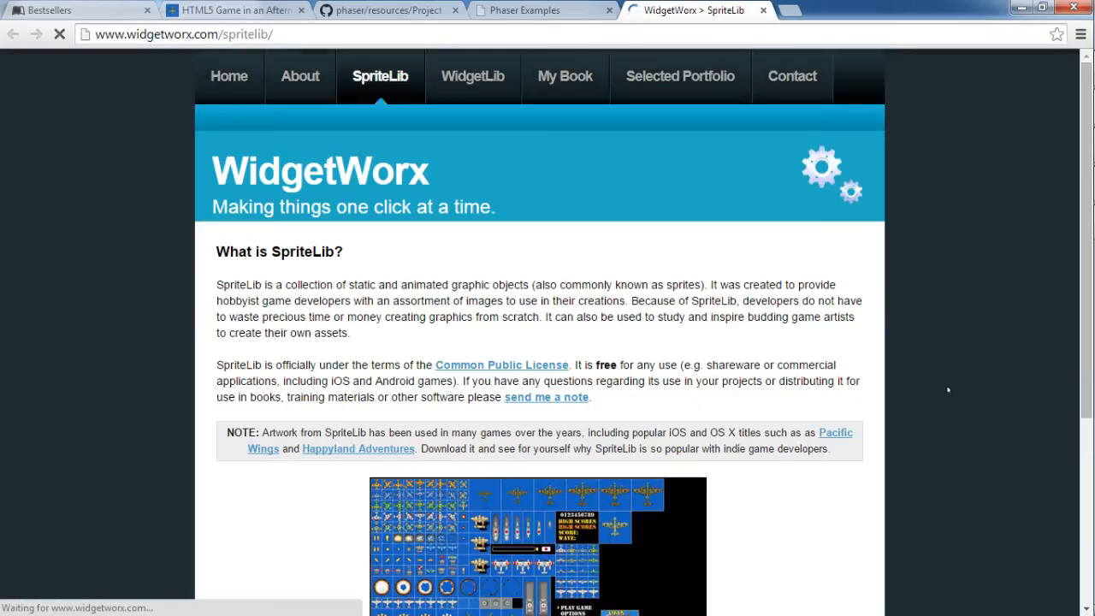
pyautogui.press('alt+tab')
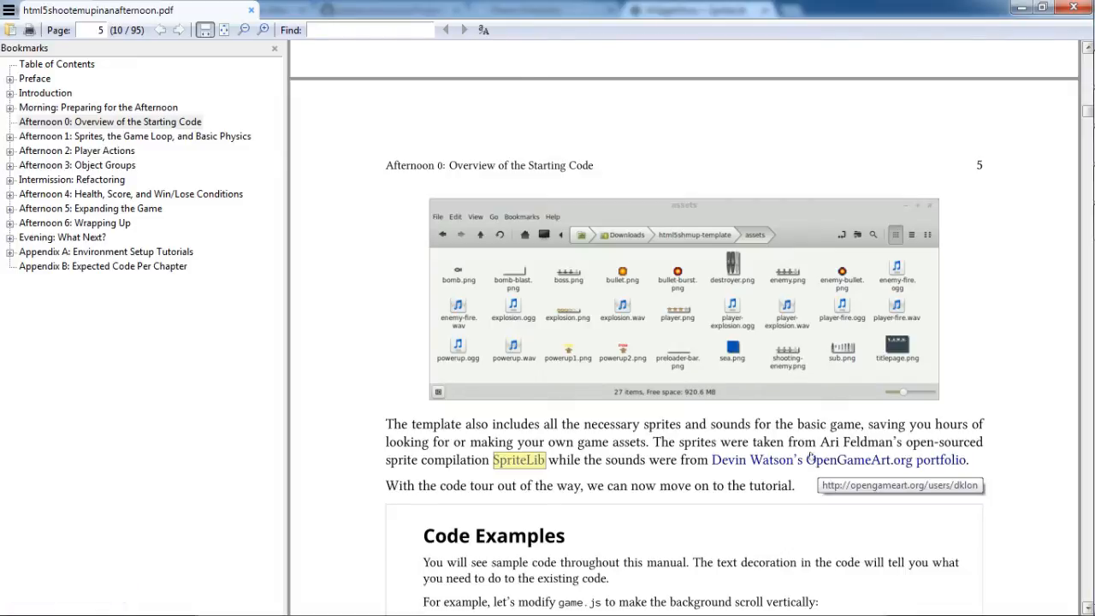
pyautogui.moveTo(732, 407)
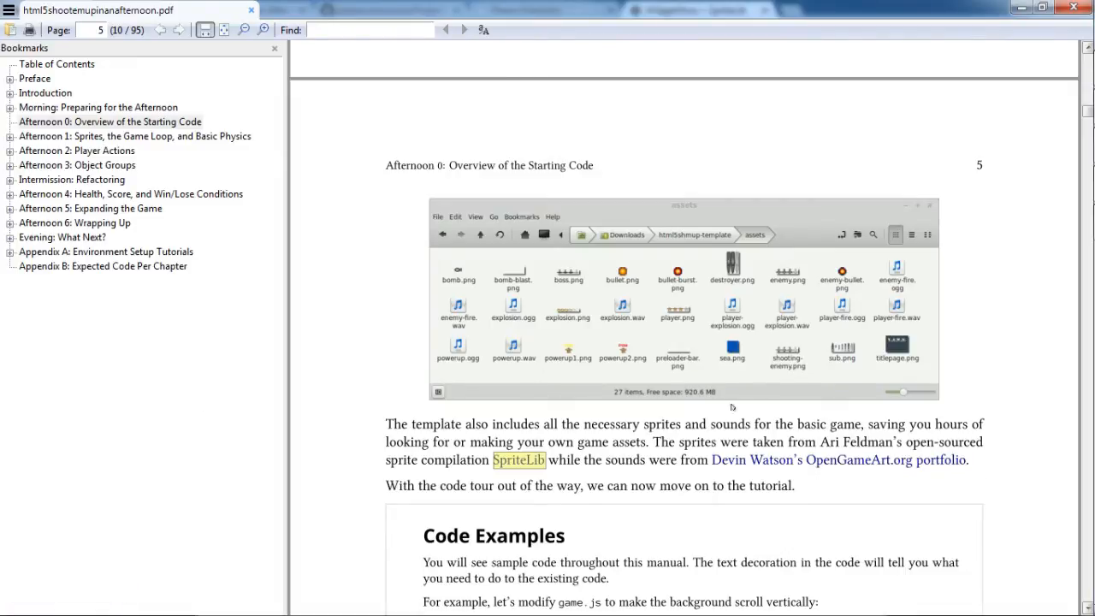
pyautogui.moveTo(901, 96)
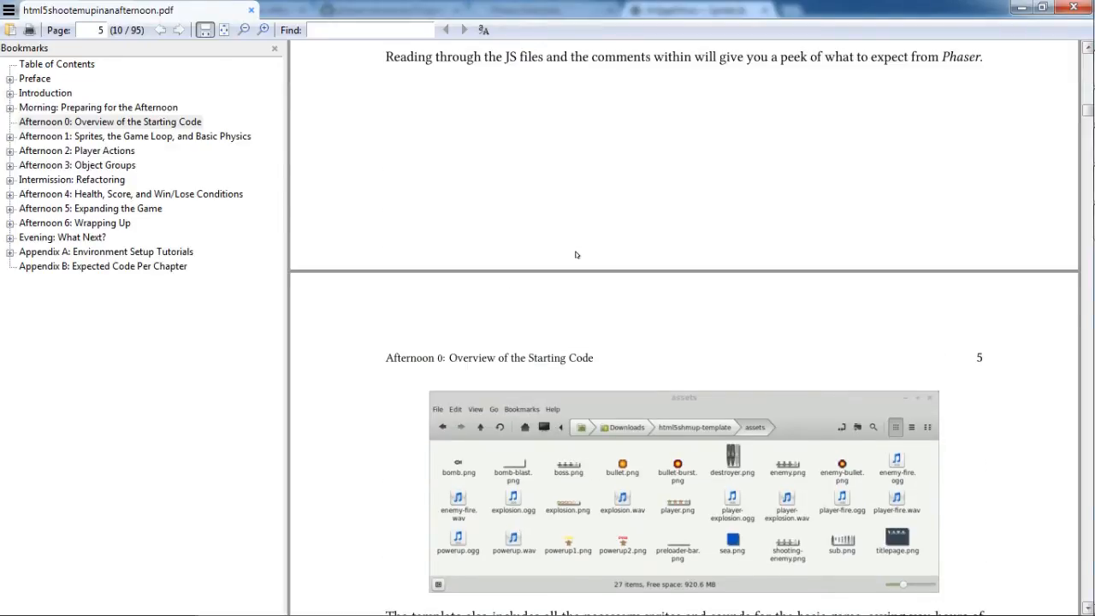
pyautogui.moveTo(862, 191)
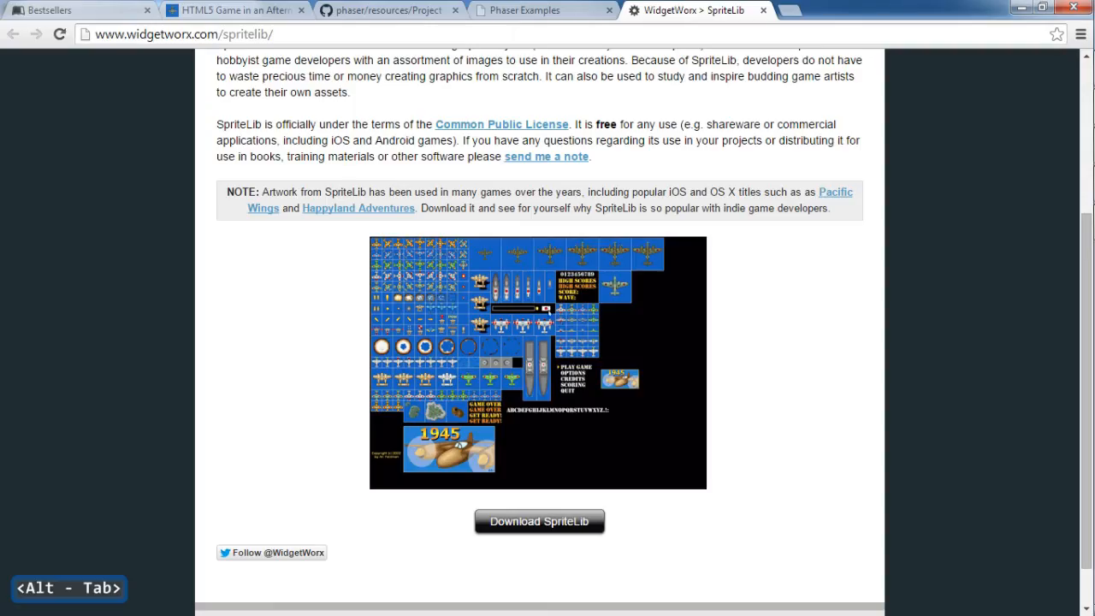
pyautogui.press('alt+tab')
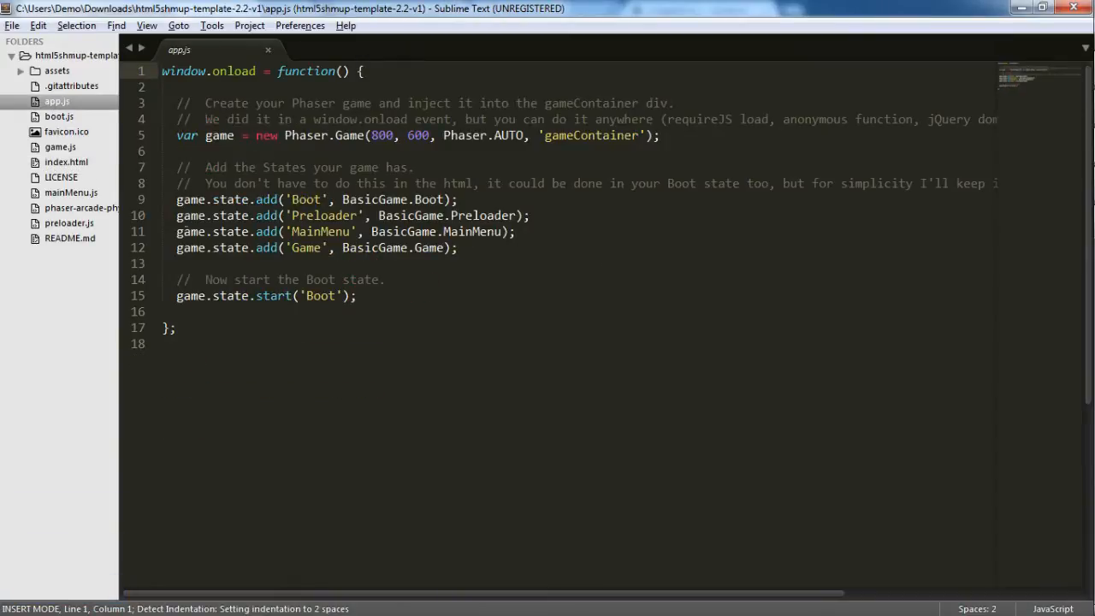
# Compare the game.state.add lines in app.js with the book's description of the Boot state.
pyautogui.moveTo(196, 183); pyautogui.dragTo(458, 246)
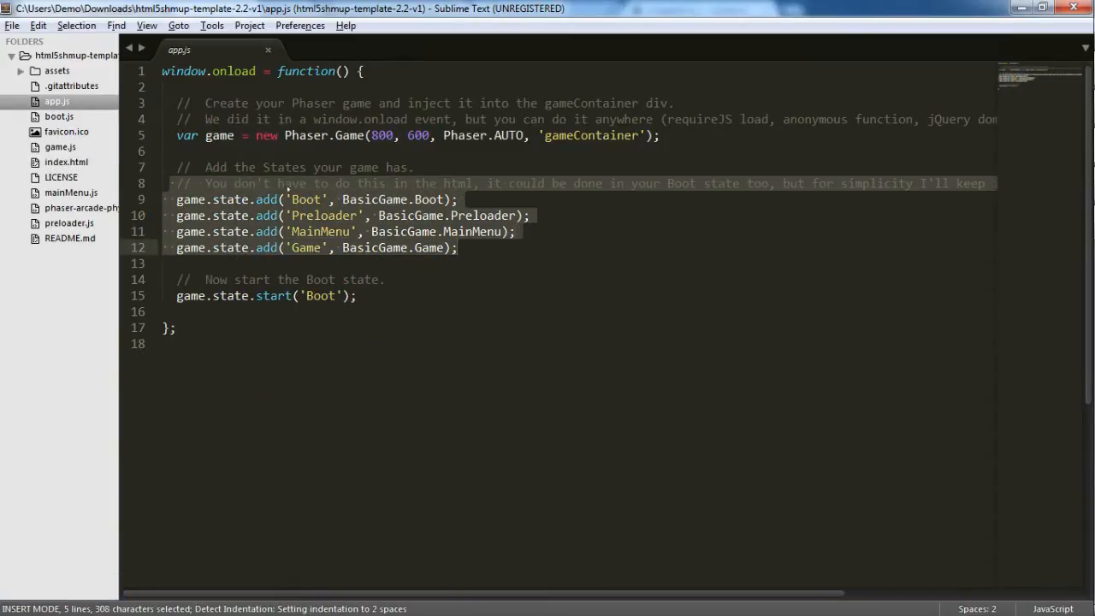
pyautogui.press('alt+tab')
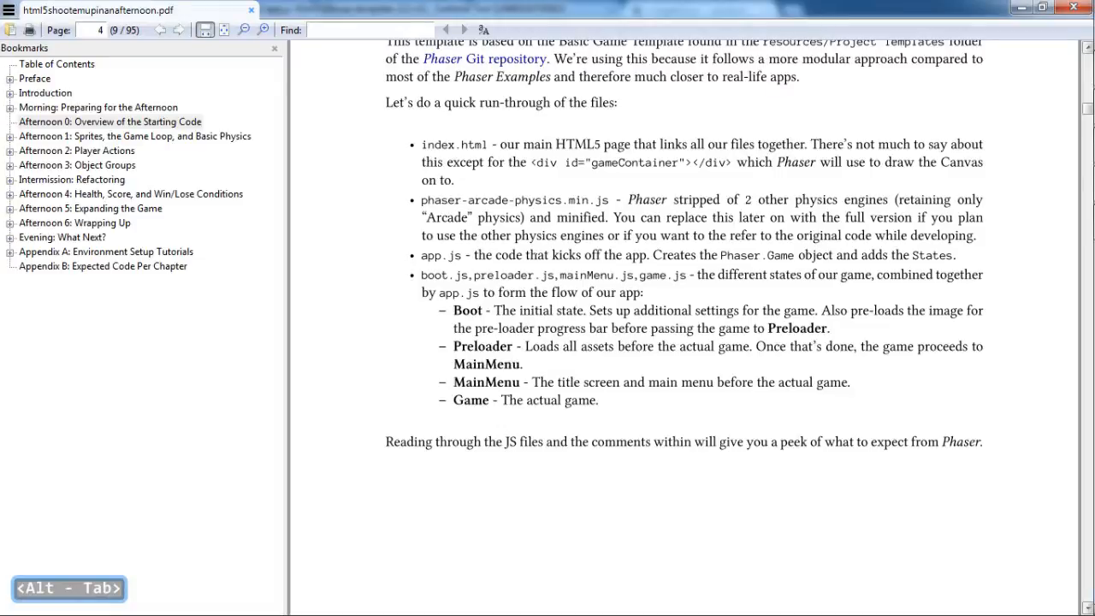
pyautogui.moveTo(455, 311); pyautogui.dragTo(680, 311)
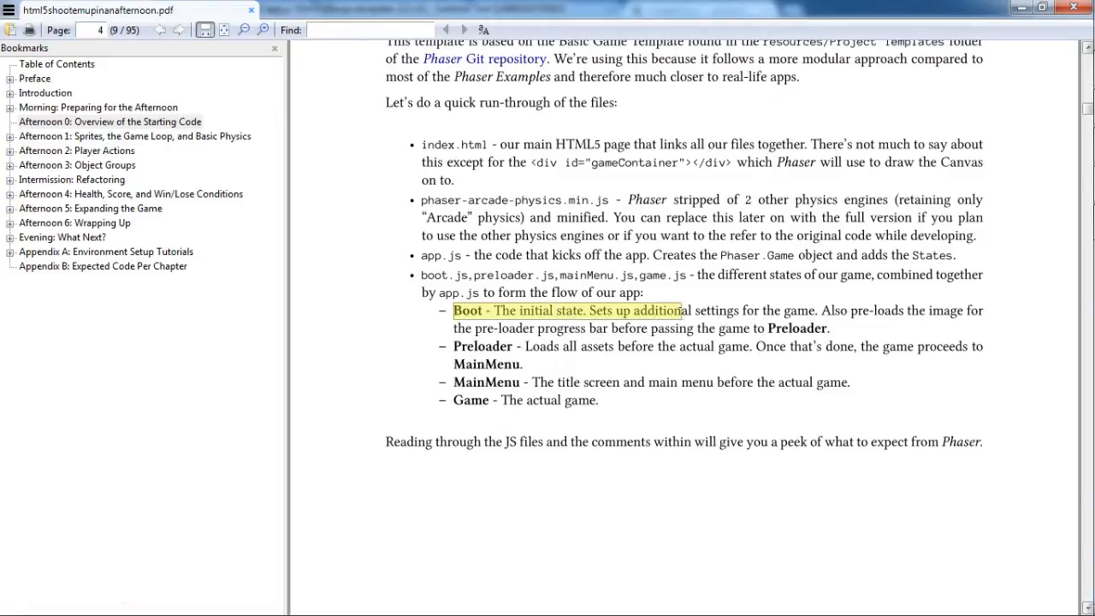
pyautogui.press('alt+tab')
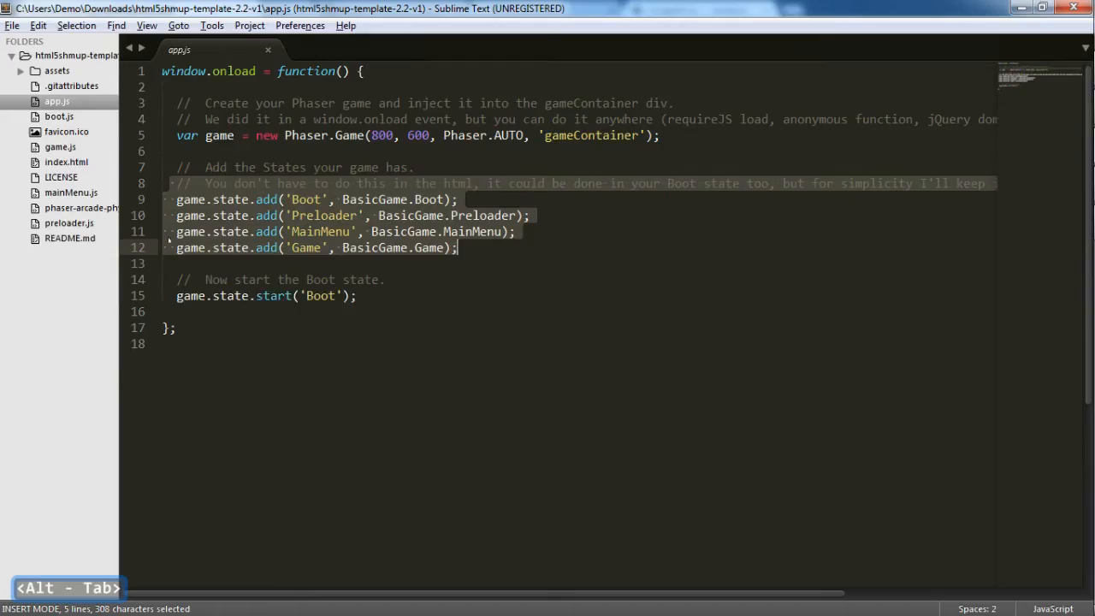
# Bring up boot.js and review the init function's maxPointers setting and the preload code below.
pyautogui.click(58, 116)
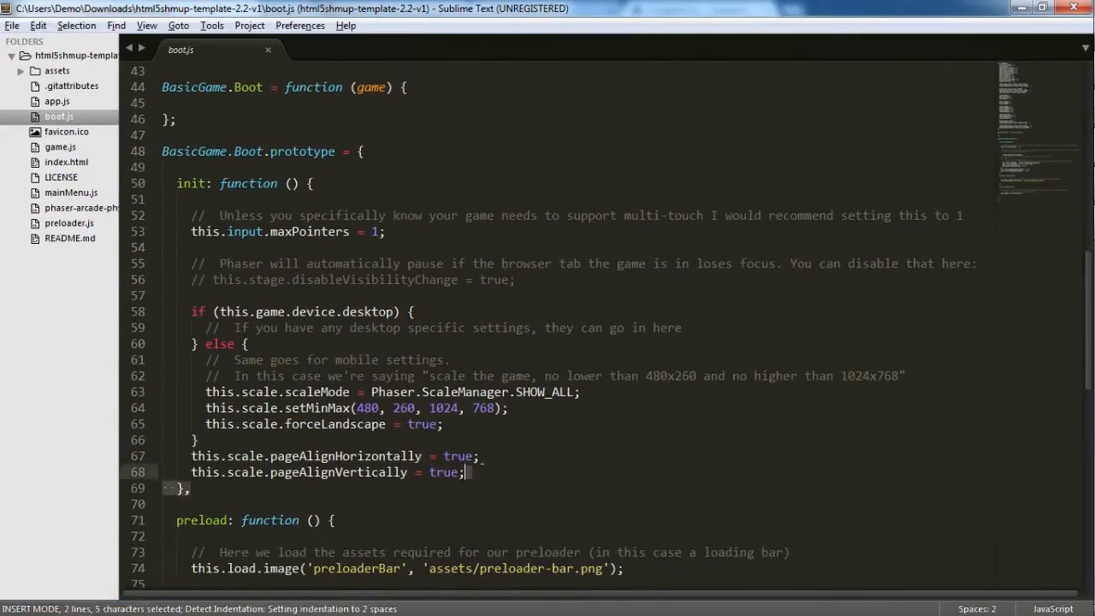
pyautogui.click(294, 231)
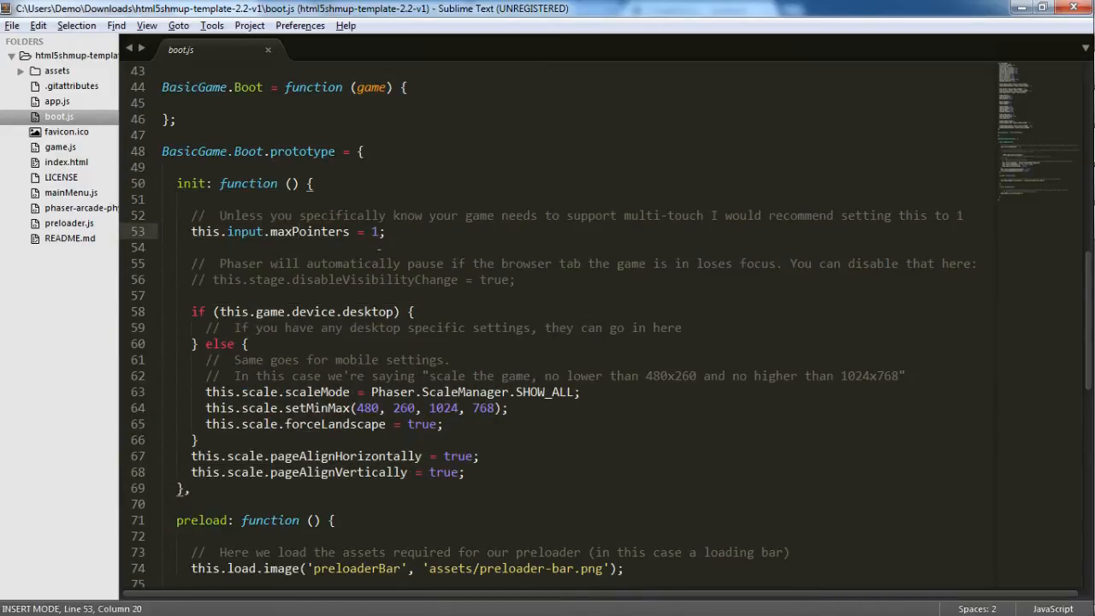
pyautogui.scroll(-3)
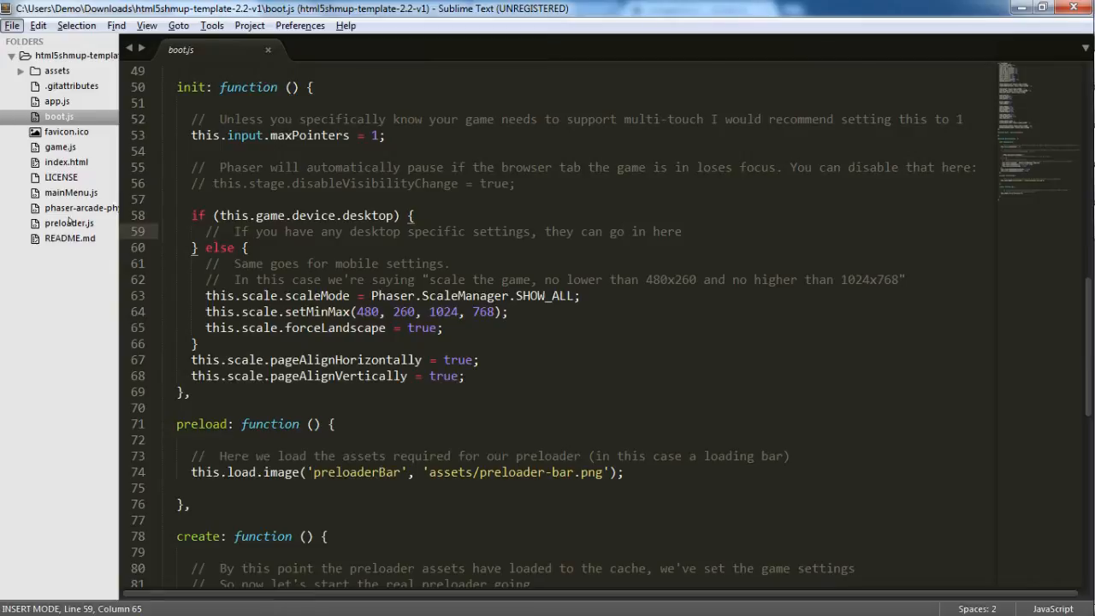
# Look over preloader.js in Sublime Text, glance at the book, and switch to the browser's SpriteLib page.
pyautogui.click(68, 222)
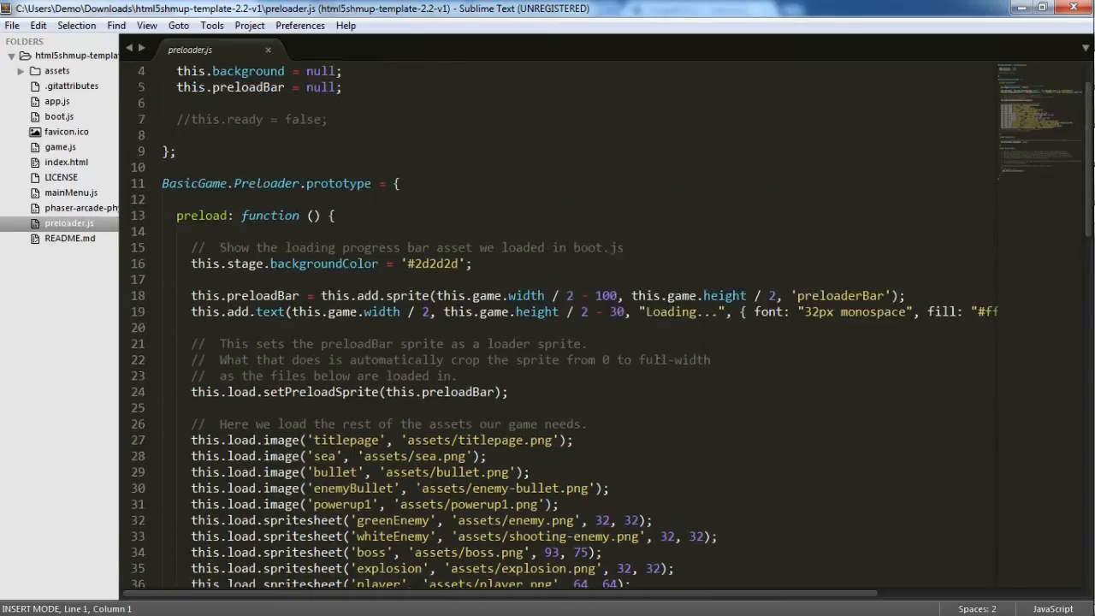
pyautogui.scroll(-3)
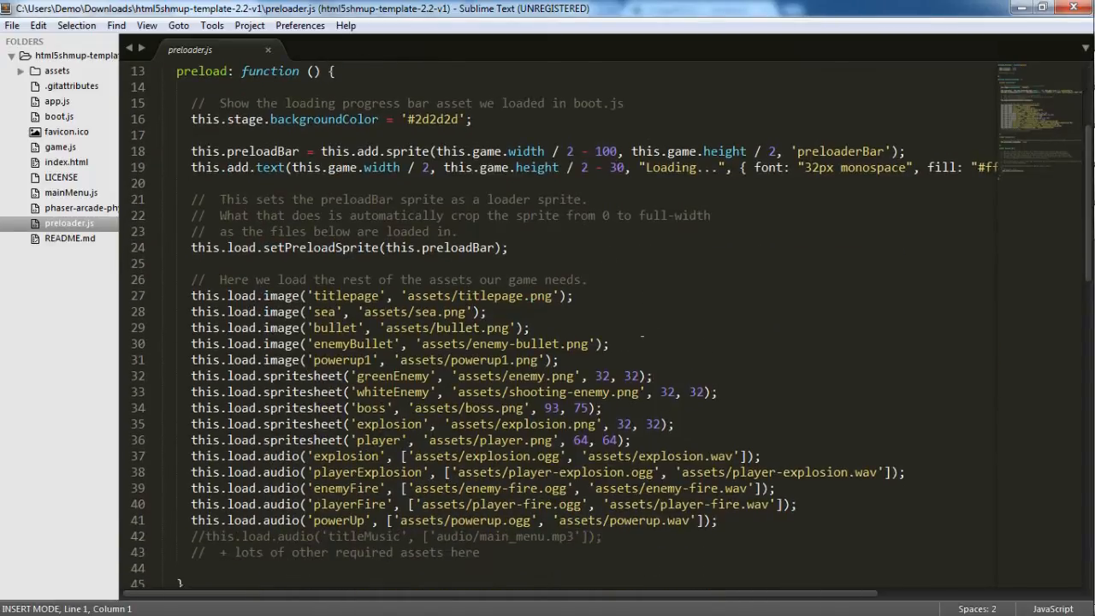
pyautogui.press('alt+tab')
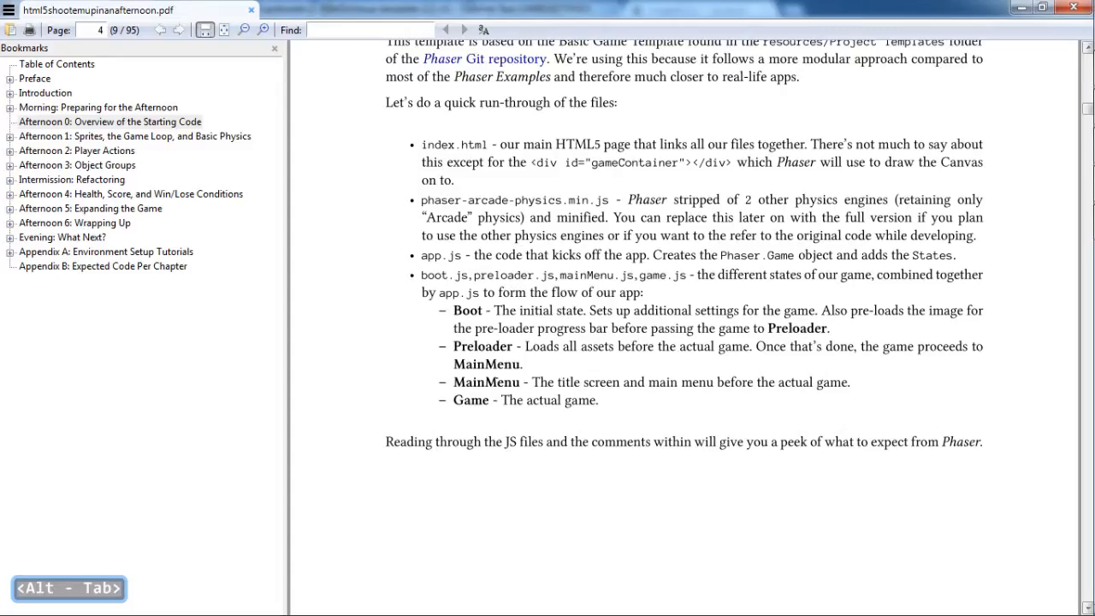
pyautogui.press('alt+tab')
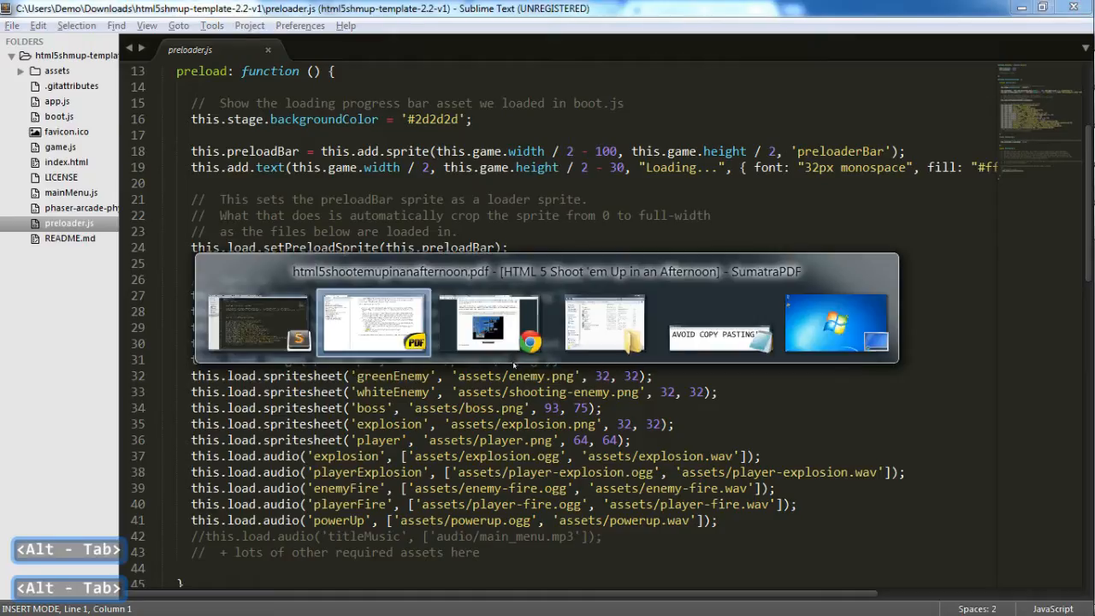
pyautogui.press('alt+tab')
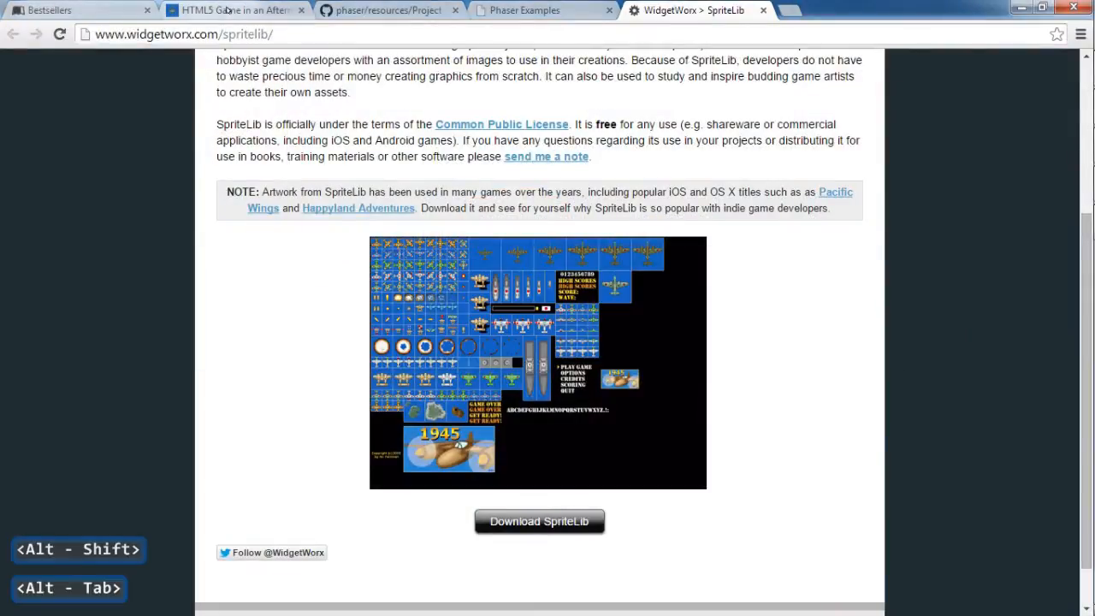
# View the running Y.A.W.S. title screen, review mainMenu.js, then bring the tutorial PDF forward.
pyautogui.click(236, 11)
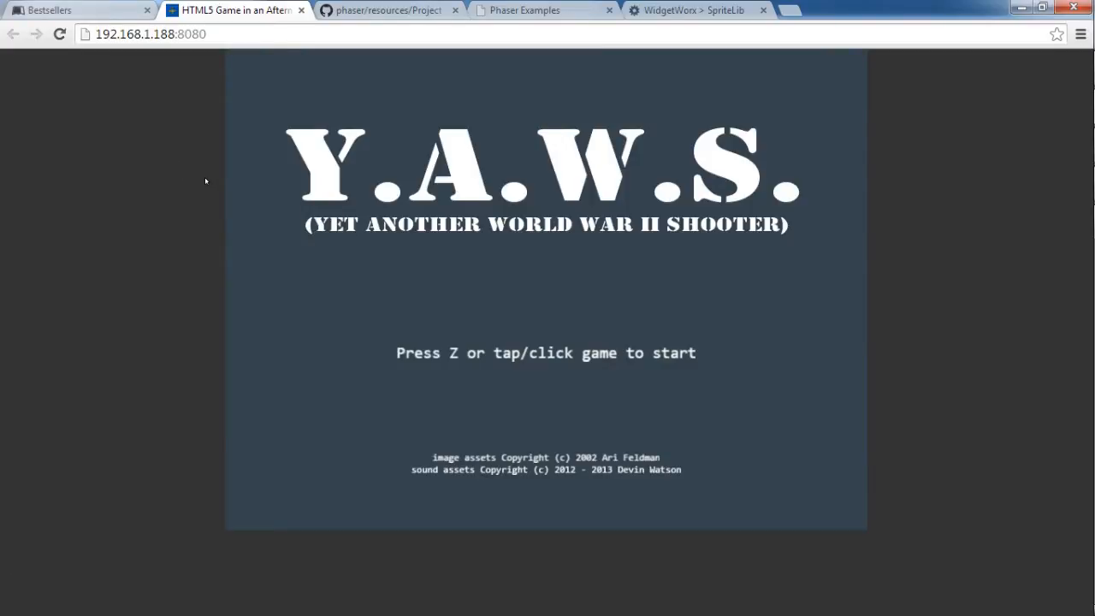
pyautogui.moveTo(209, 199)
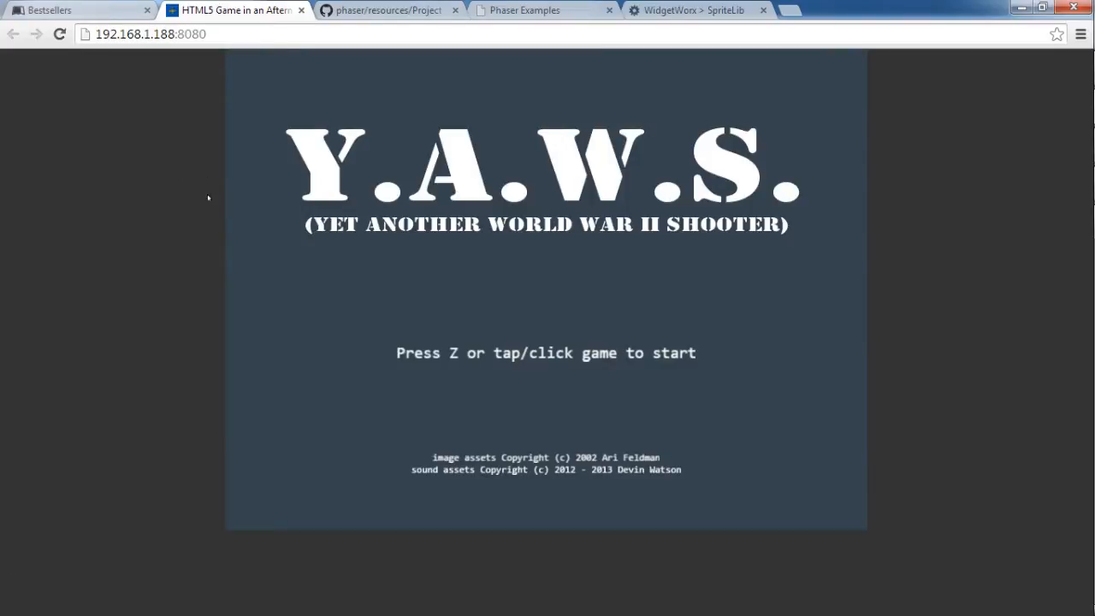
pyautogui.moveTo(437, 256)
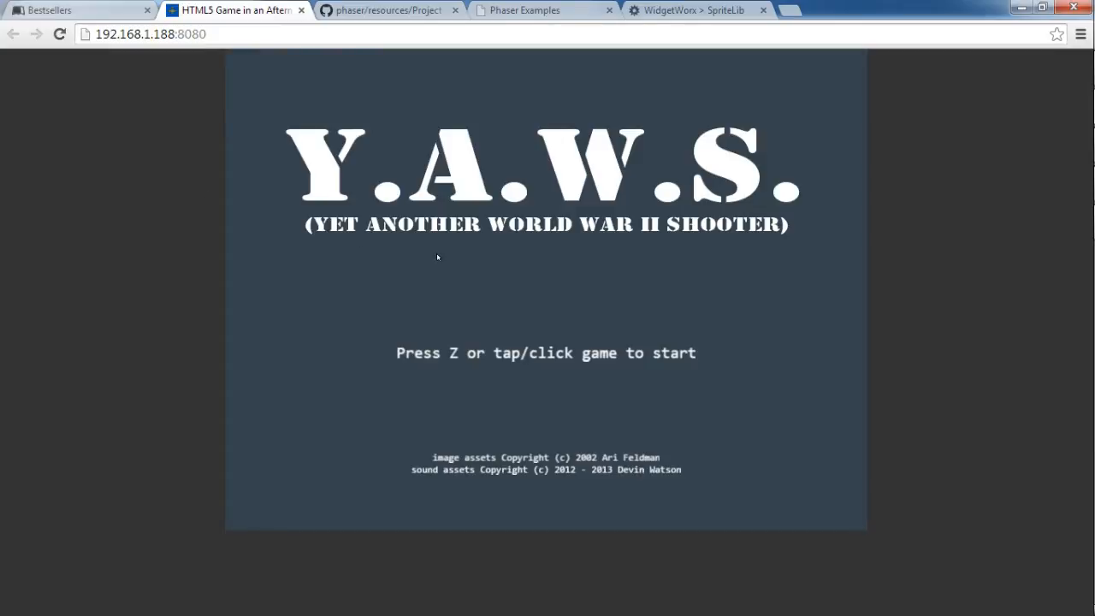
pyautogui.moveTo(467, 333)
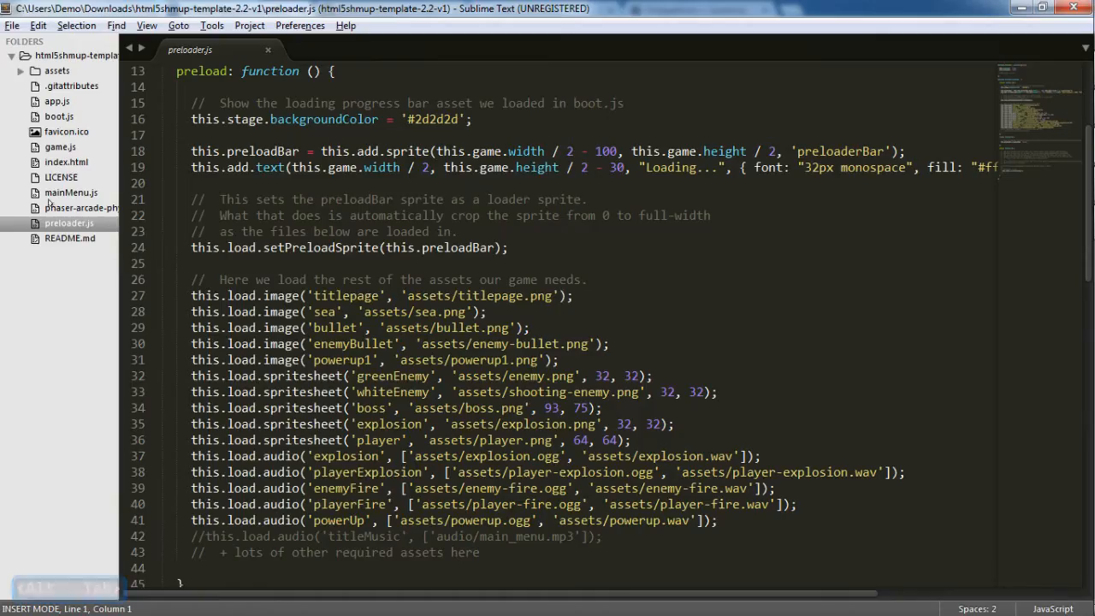
pyautogui.click(72, 191)
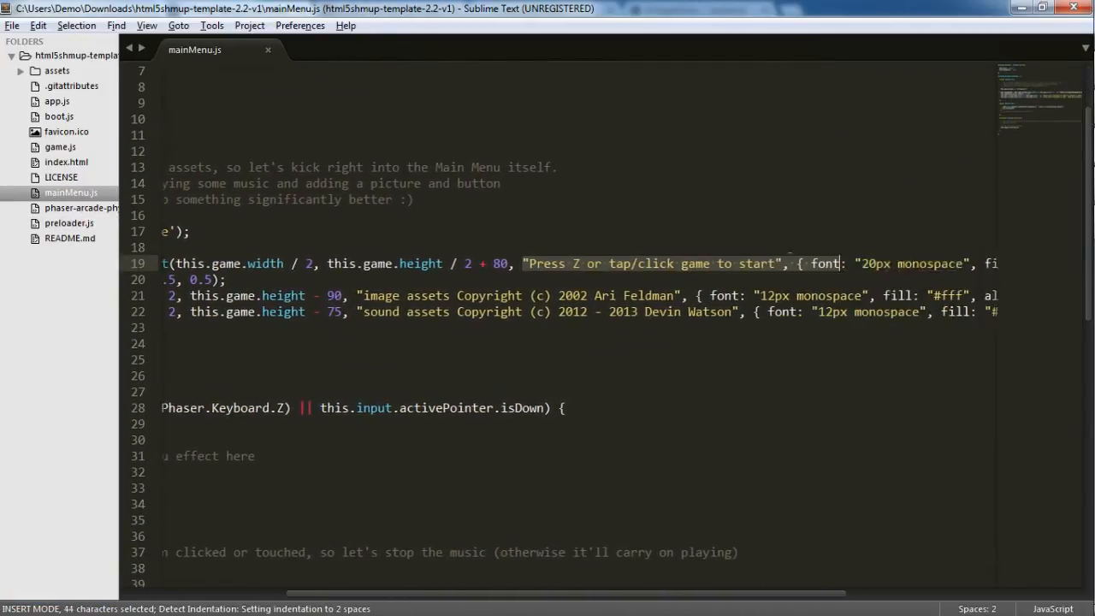
pyautogui.press('alt+tab')
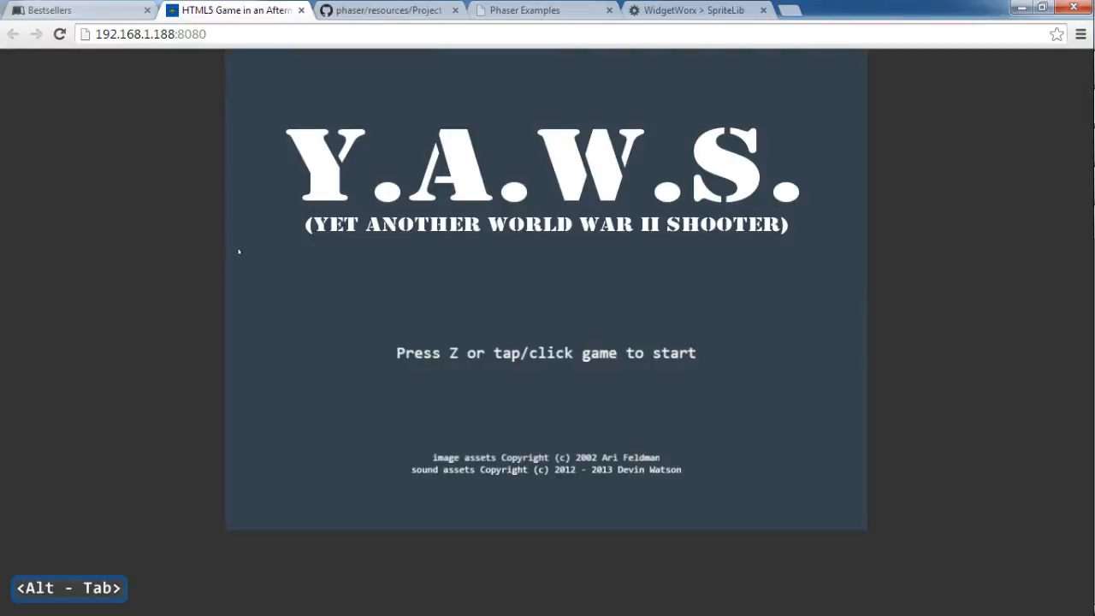
pyautogui.press('alt+tab')
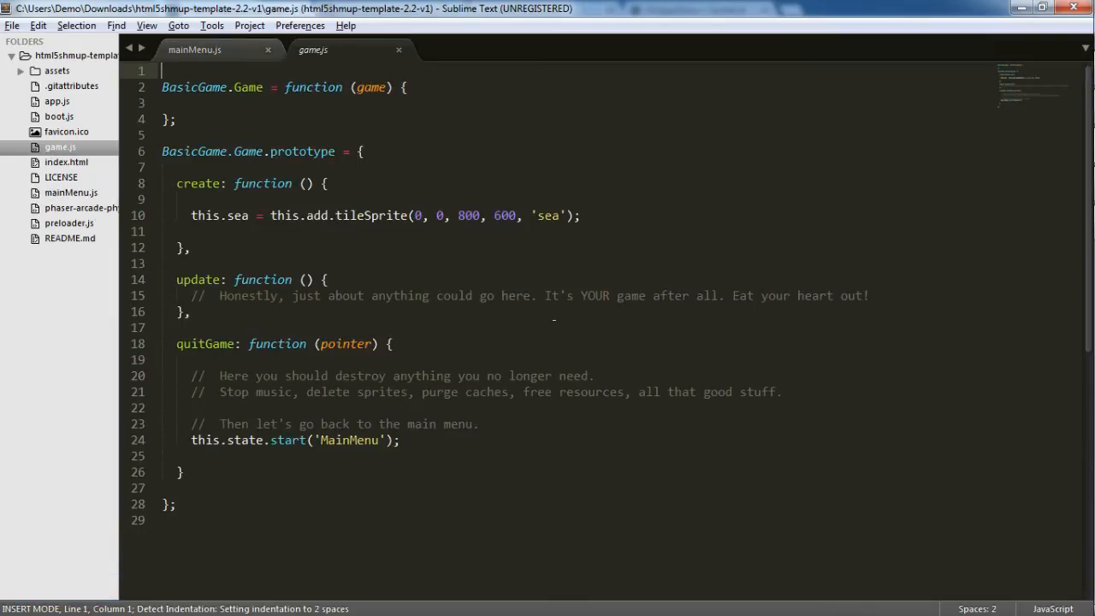
pyautogui.press('alt+tab')
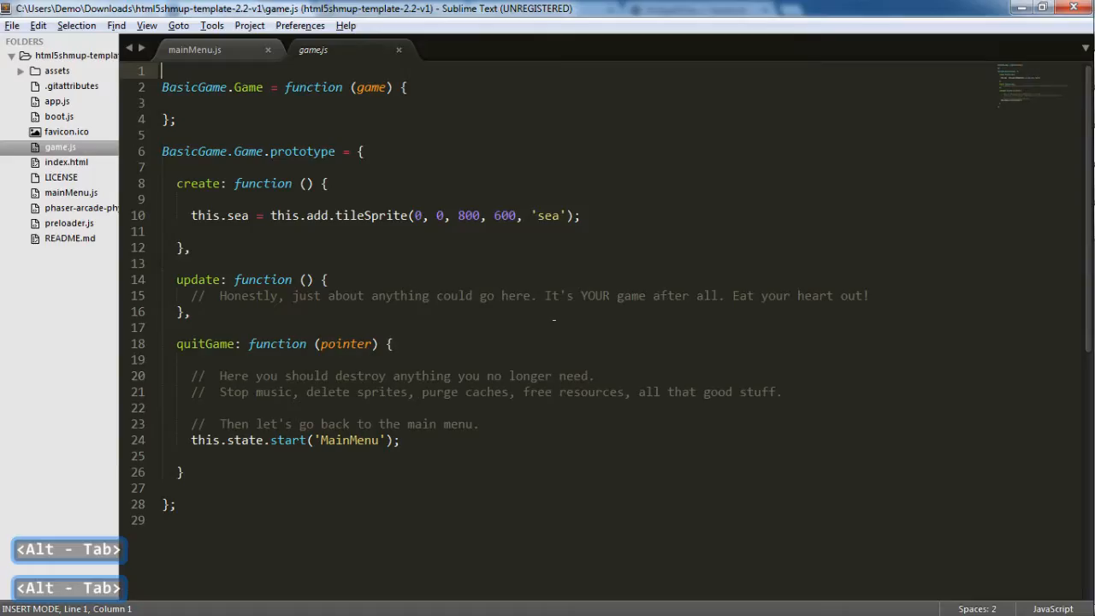
pyautogui.press('alt+tab')
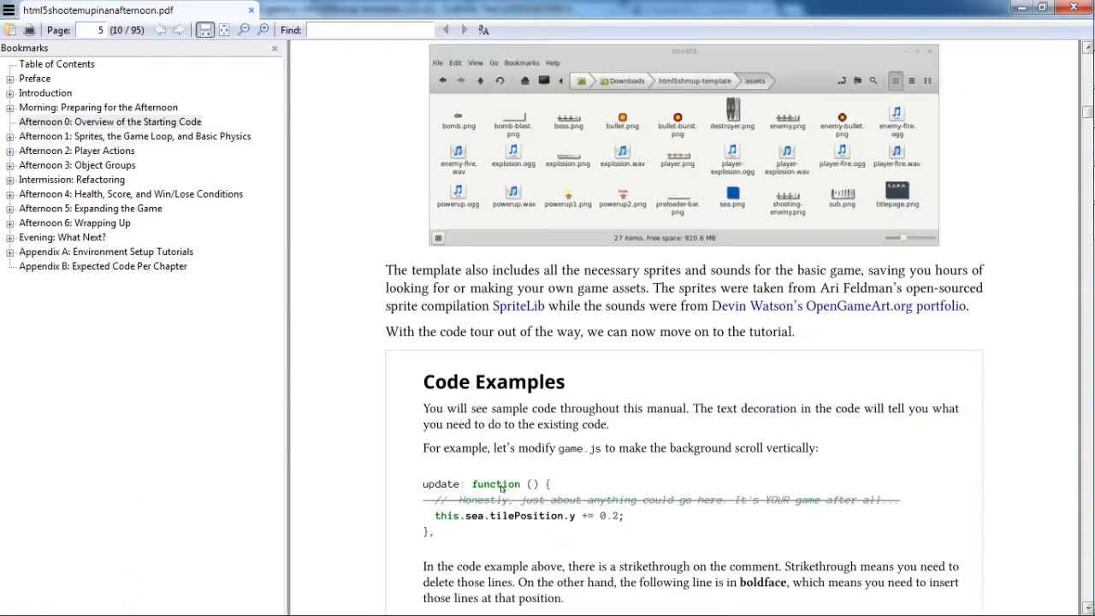
# Scroll to the Code Examples sea-scrolling snippet and highlight the word tilePosition.
pyautogui.scroll(-3)
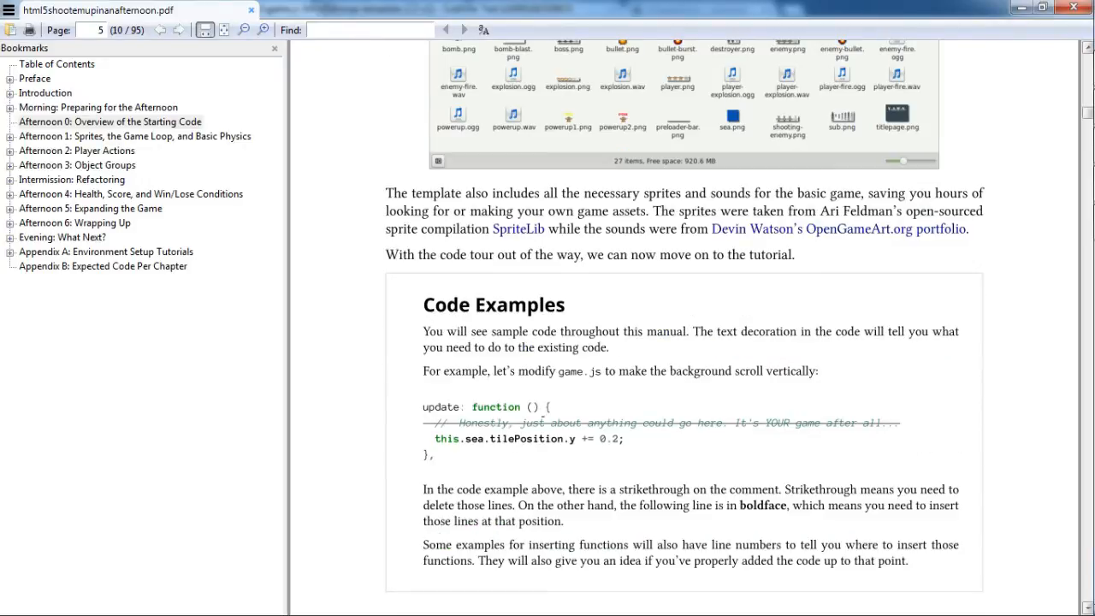
pyautogui.scroll(-3)
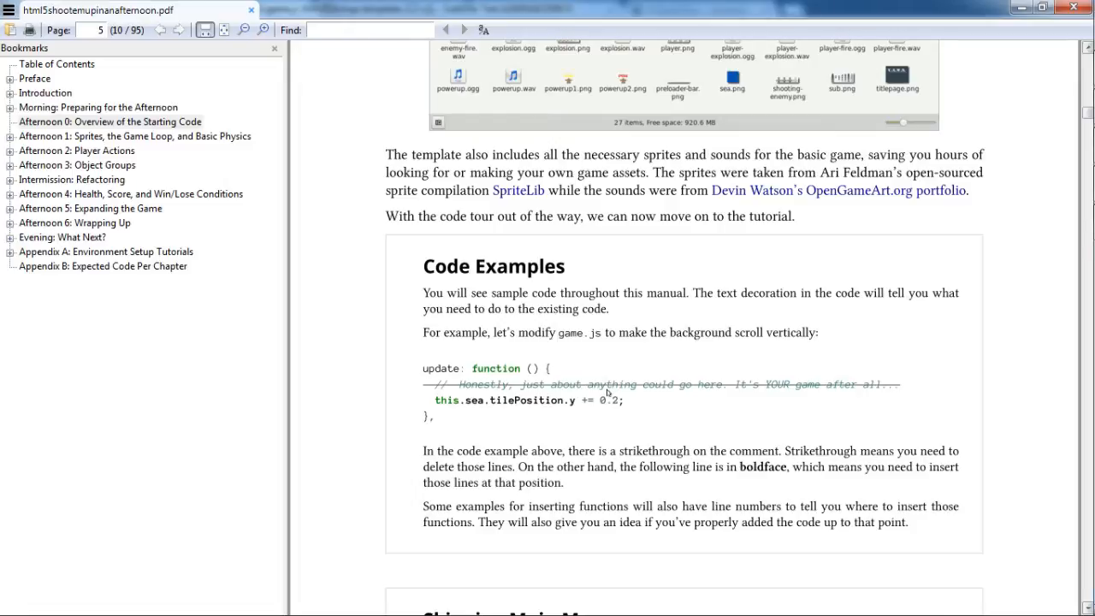
pyautogui.scroll(-3)
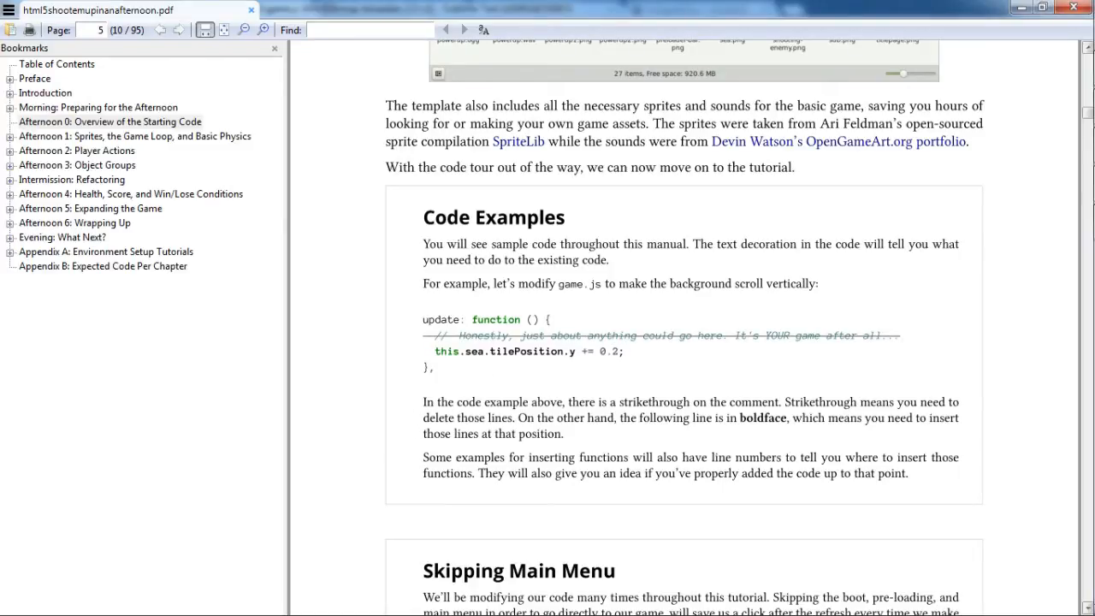
pyautogui.doubleClick(527, 352)
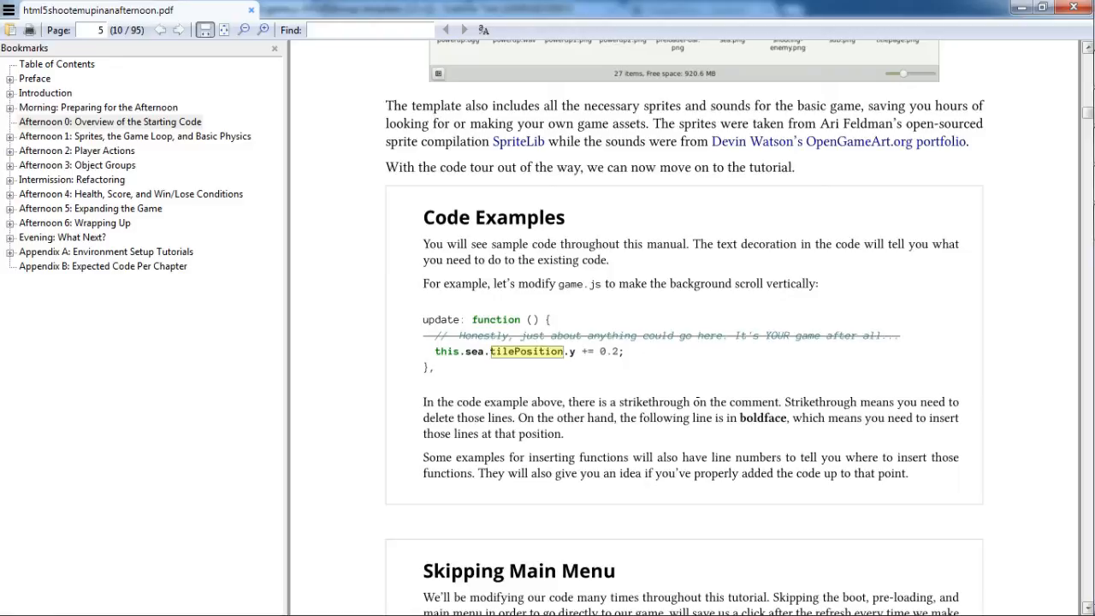
pyautogui.moveTo(677, 390)
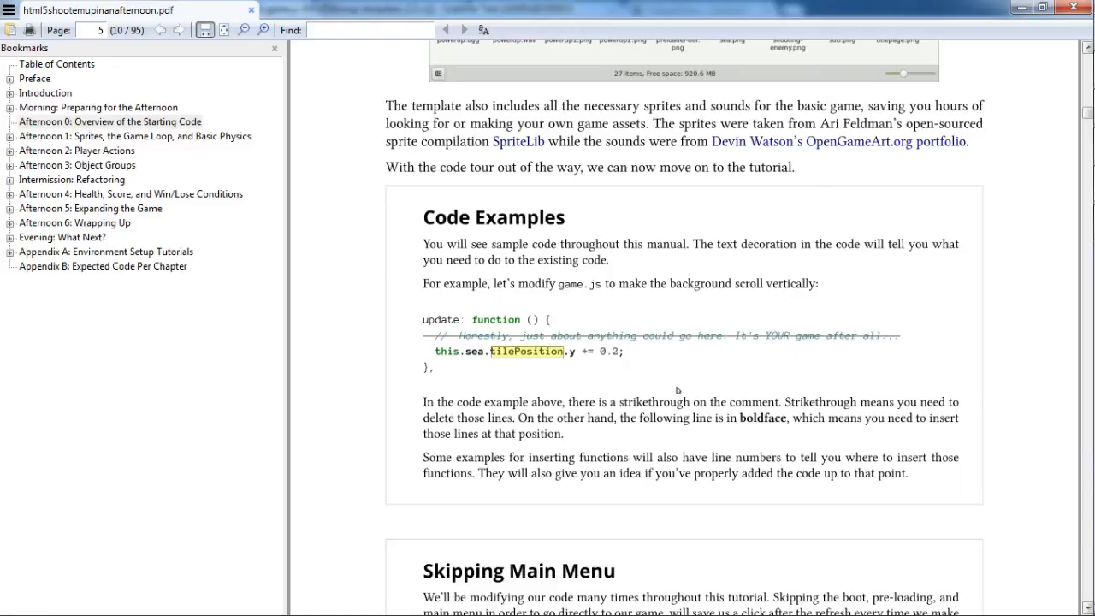
pyautogui.moveTo(561, 346)
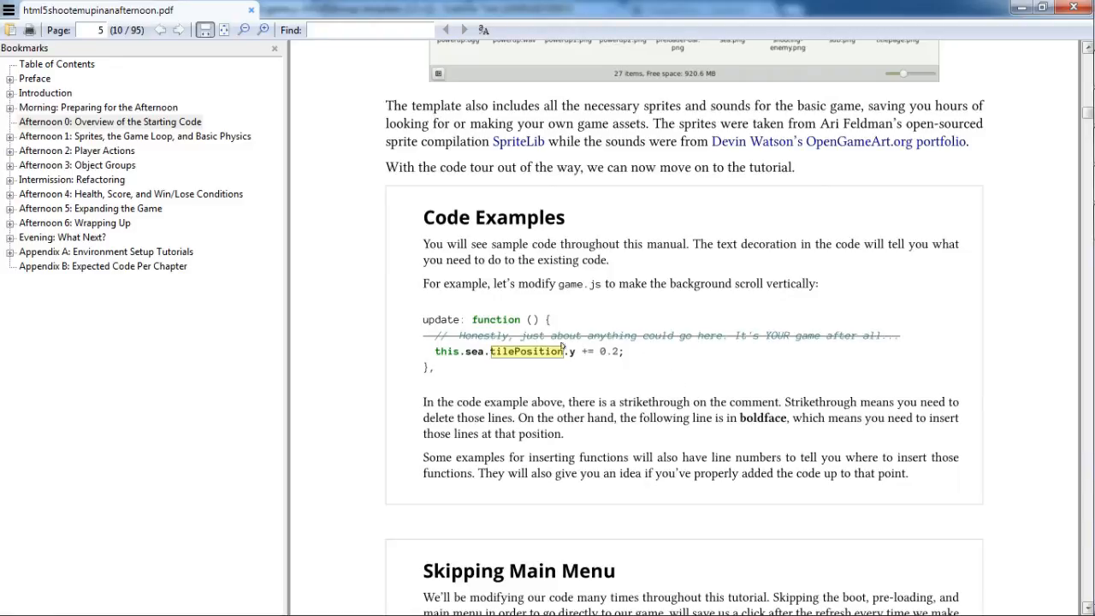
pyautogui.moveTo(619, 373)
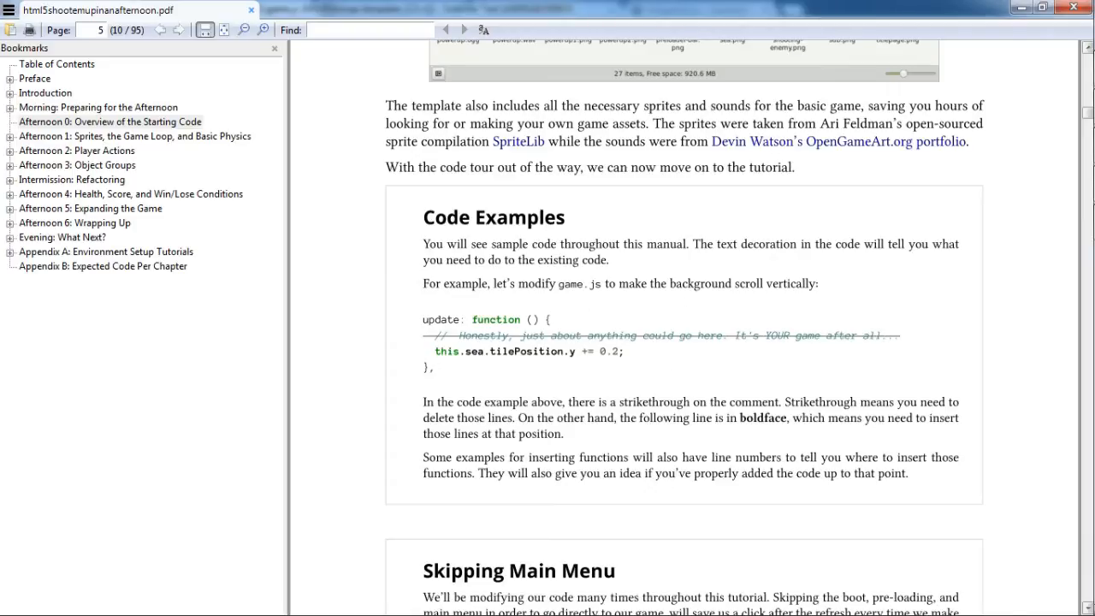
pyautogui.moveTo(636, 360)
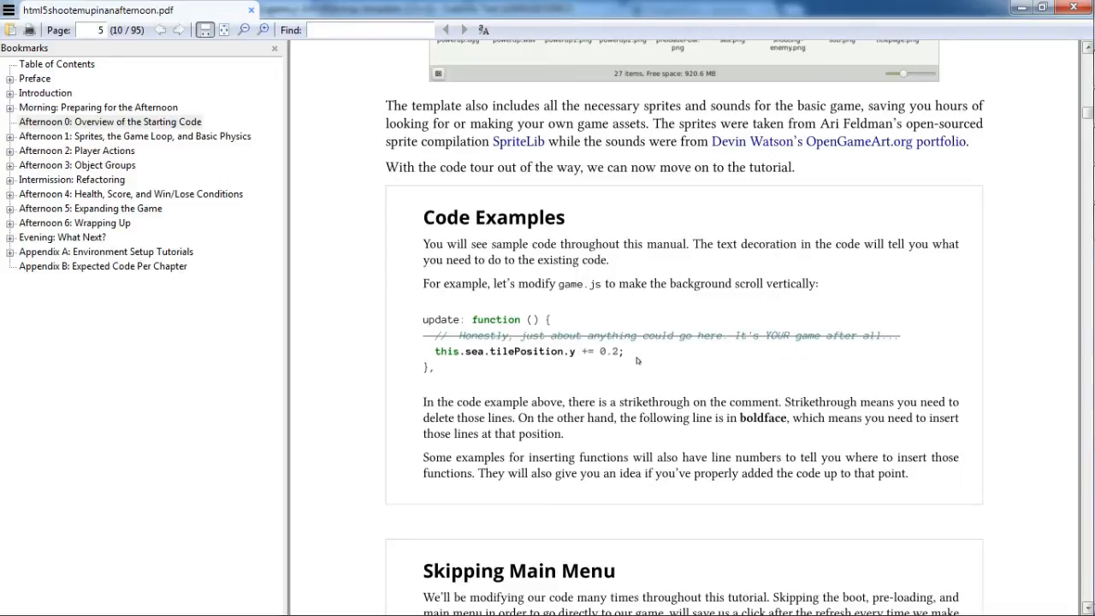
pyautogui.moveTo(691, 297)
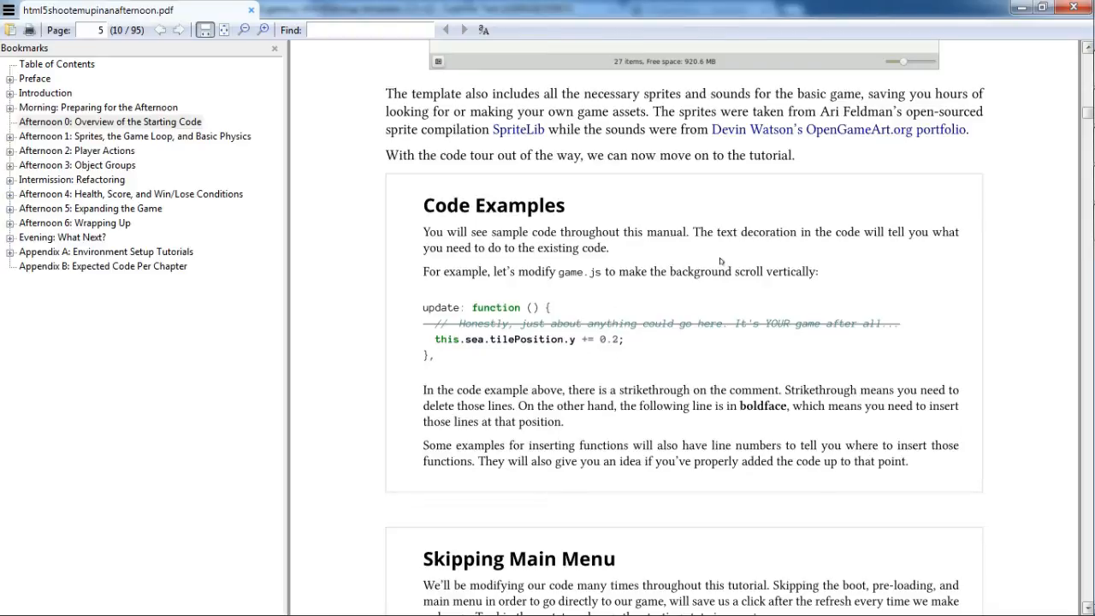
# Compare the tiled sea in the browser with game.js and clear the update function's placeholder comment.
pyautogui.press('alt+tab')
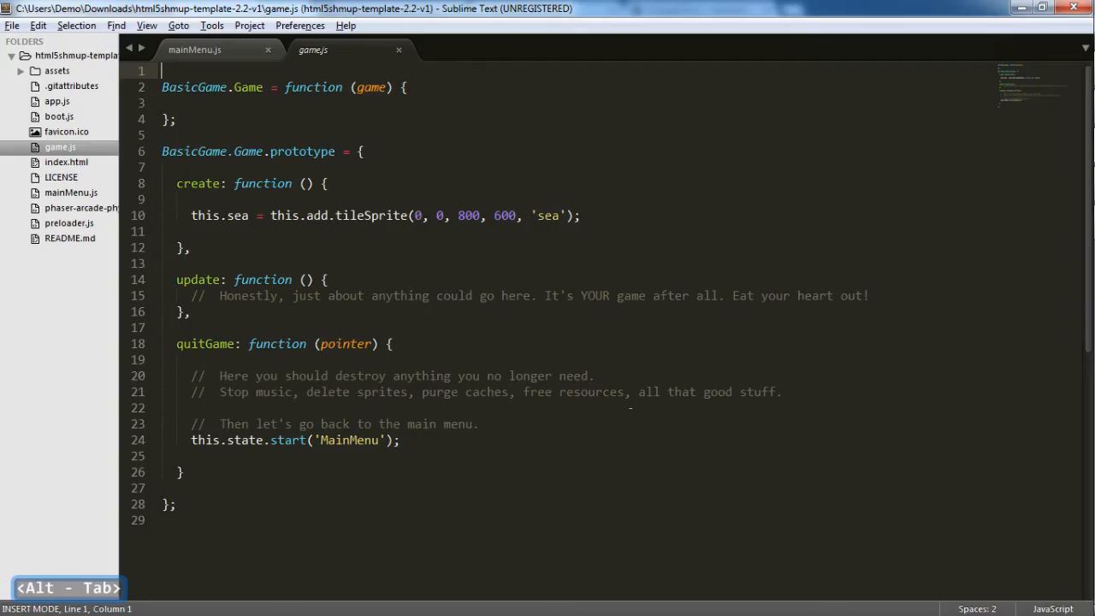
pyautogui.press('alt+tab')
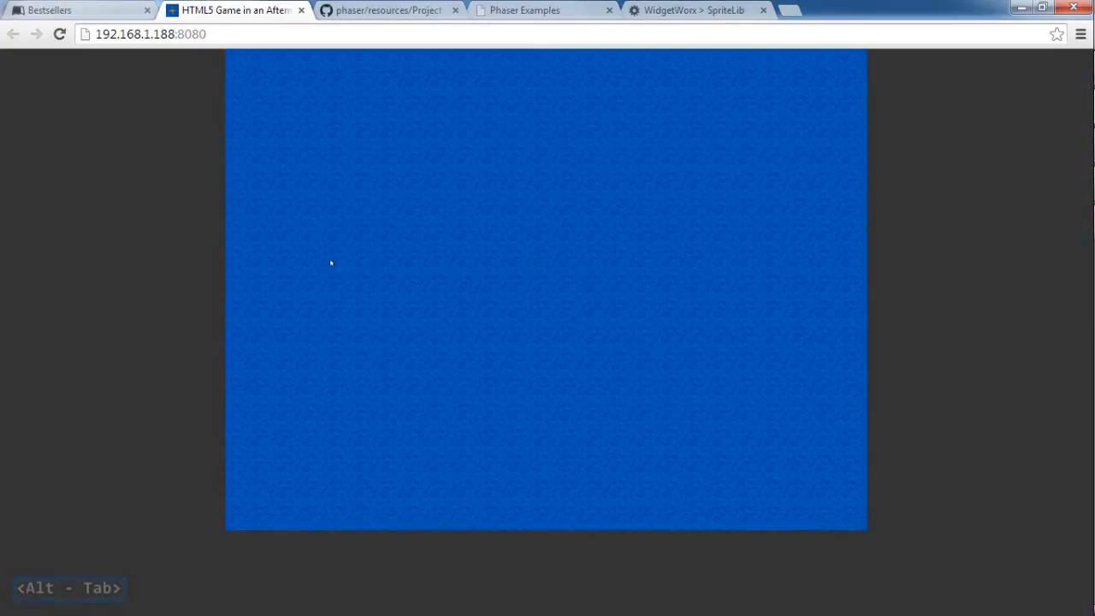
pyautogui.moveTo(510, 313)
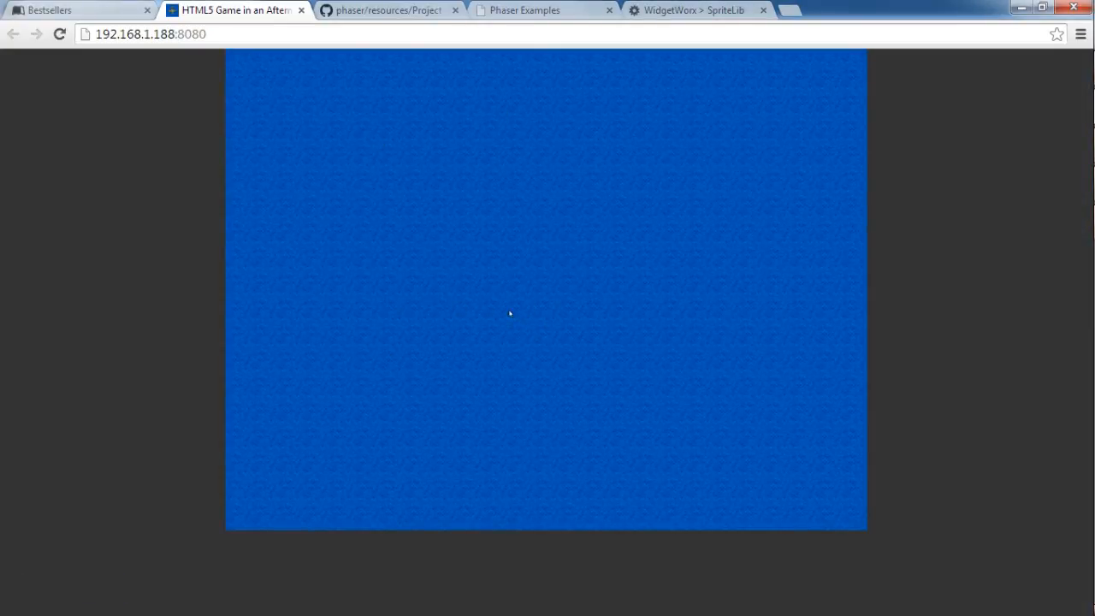
pyautogui.press('alt+tab')
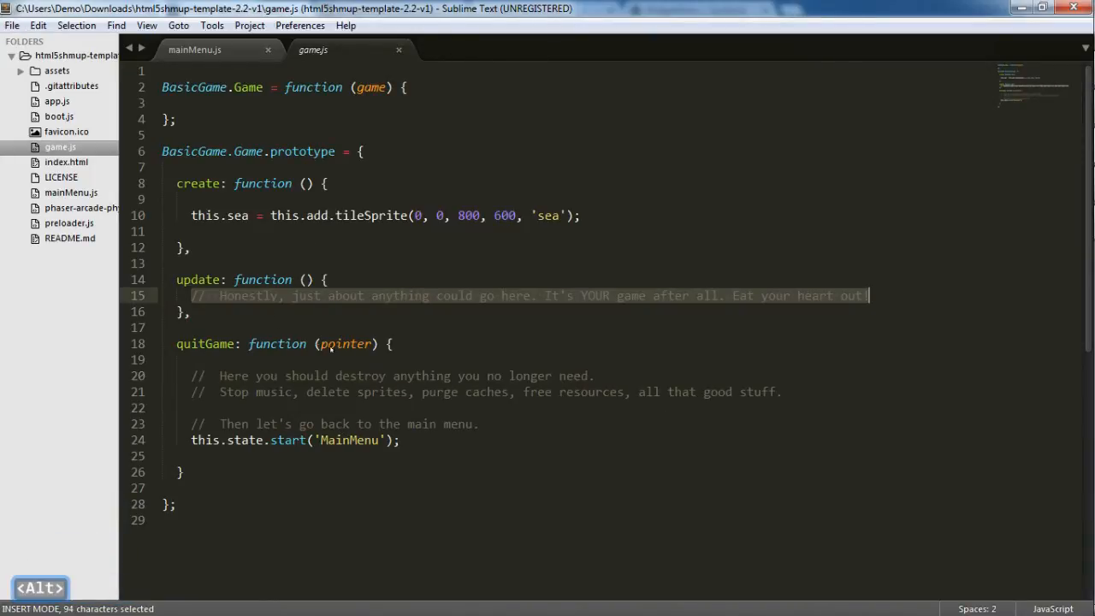
pyautogui.press('alt+tab')
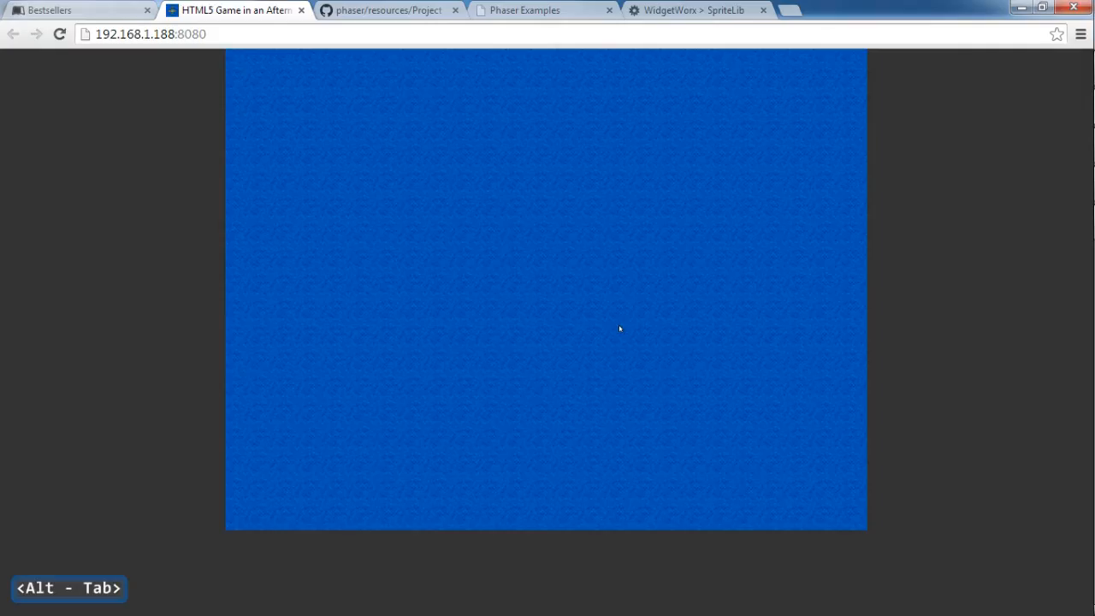
pyautogui.press('alt+tab')
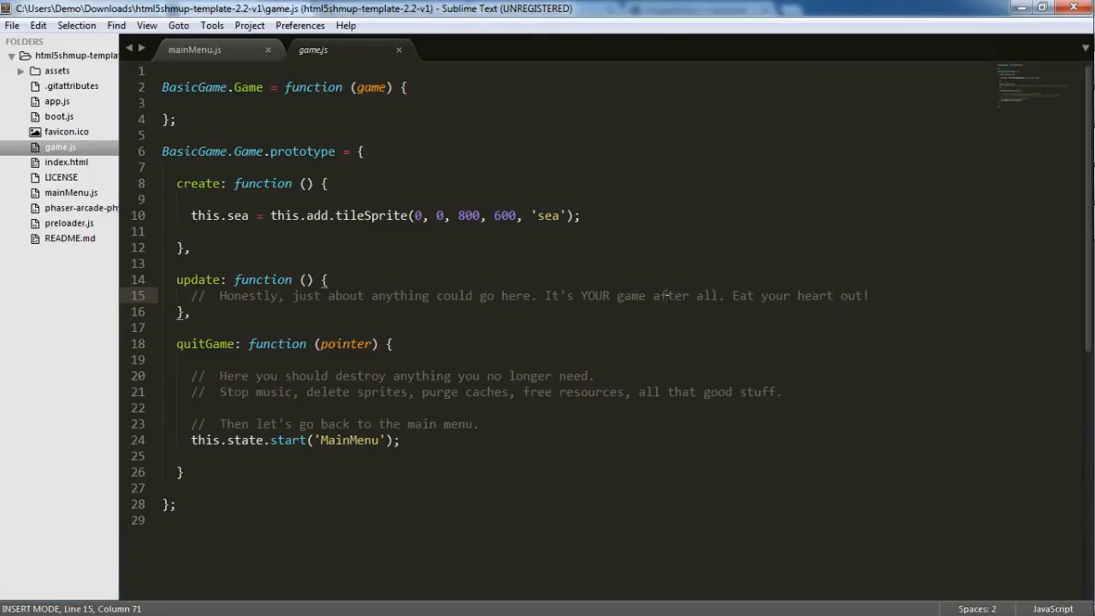
pyautogui.press('Escape')
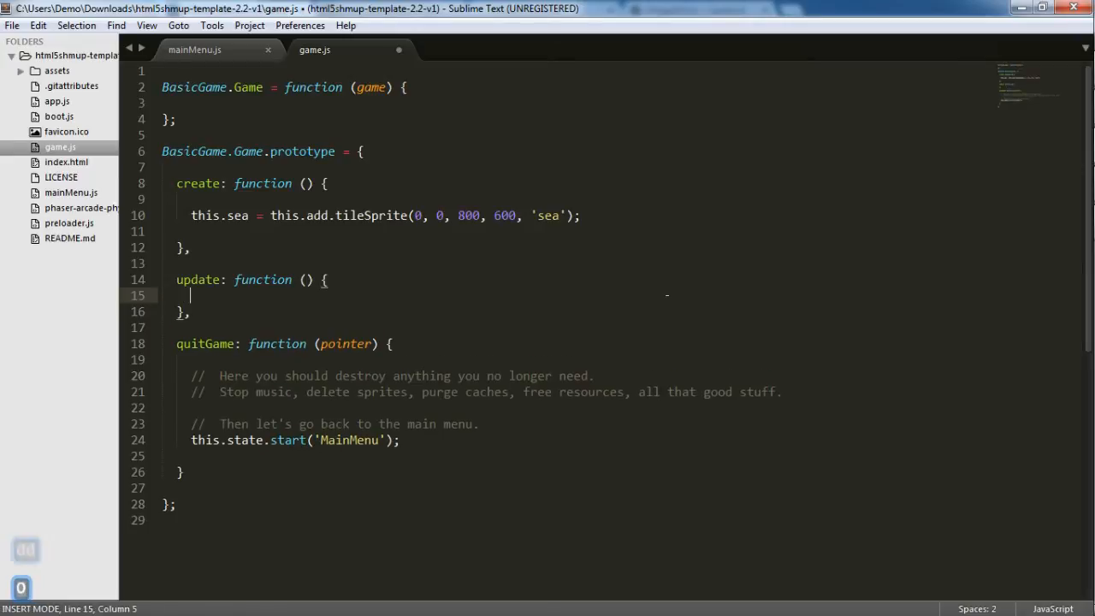
pyautogui.press('alt+tab')
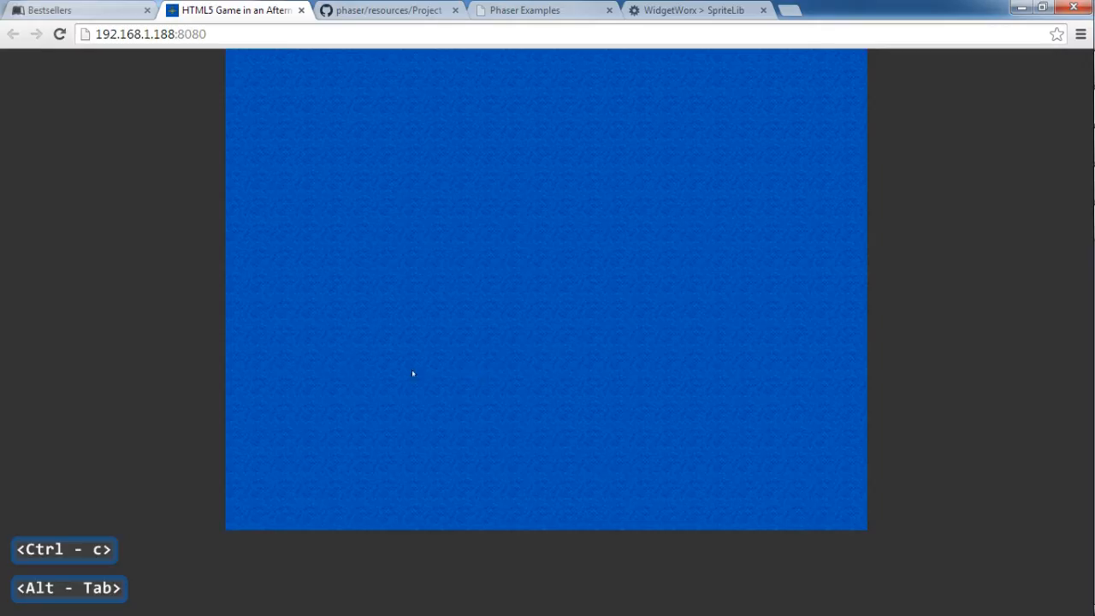
# Add this.sea.tilePosition.y += 0.2; to game.js's update function, save, and check the scrolling sea.
pyautogui.press('alt+tab')
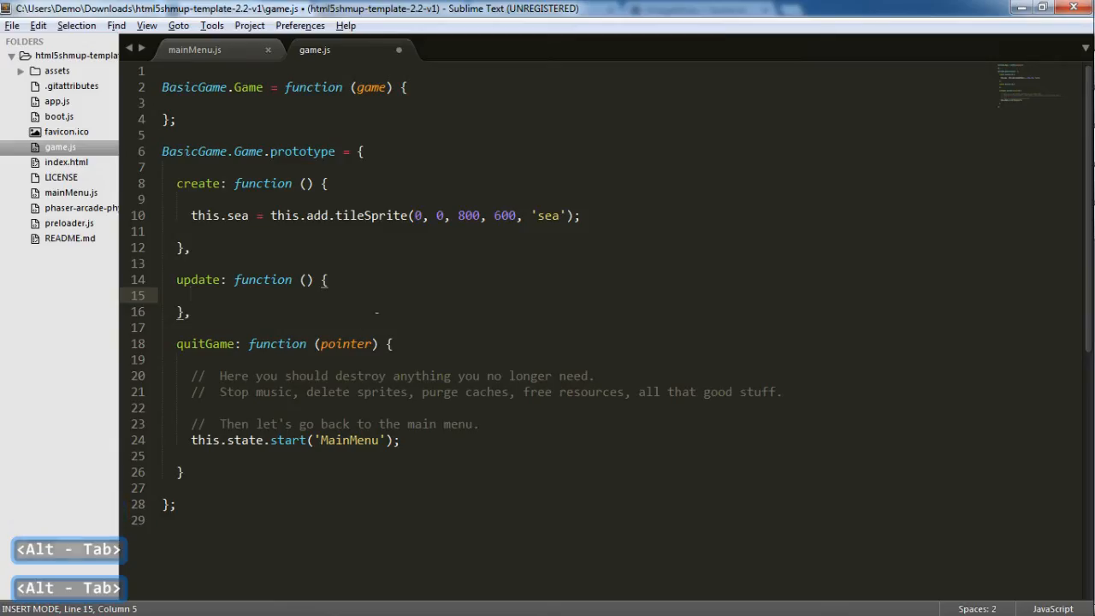
pyautogui.write('this.sea.tilePosition.y += 0.2;')
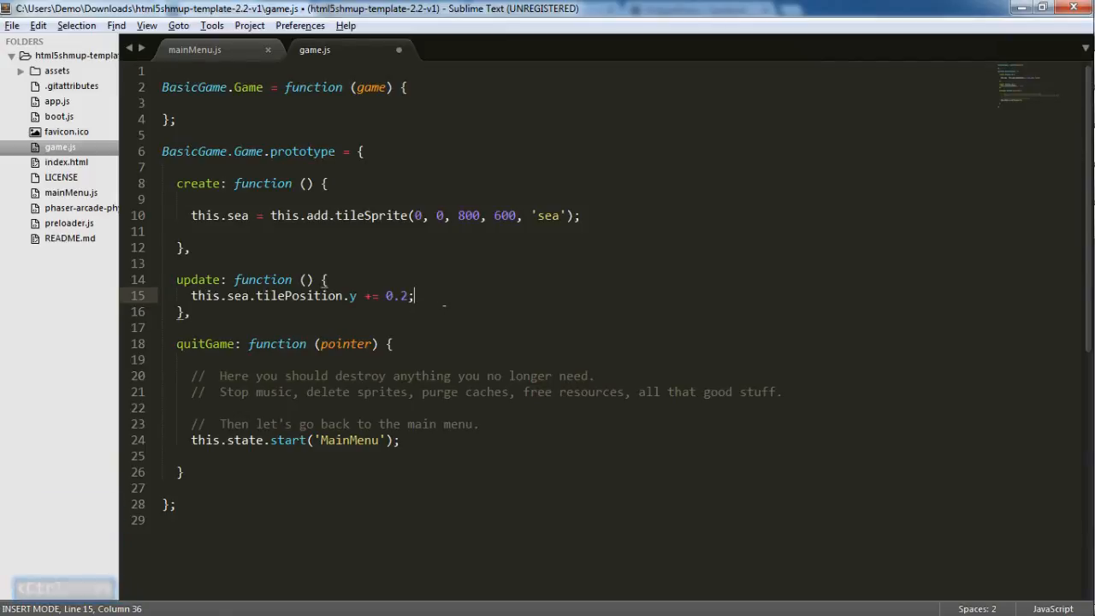
pyautogui.press('ctrl+s')
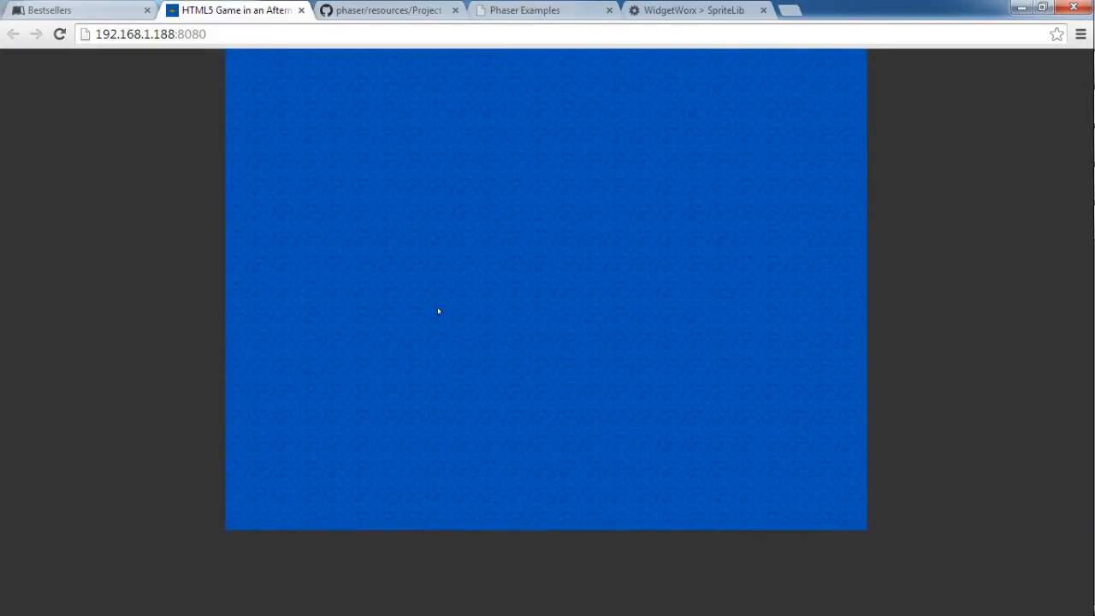
pyautogui.press('alt+tab')
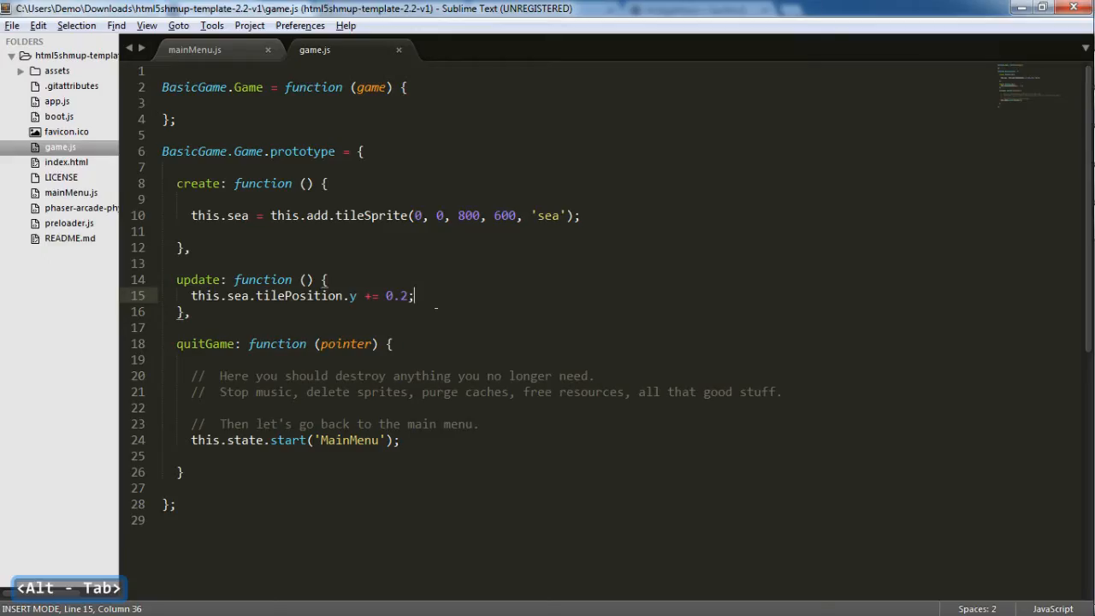
# Return to the book and scroll its Code Examples section on modifying game.js.
pyautogui.press('alt+tab')
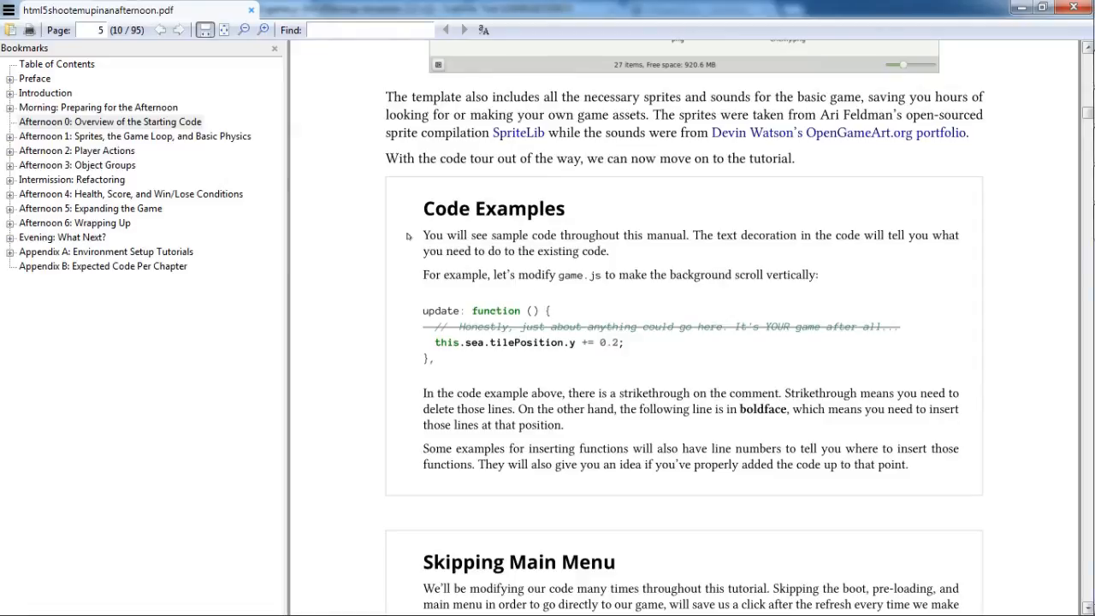
pyautogui.moveTo(524, 363)
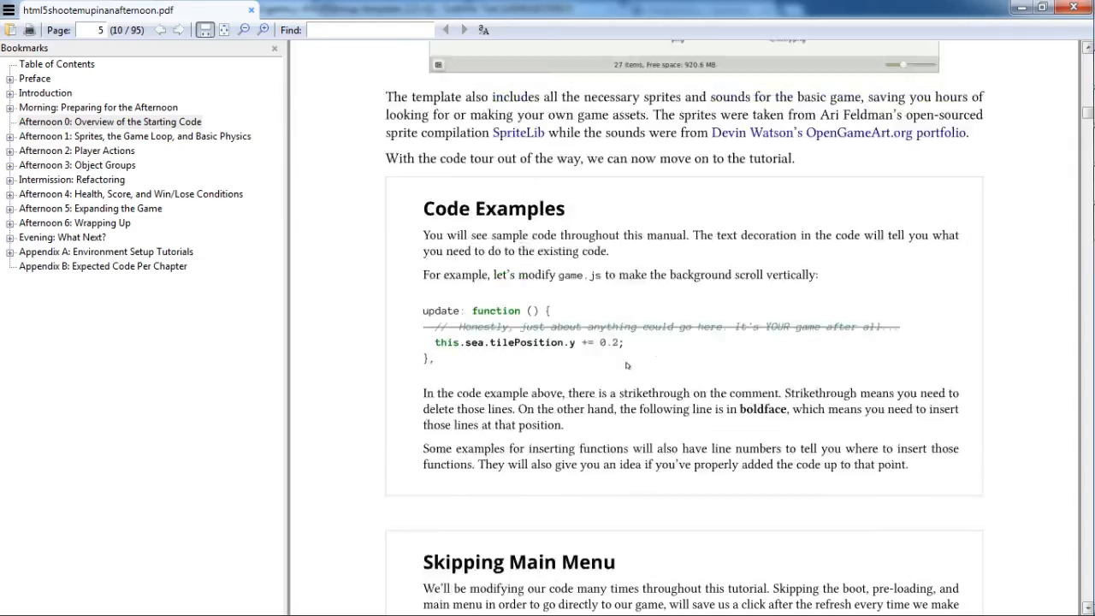
pyautogui.scroll(-3)
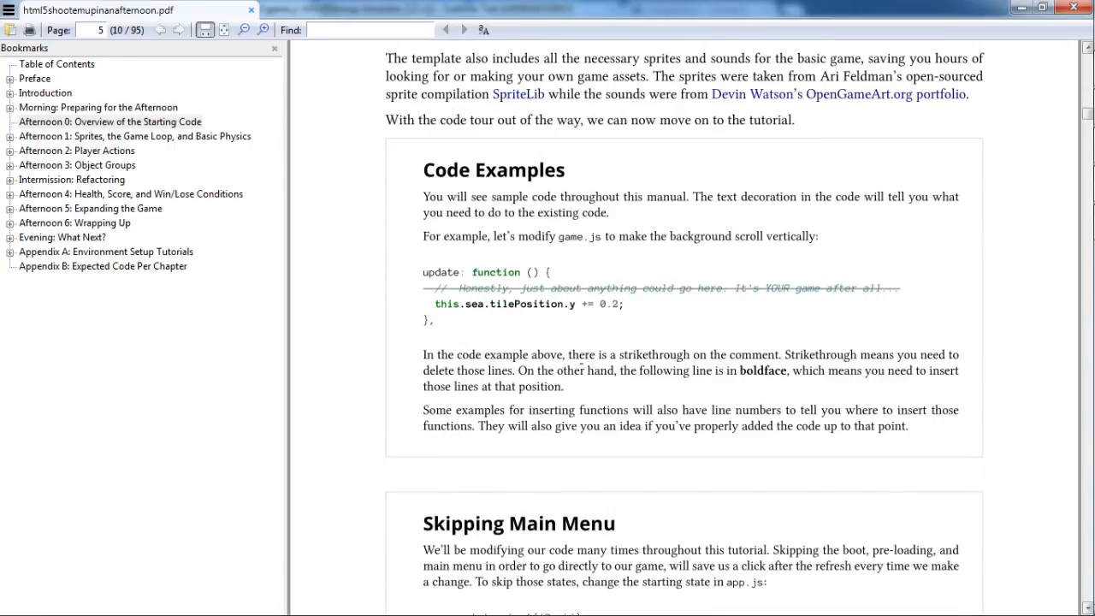
pyautogui.scroll(-3)
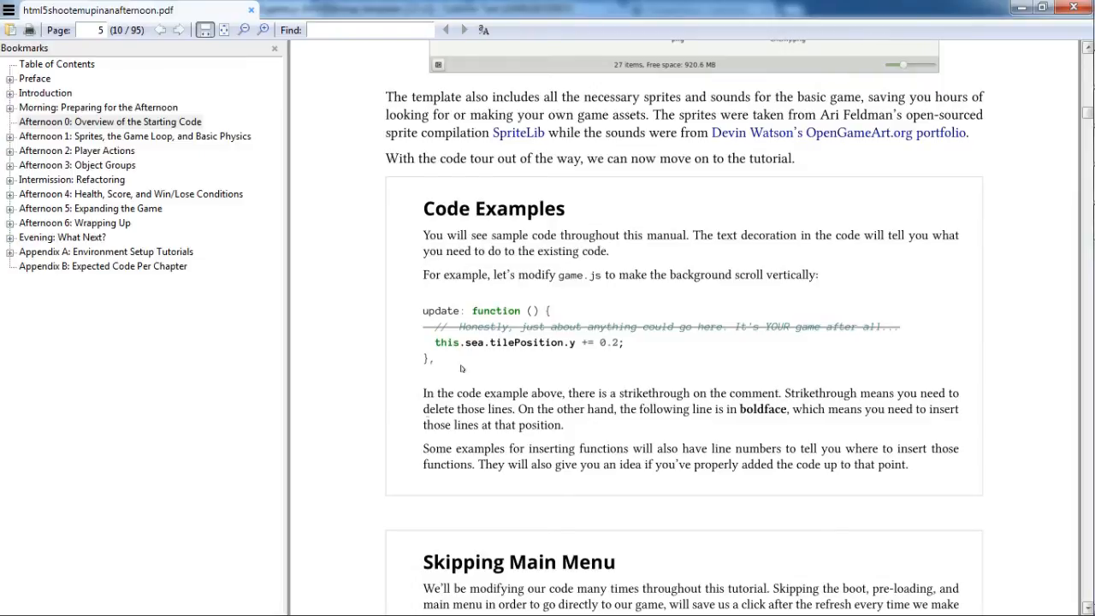
pyautogui.moveTo(619, 301)
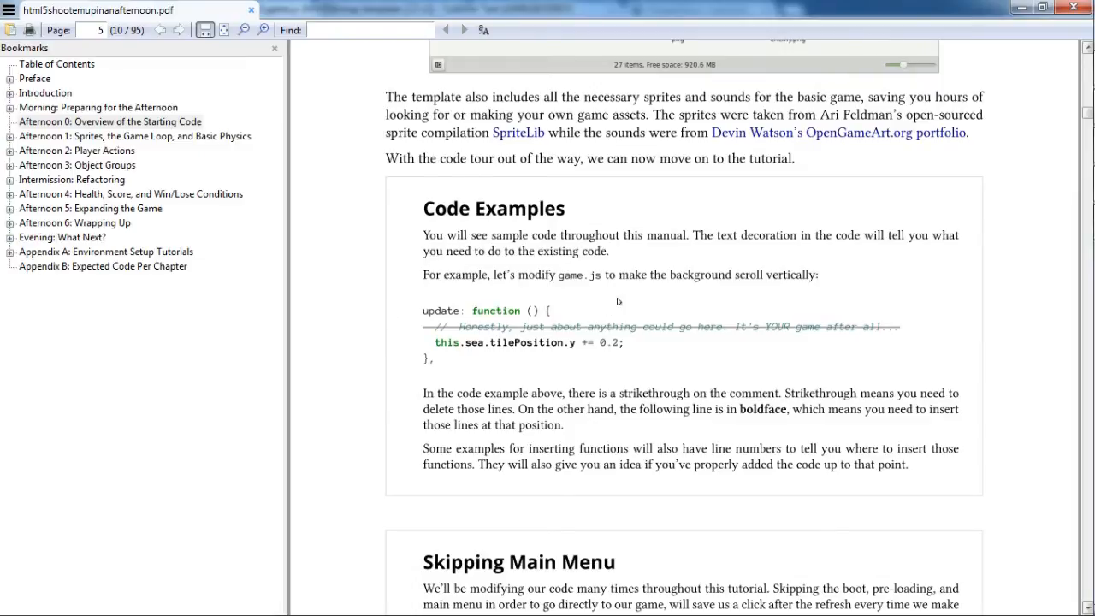
pyautogui.press('alt+tab')
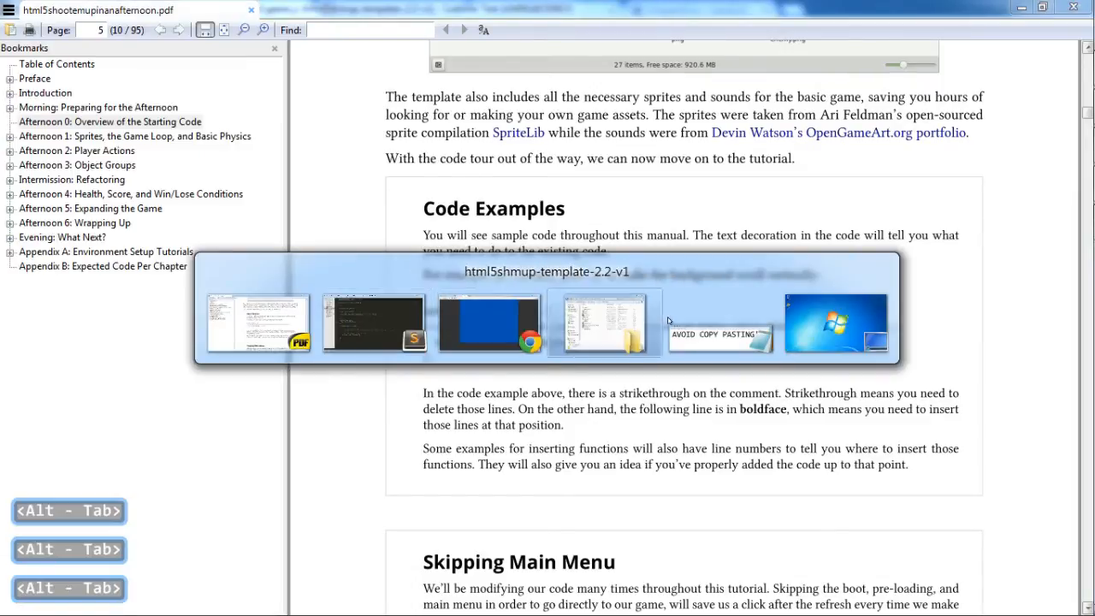
# Show the Notepad note 'AVOID COPY PASTING!', then close it discarding the unsaved text.
pyautogui.press('alt+tab')
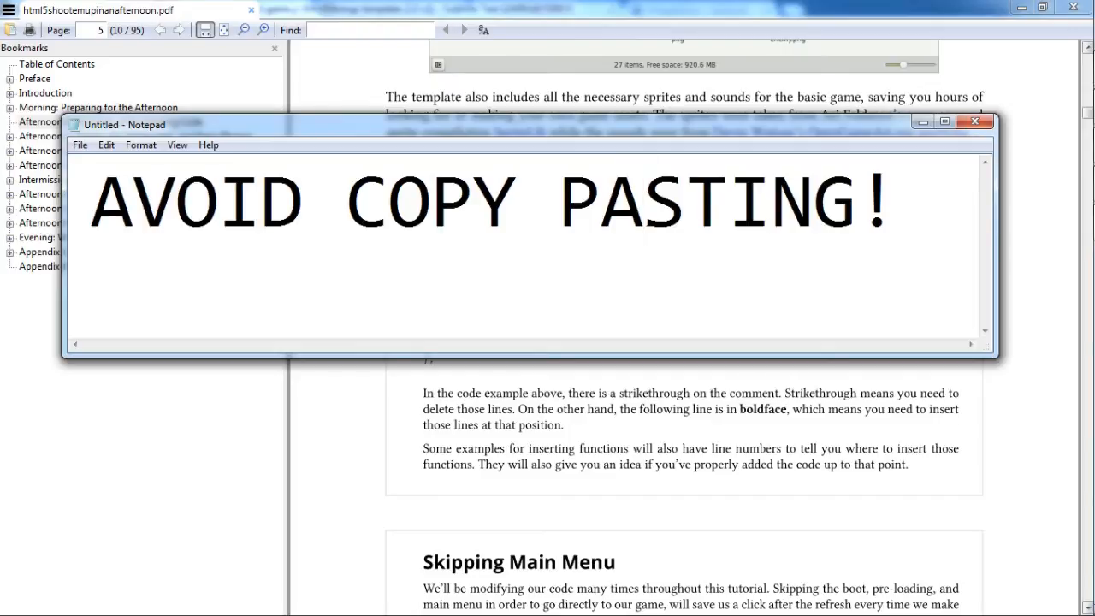
pyautogui.click(646, 204)
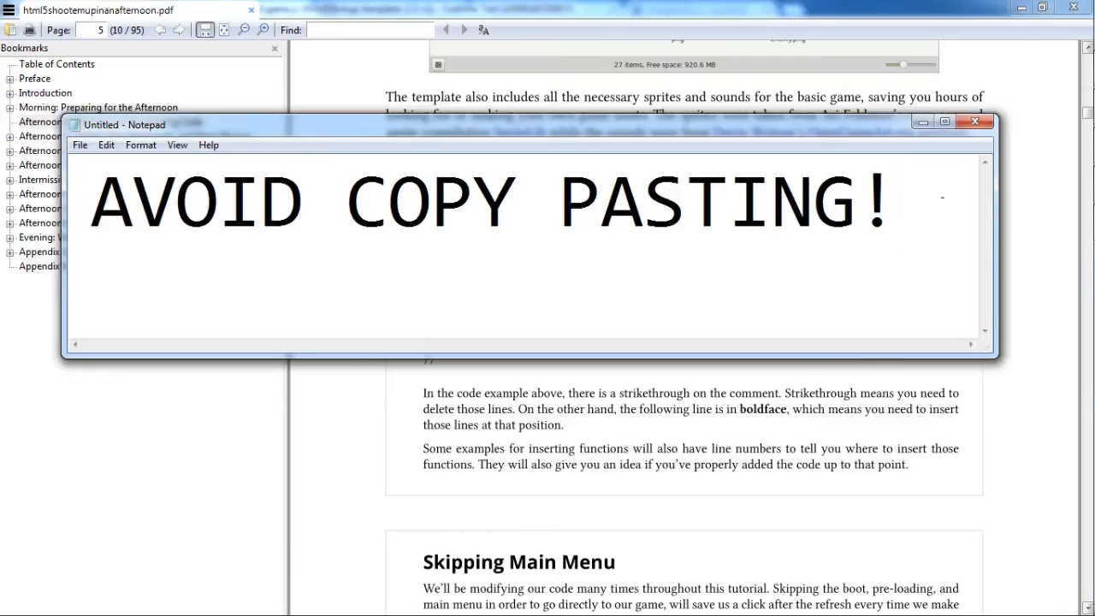
pyautogui.click(898, 202)
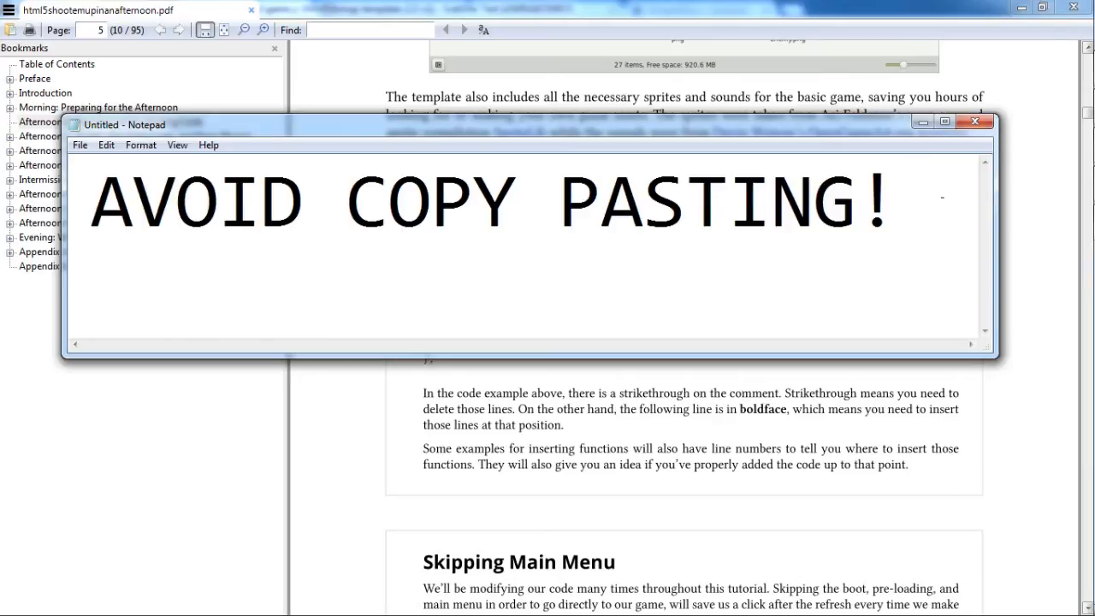
pyautogui.click(898, 202)
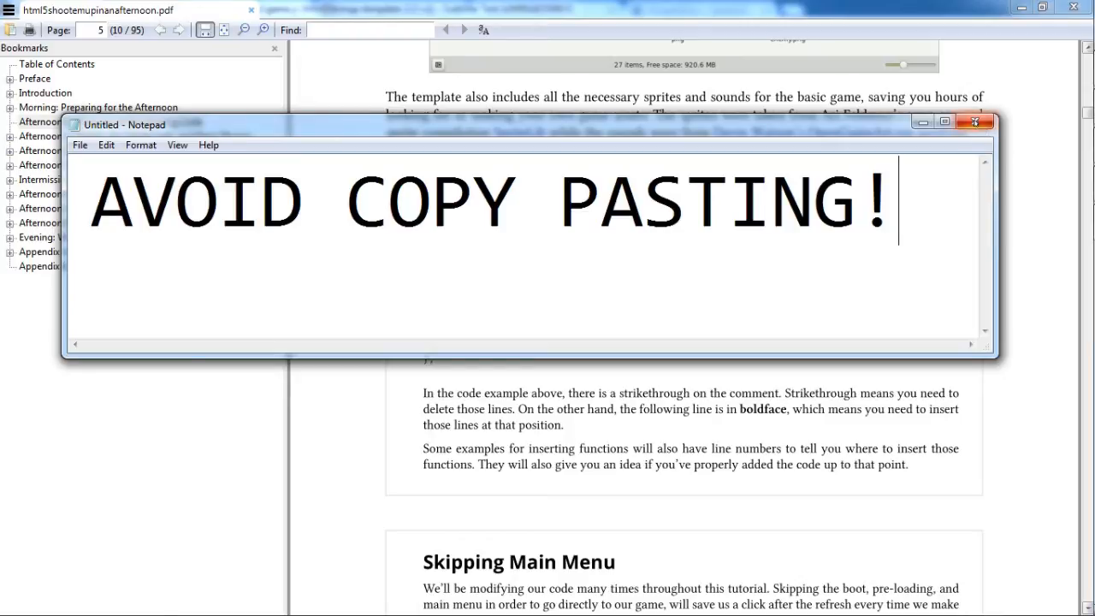
pyautogui.click(973, 122)
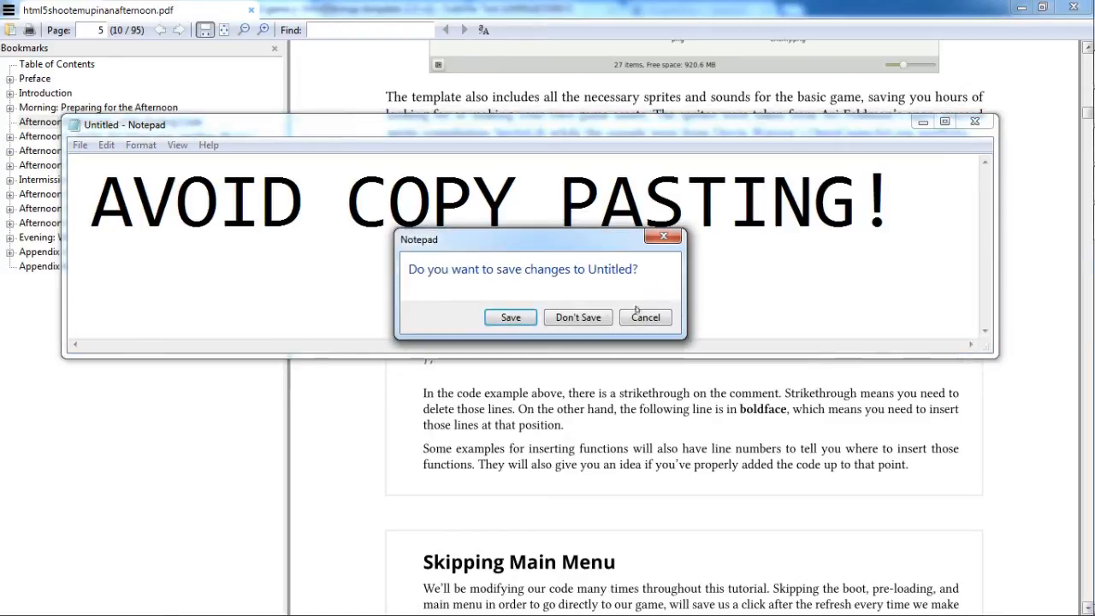
pyautogui.click(578, 317)
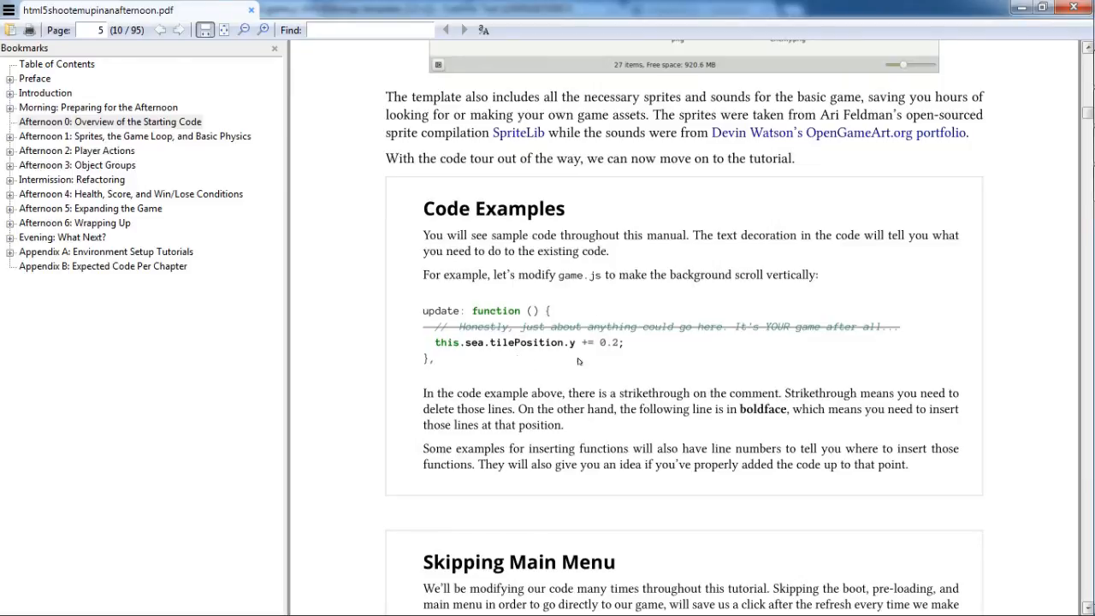
# Scroll the book to the Skipping Main Menu section and switch back to game.js.
pyautogui.scroll(-3)
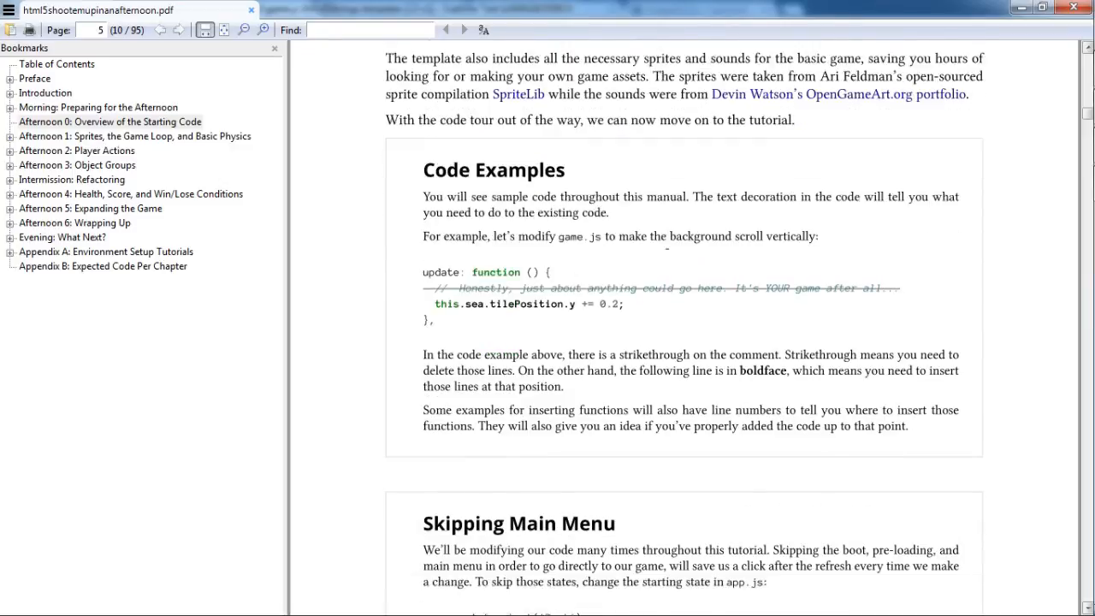
pyautogui.scroll(-3)
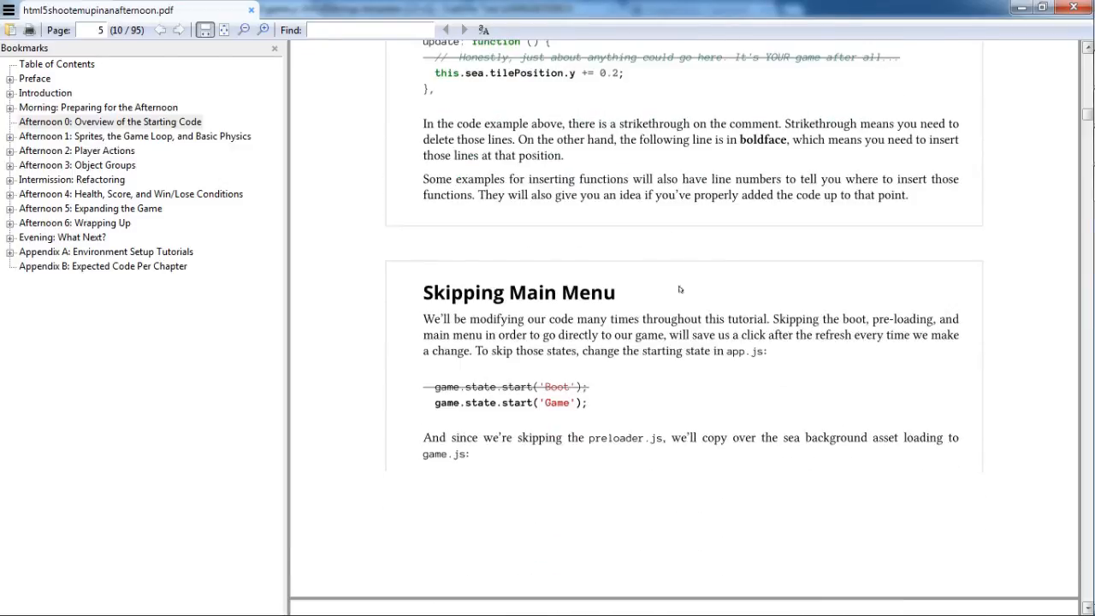
pyautogui.press('Alt+Tab')
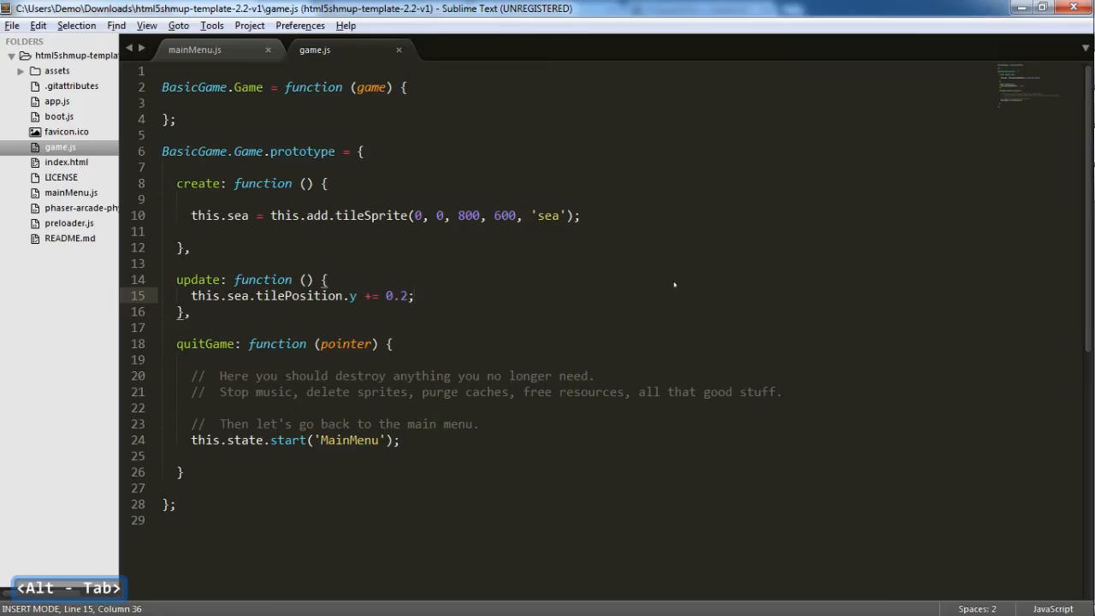
# Reload the game in Chrome with F5 to see the title screen, then return to the book.
pyautogui.press('alt+tab')
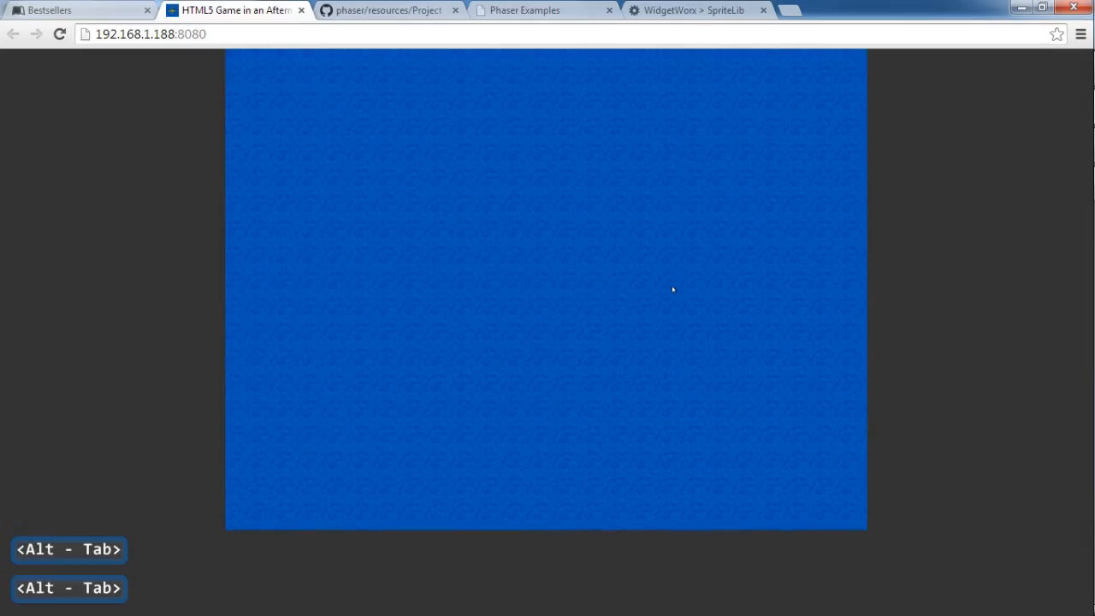
pyautogui.press('f5')
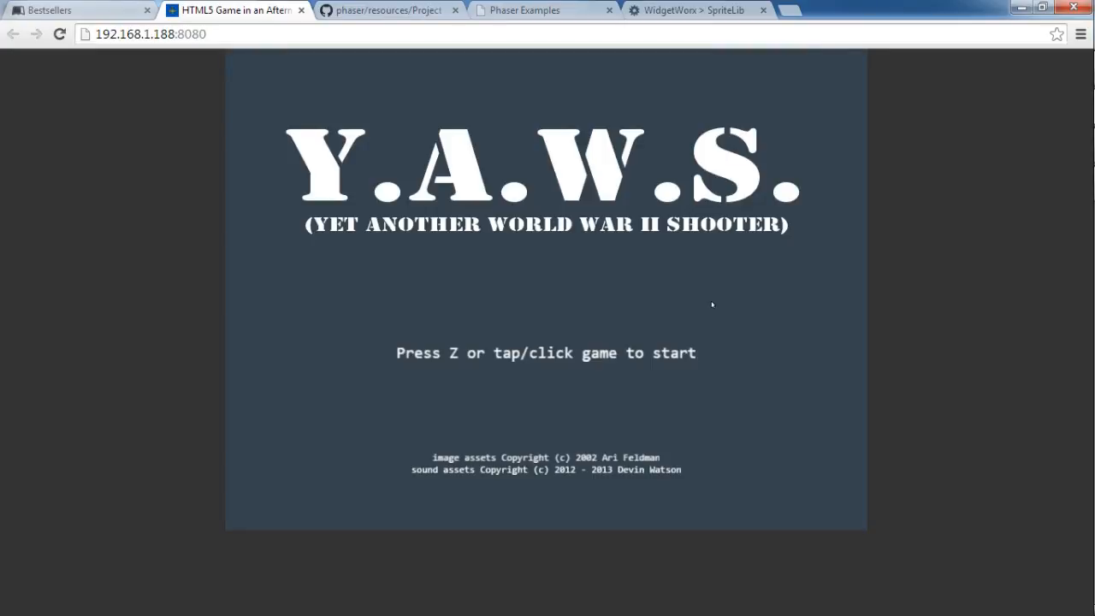
pyautogui.moveTo(657, 272)
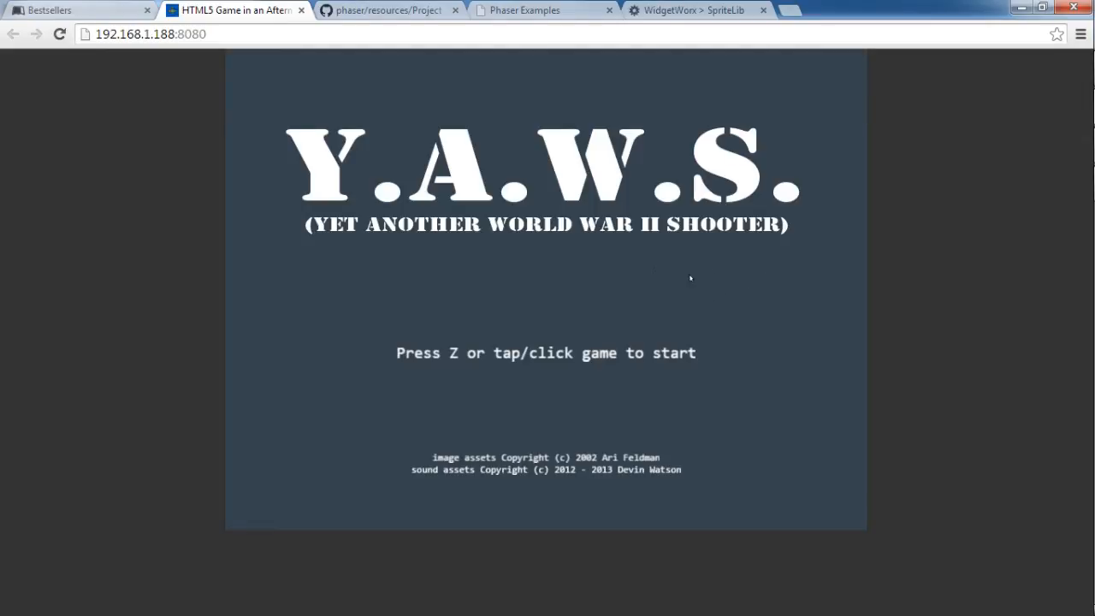
pyautogui.moveTo(667, 330)
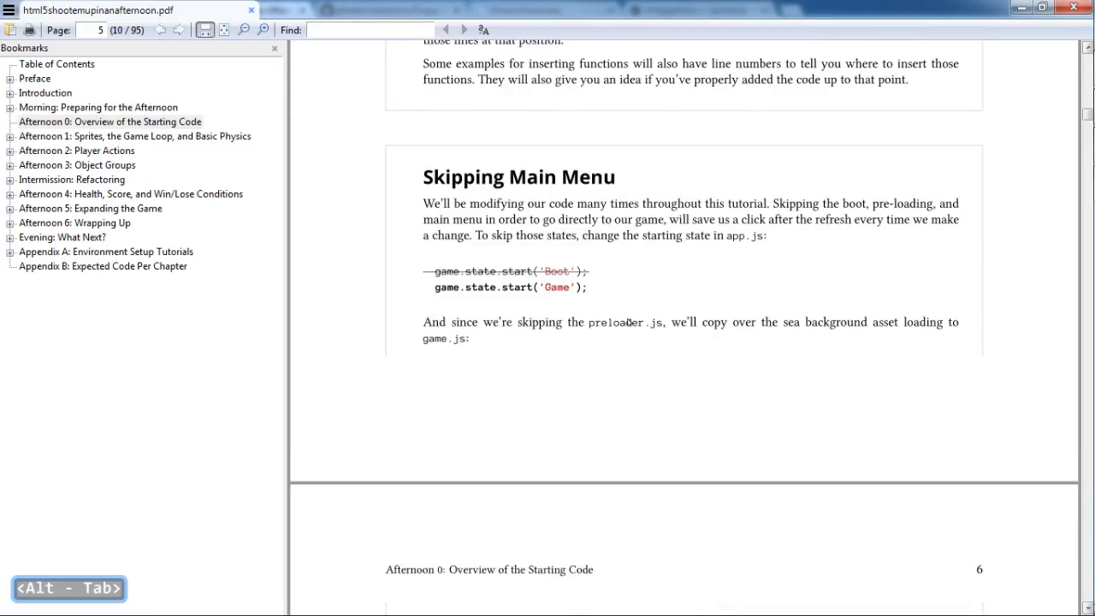
pyautogui.press('alt+tab')
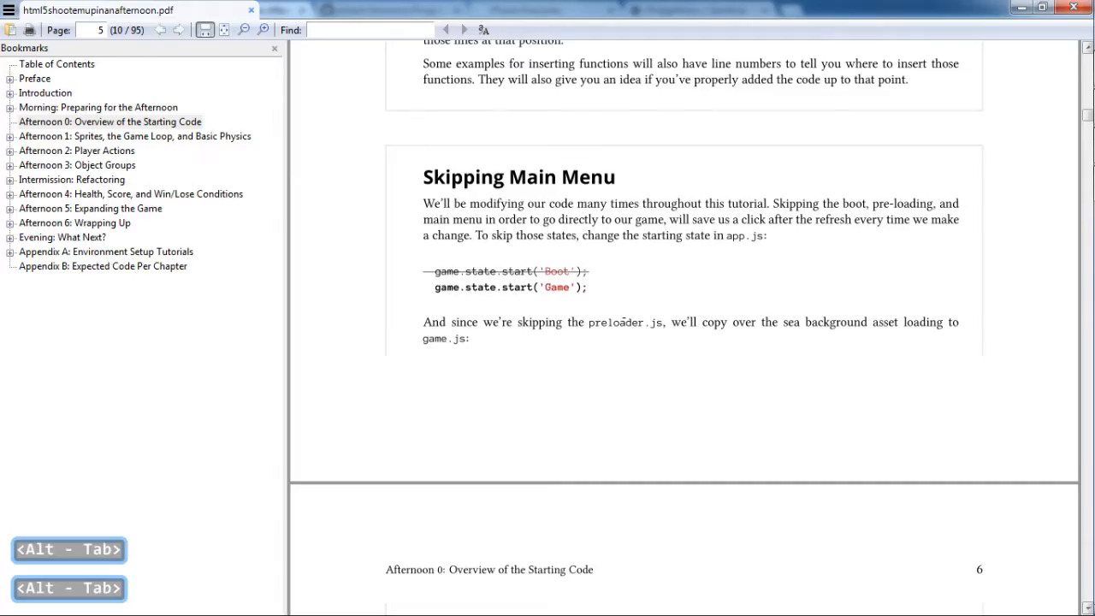
pyautogui.press('alt+tab')
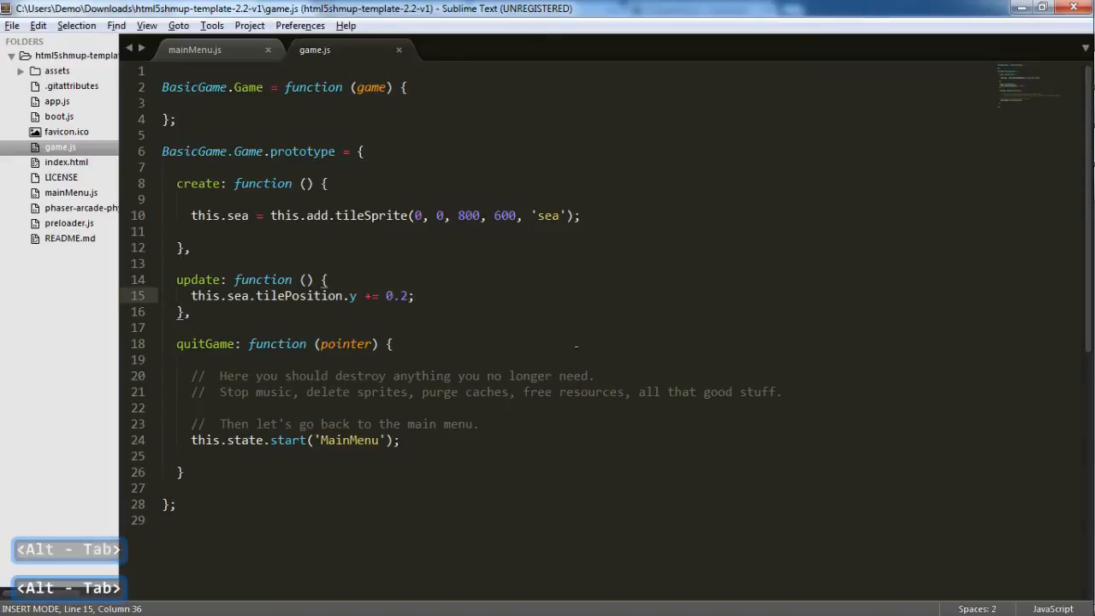
pyautogui.press('alt+tab')
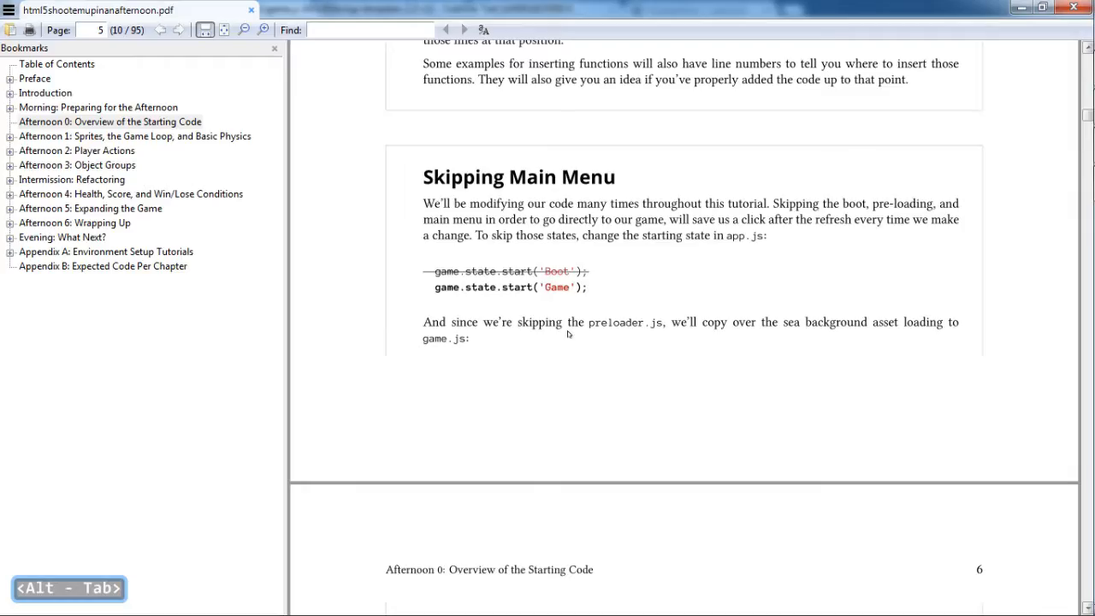
# Check the scrolling sea in the browser again and come back to the Skipping Main Menu section.
pyautogui.press('alt+tab')
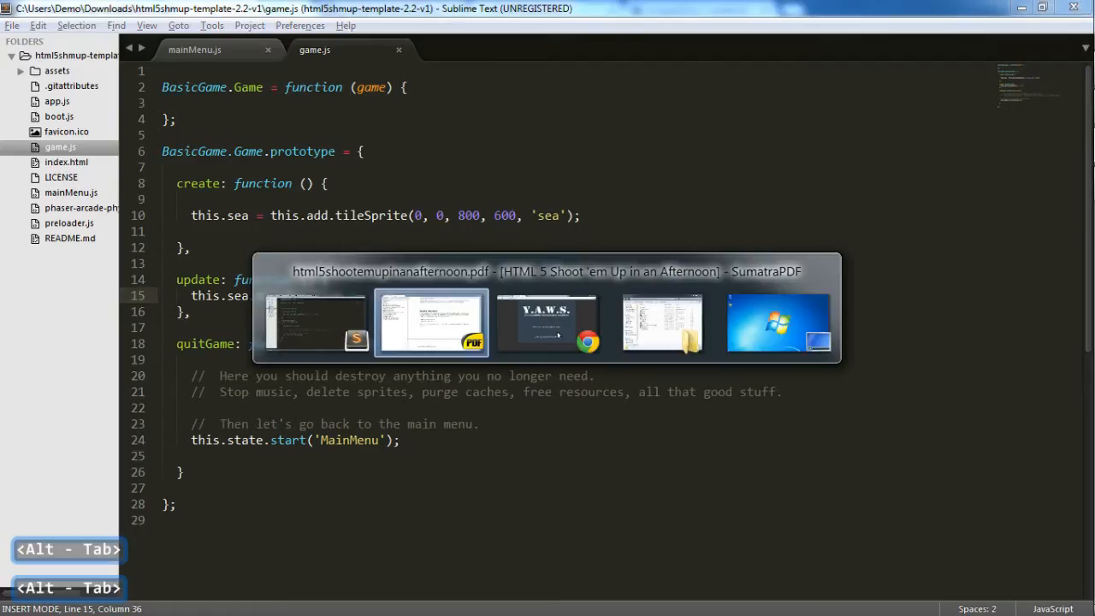
pyautogui.press('alt+tab')
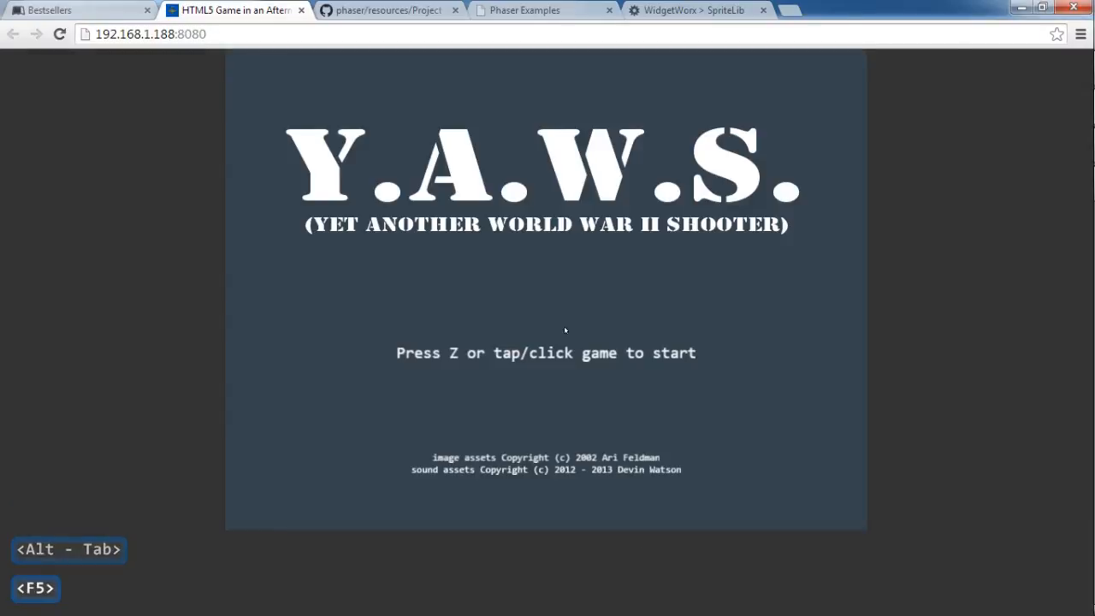
pyautogui.moveTo(138, 228)
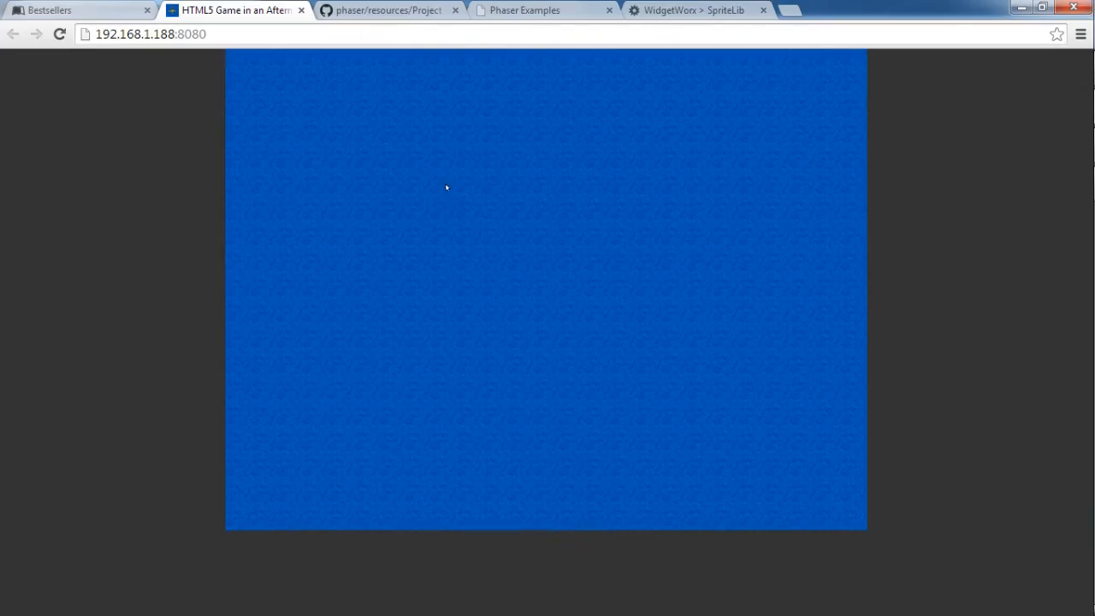
pyautogui.moveTo(520, 113)
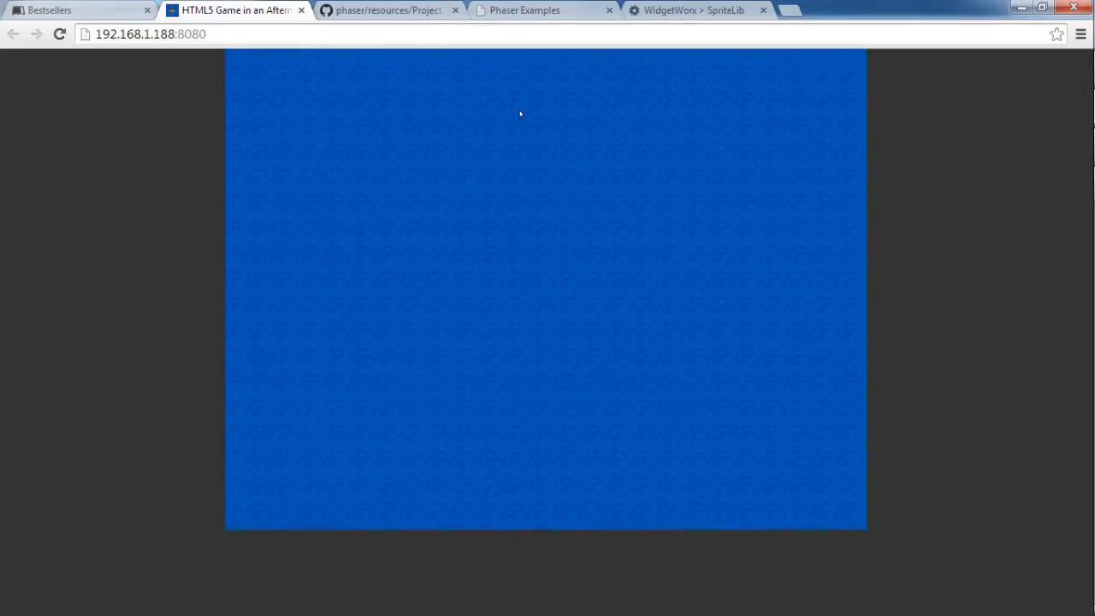
pyautogui.moveTo(924, 272)
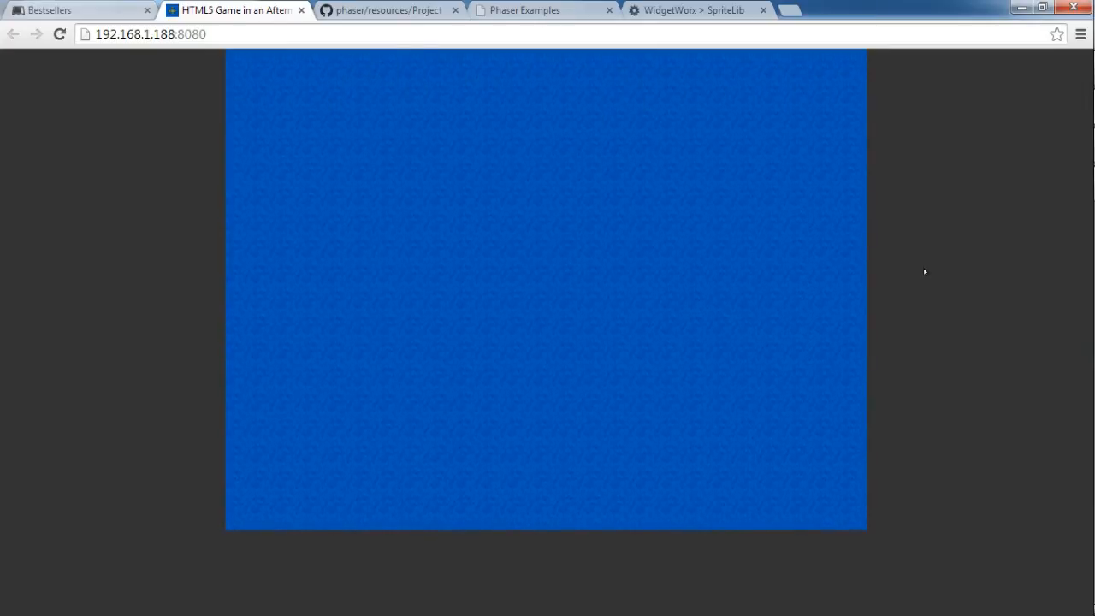
pyautogui.press('alt+tab')
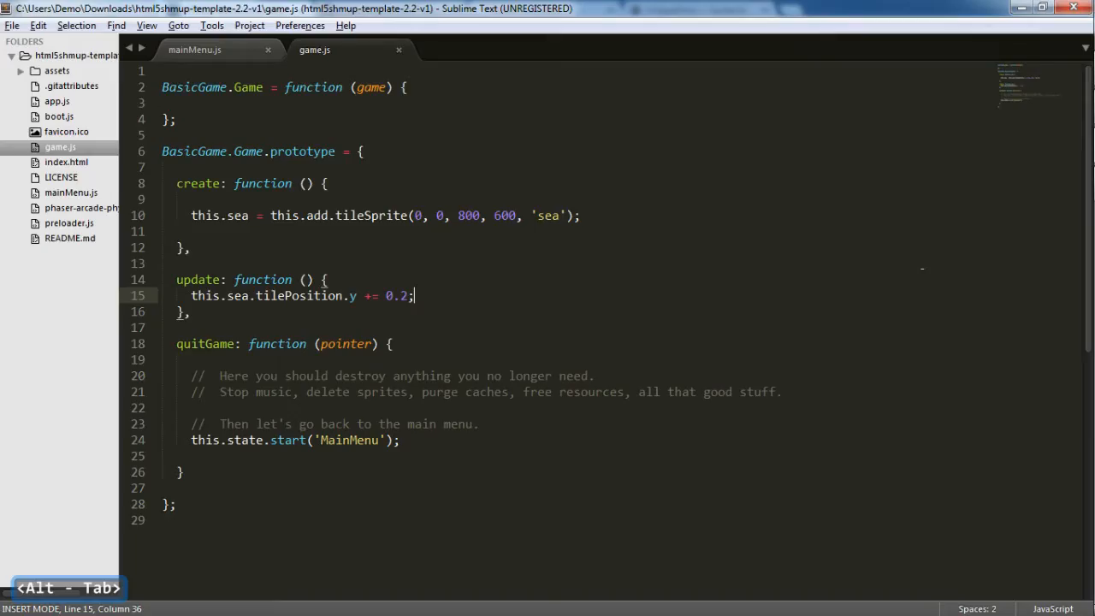
pyautogui.press('alt+tab')
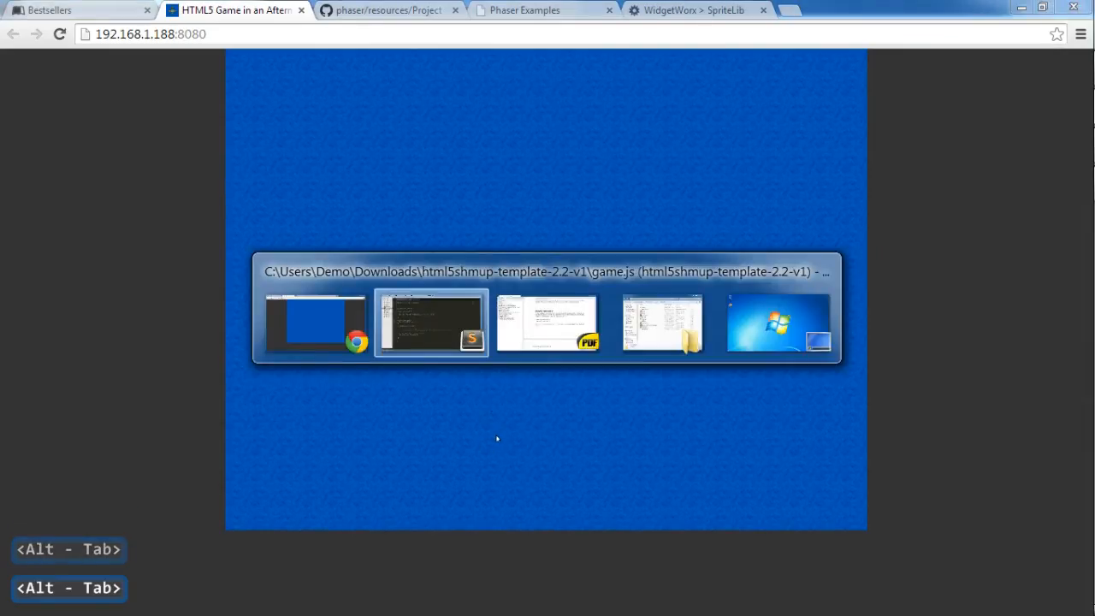
pyautogui.press('alt+tab')
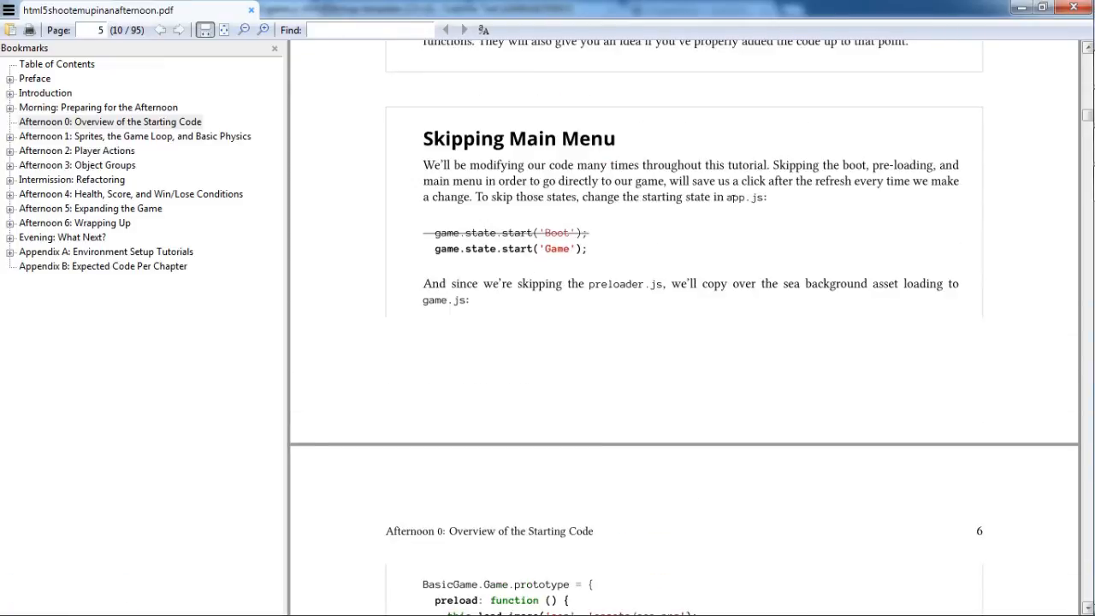
# Highlight the book's game.state.start('Game') line and read the change below it.
pyautogui.doubleClick(742, 199)
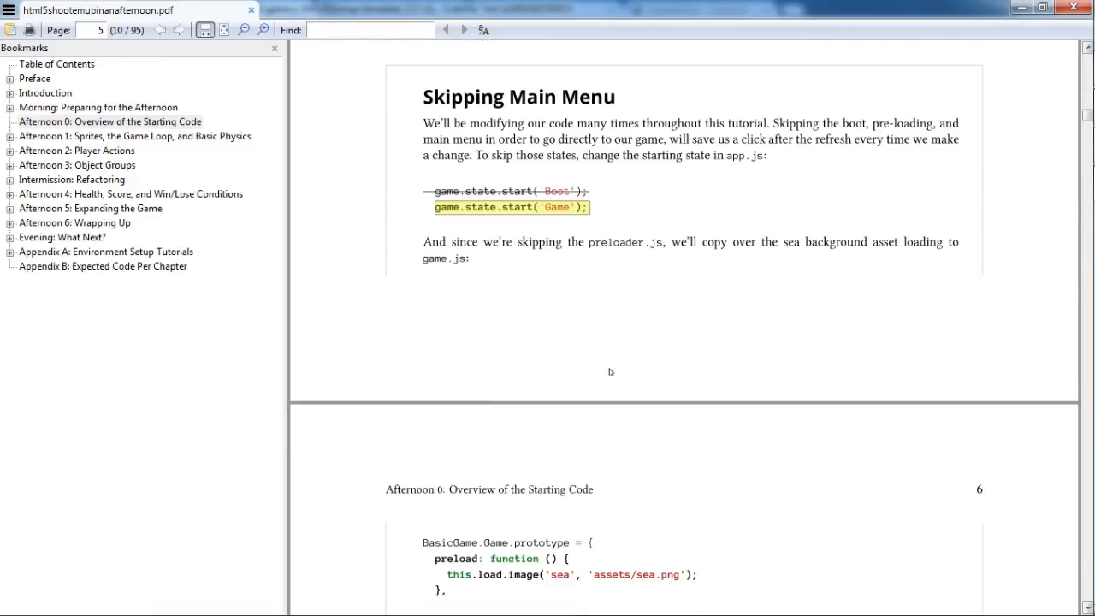
pyautogui.scroll(-3)
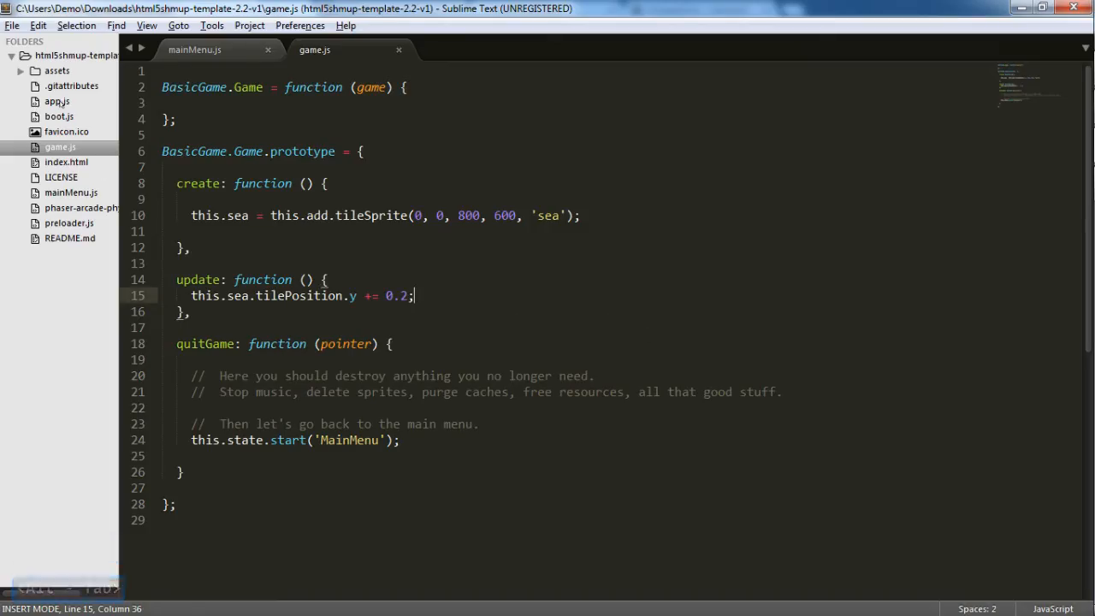
# Change app.js to game.state.start('Game') instead of 'Boot', then copy the book's preload snippet.
pyautogui.click(56, 101)
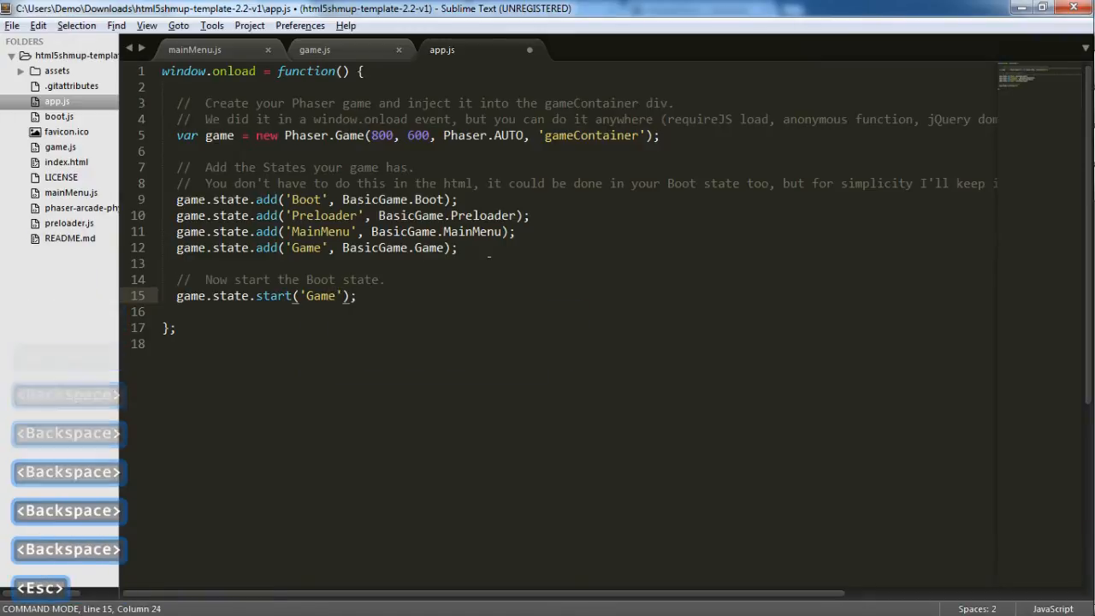
pyautogui.press('alt+tab')
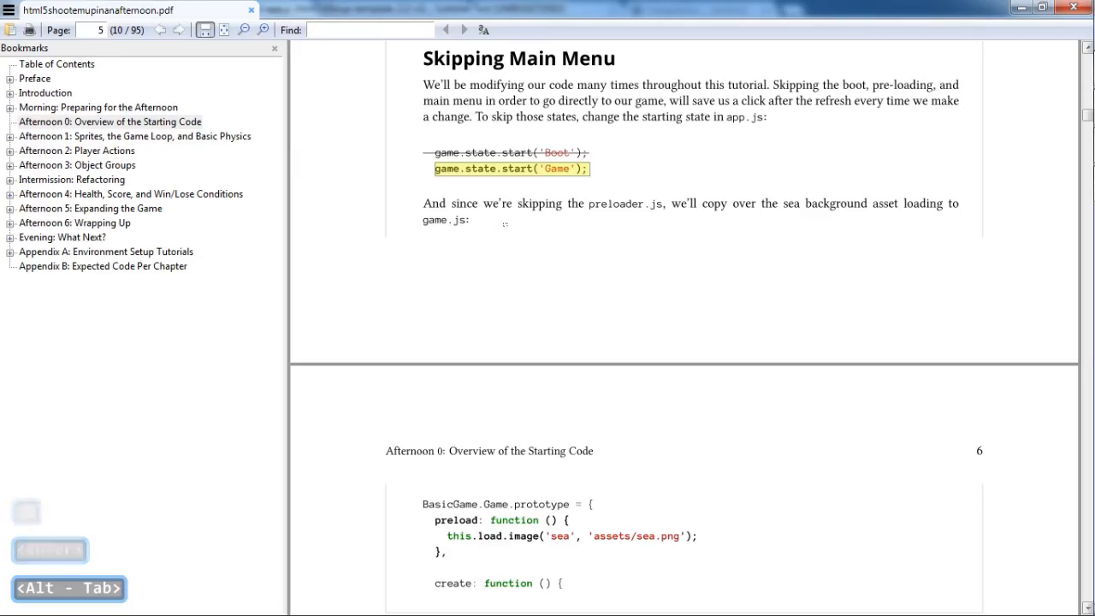
pyautogui.scroll(-3)
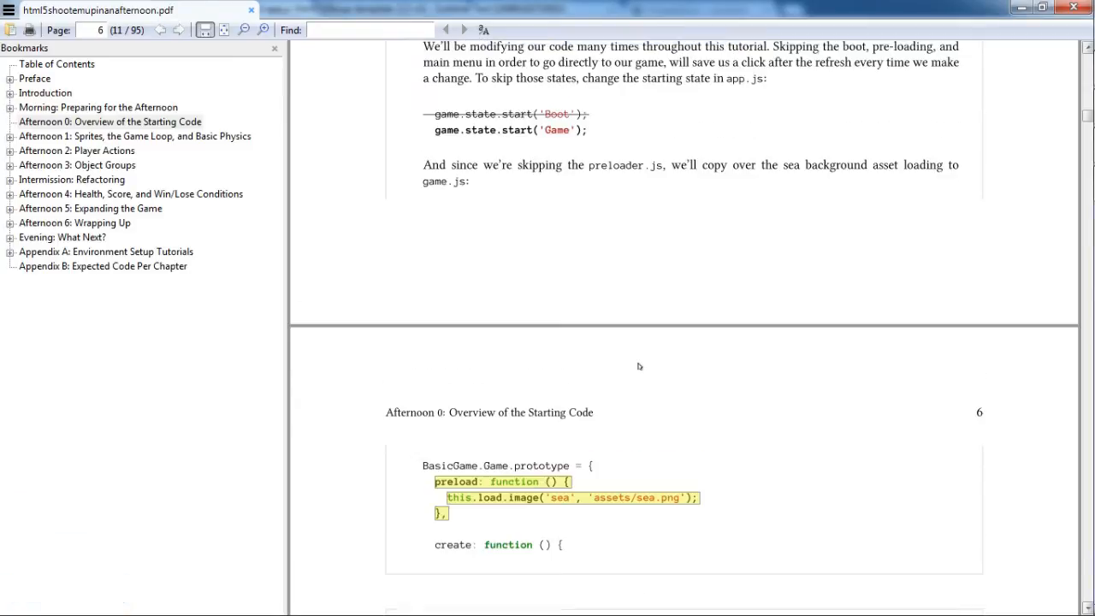
pyautogui.scroll(-3)
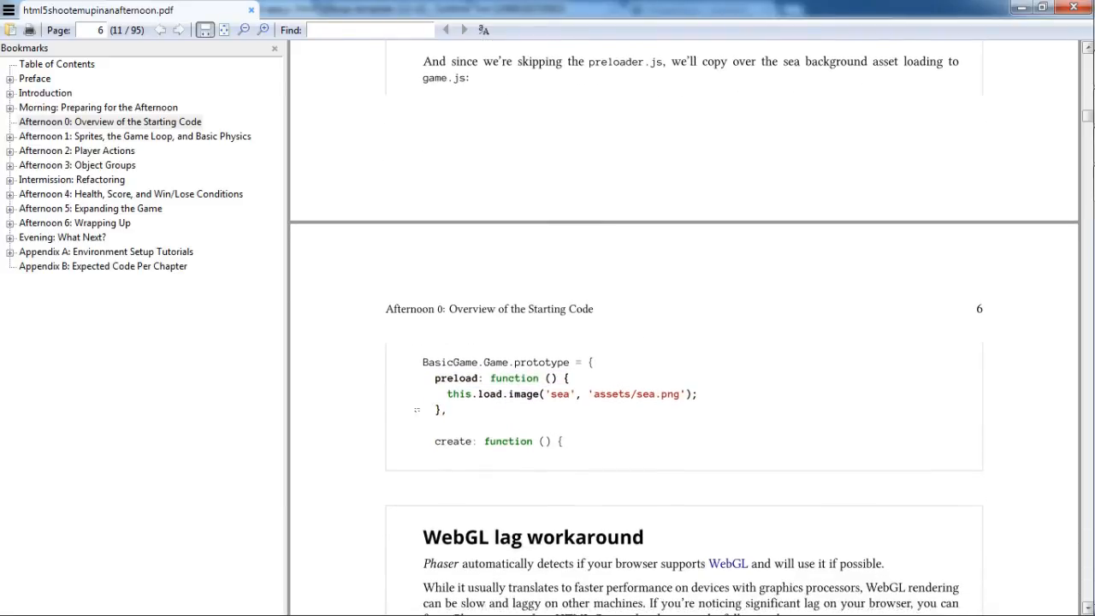
pyautogui.moveTo(431, 376); pyautogui.dragTo(475, 392)
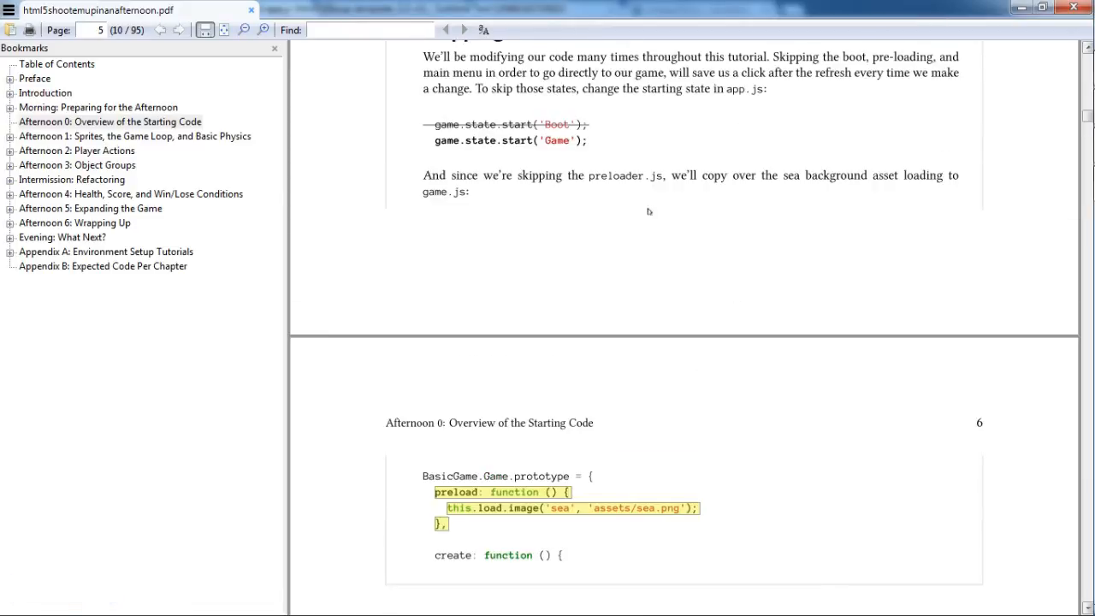
pyautogui.press('alt+tab')
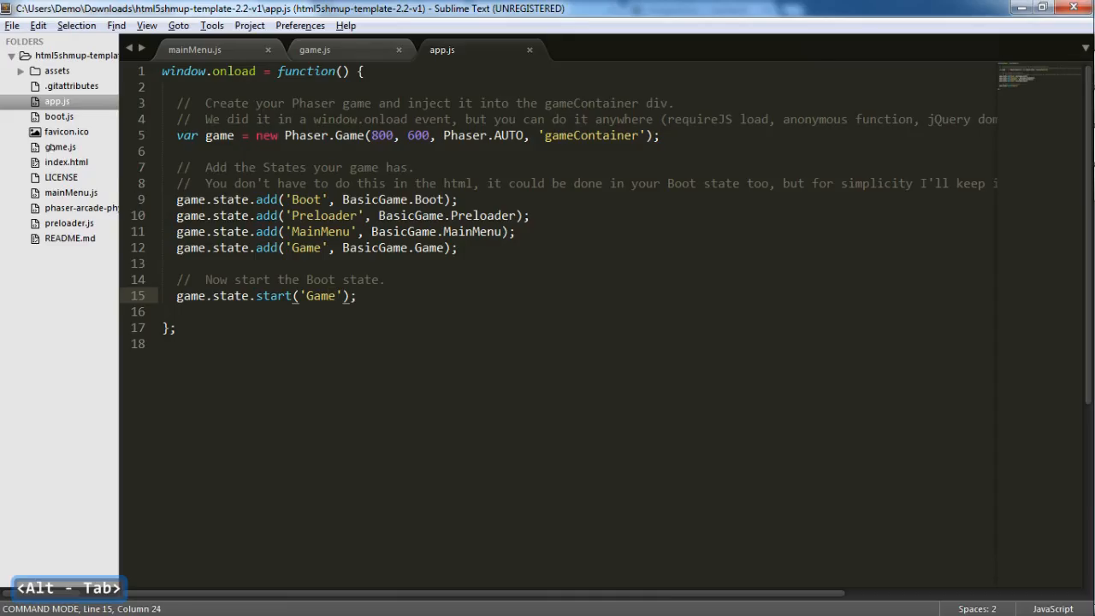
# Paste a preload function loading 'sea' from assets/sea.png above create in game.js, reindent and save.
pyautogui.click(315, 50)
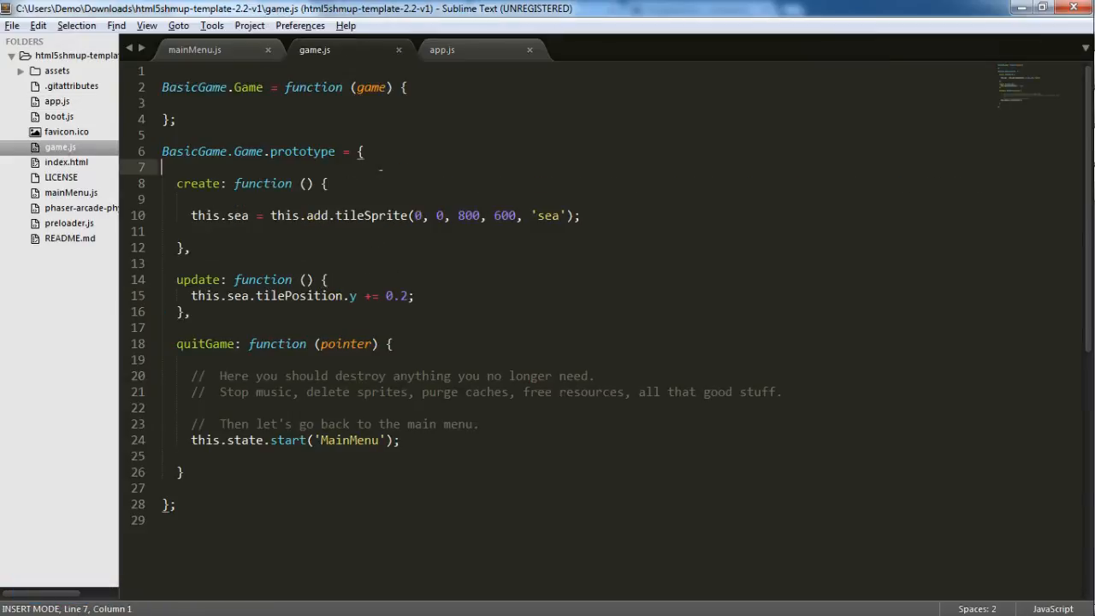
pyautogui.press('enter')
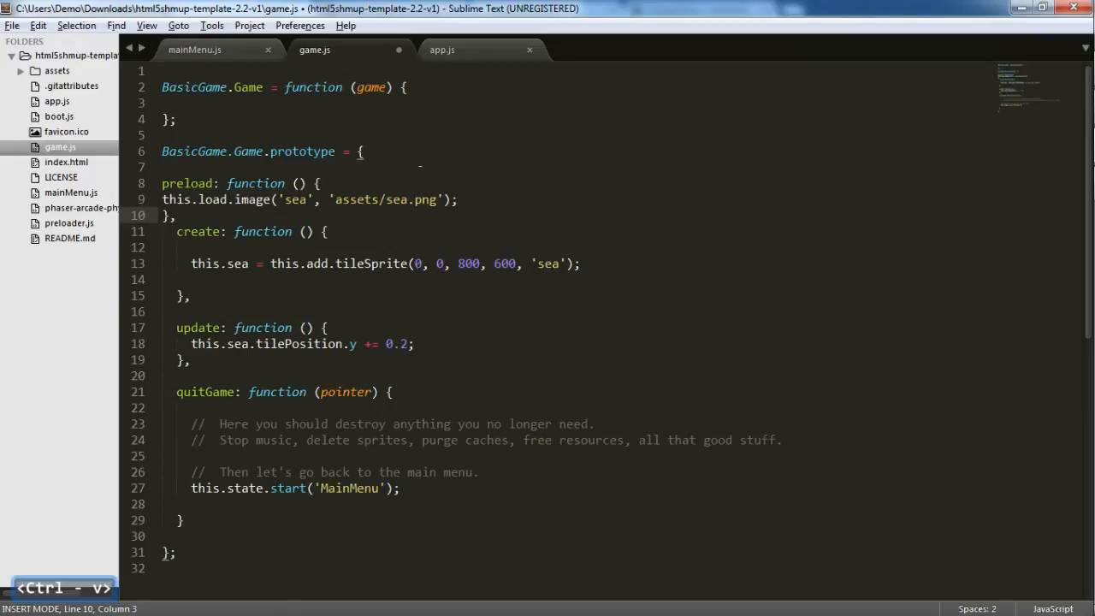
pyautogui.press('enter')
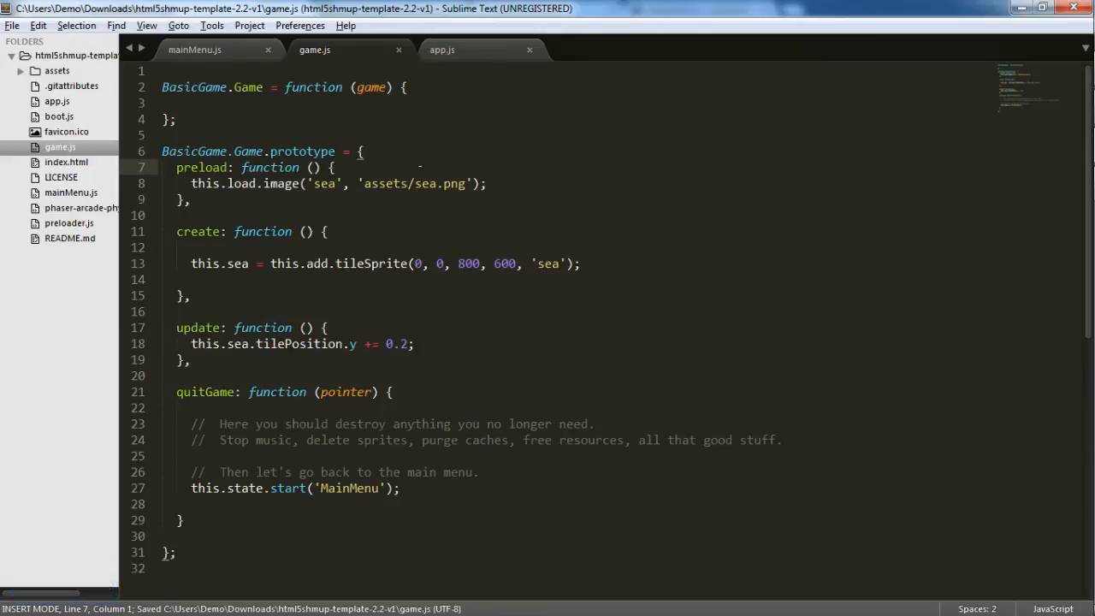
pyautogui.press('alt+tab')
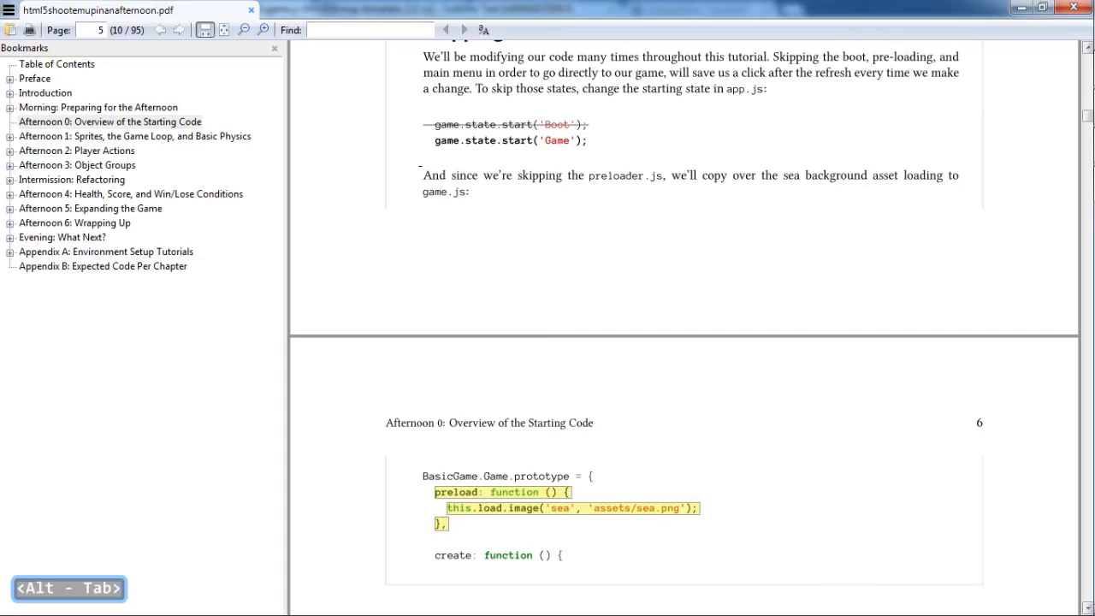
# From Leanpub's bestsellers, start reading HTML 5 Shoot 'em Up online at 'Afternoon 0: Overview of the Starting Code'.
pyautogui.scroll(-3)
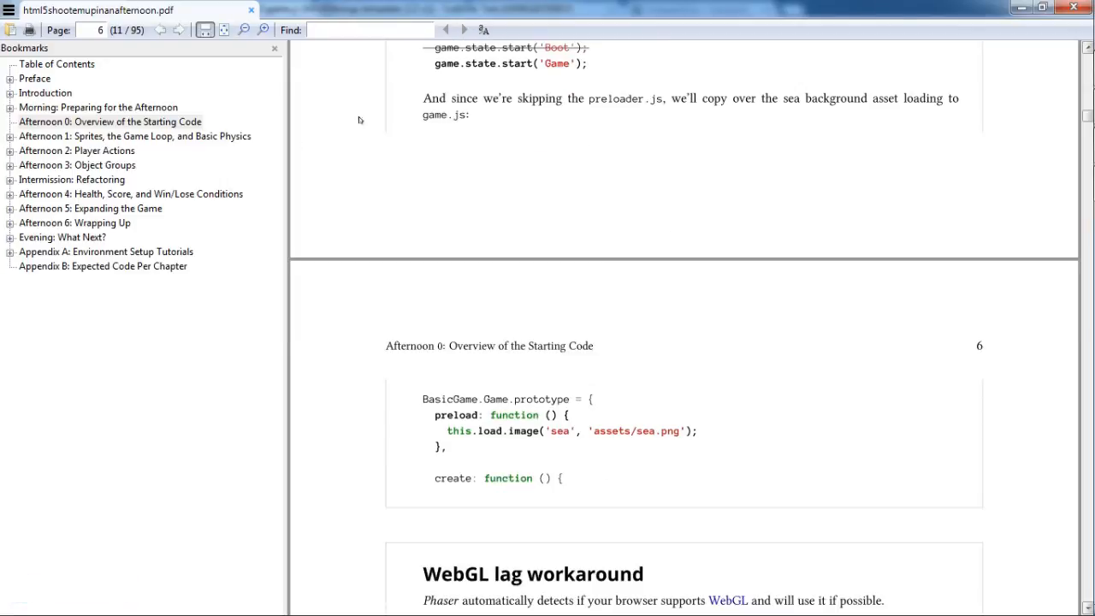
pyautogui.press('alt+tab')
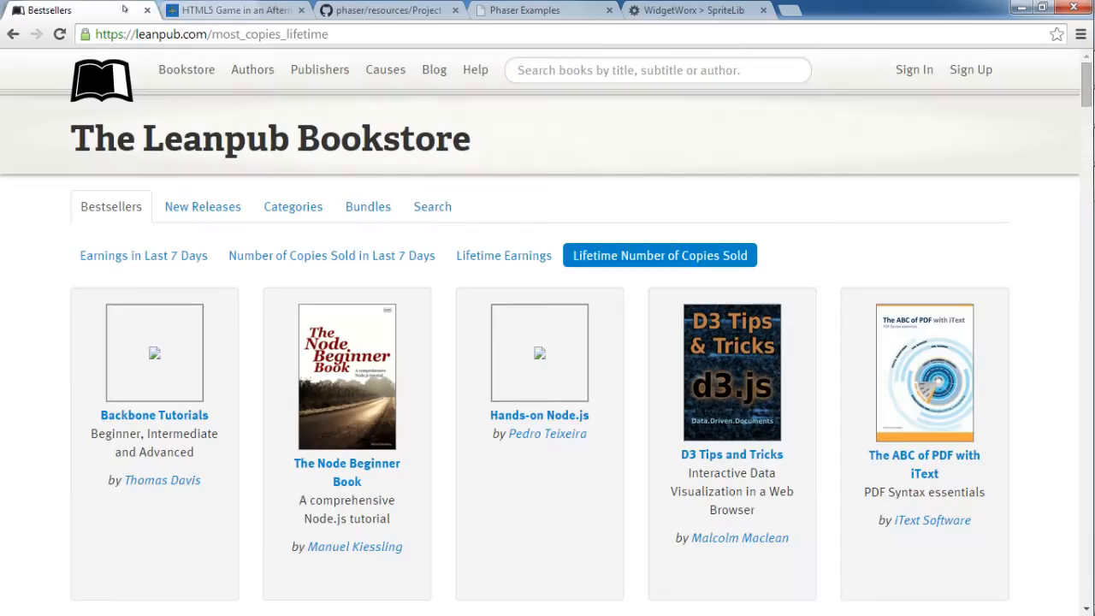
pyautogui.scroll(-3)
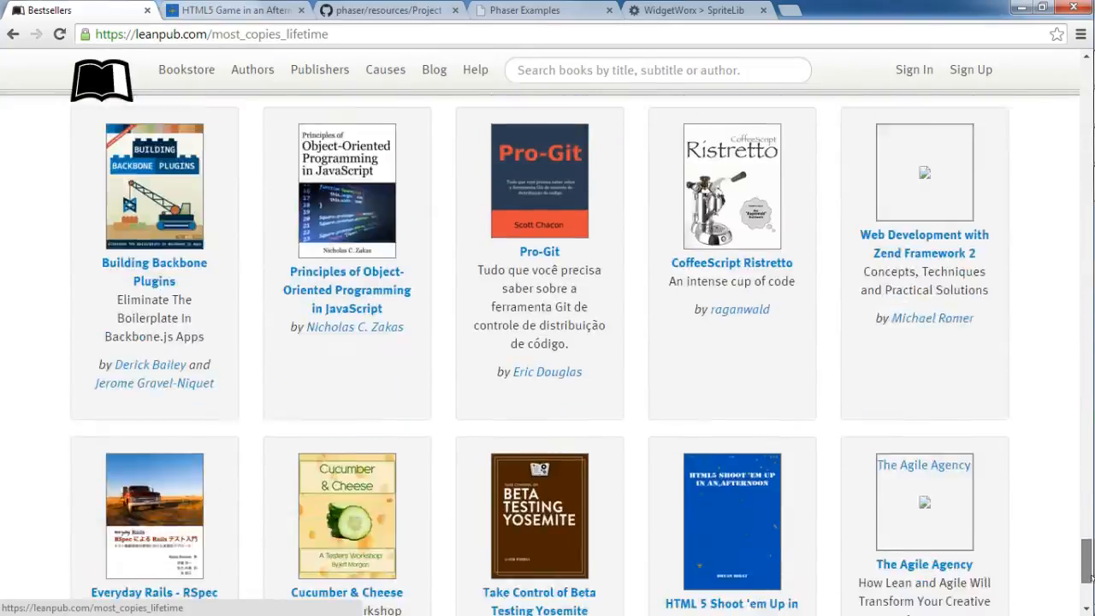
pyautogui.scroll(-3)
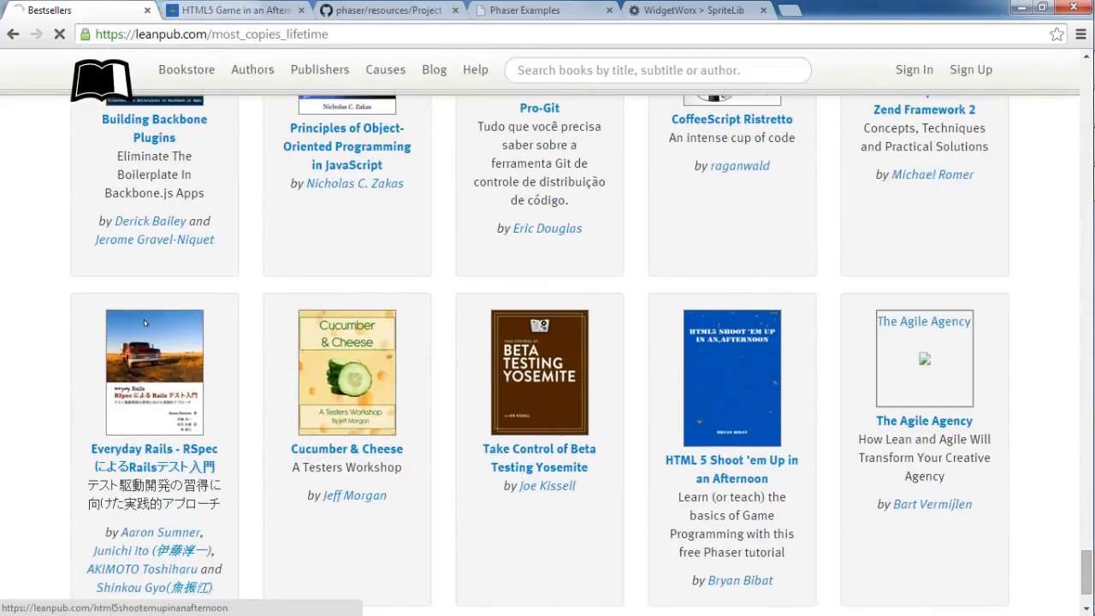
pyautogui.click(732, 373)
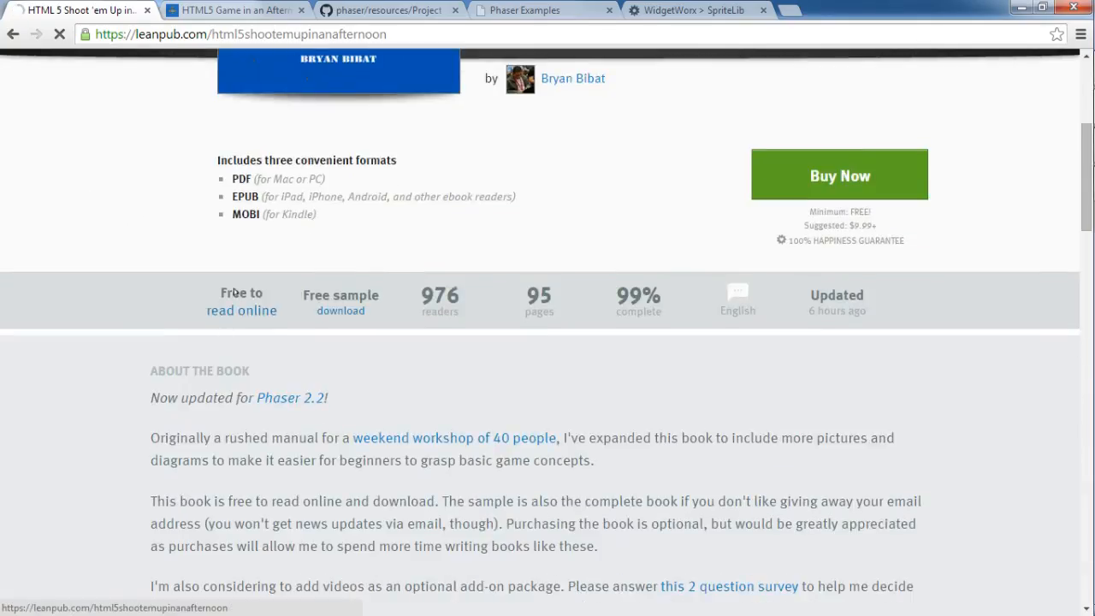
pyautogui.click(241, 310)
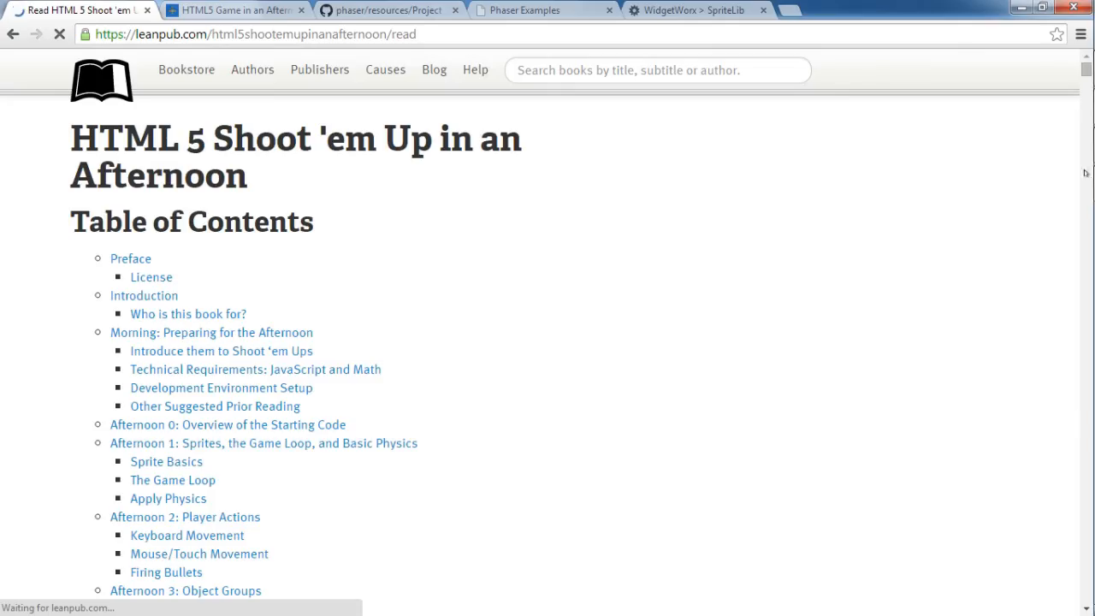
pyautogui.click(228, 424)
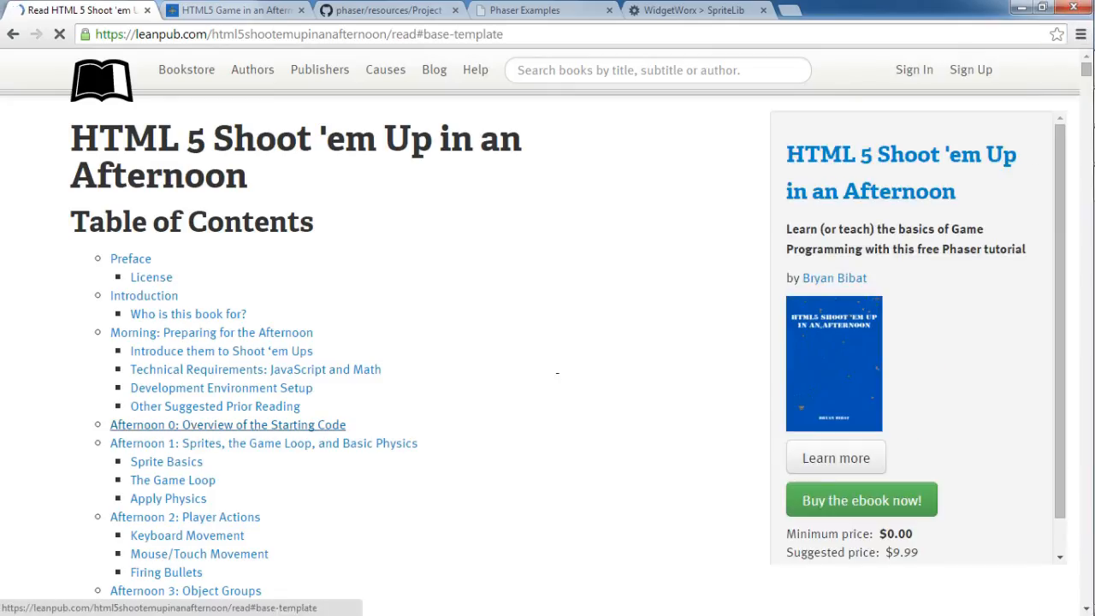
# Reach the Code Examples section, select tilePosition in the snippet and recheck it against the PDF.
pyautogui.scroll(-3)
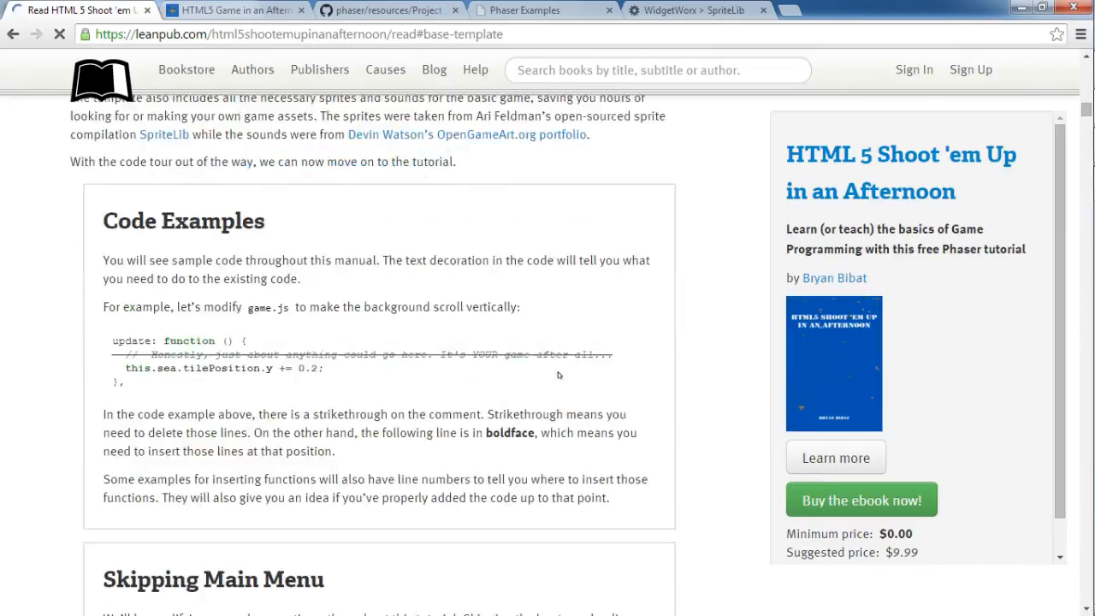
pyautogui.scroll(-3)
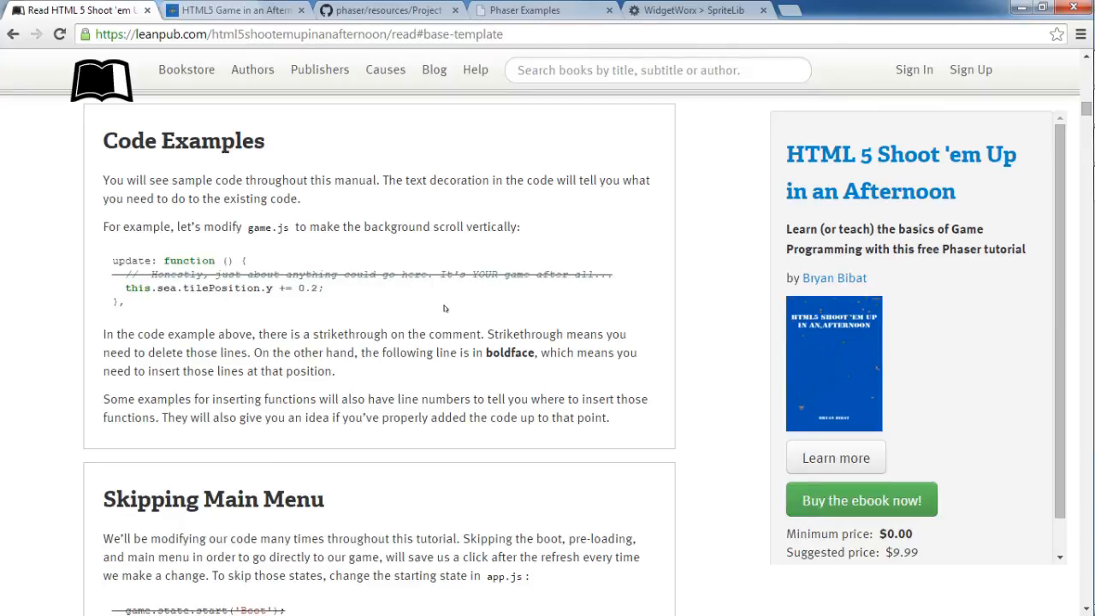
pyautogui.moveTo(808, 289)
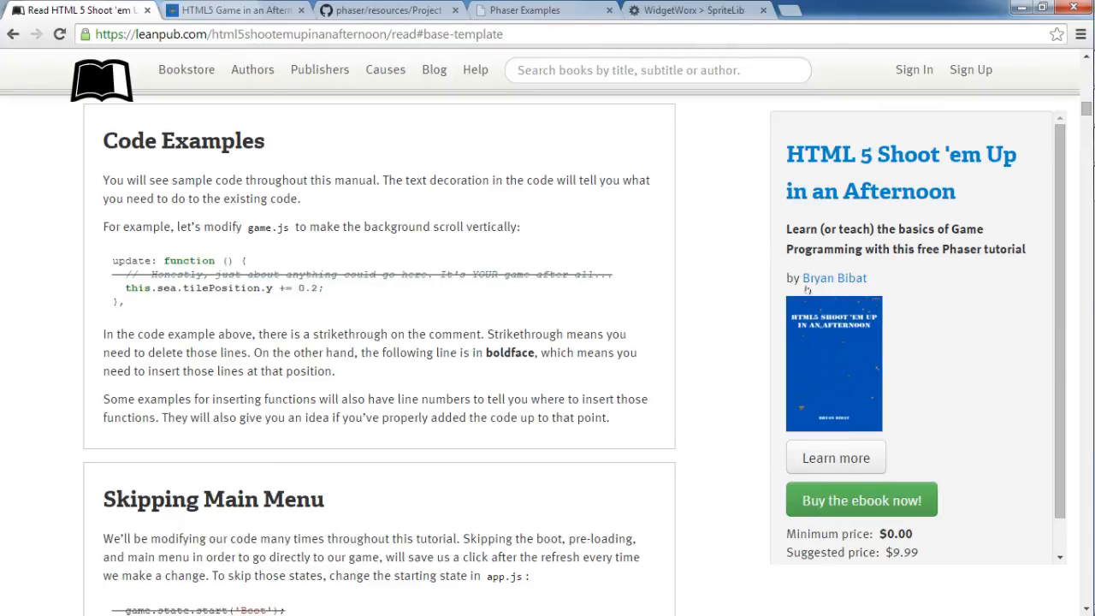
pyautogui.doubleClick(220, 287)
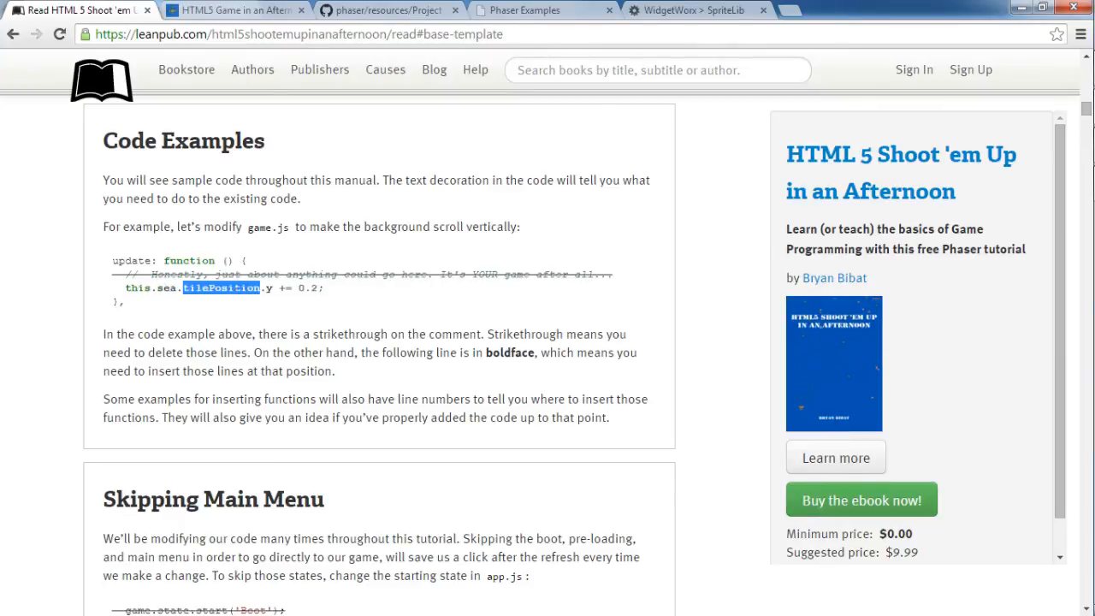
pyautogui.moveTo(264, 287); pyautogui.dragTo(137, 287)
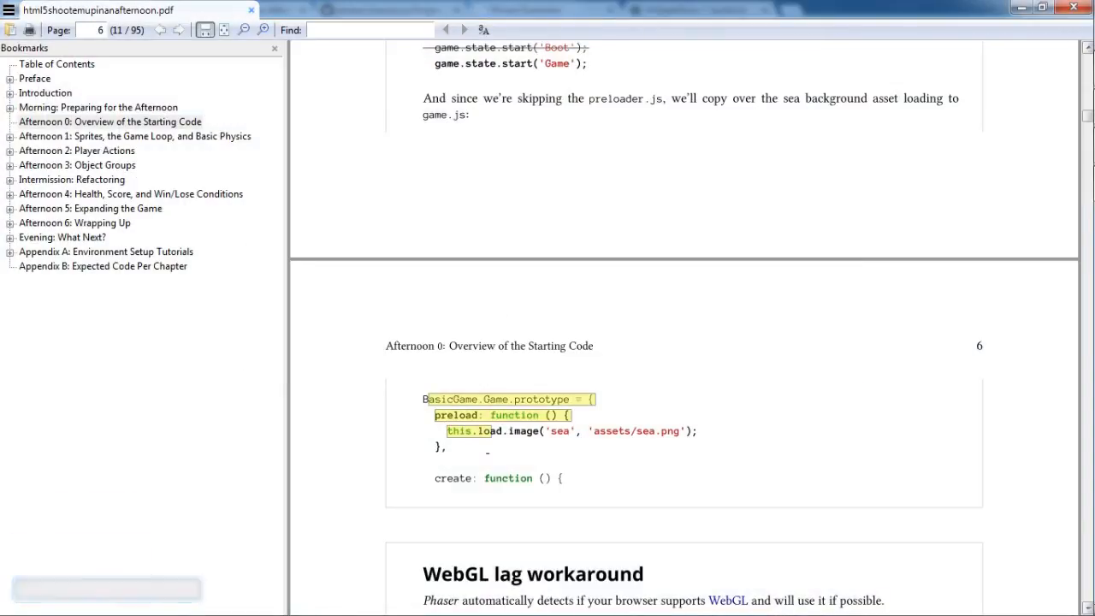
pyautogui.press('alt+tab')
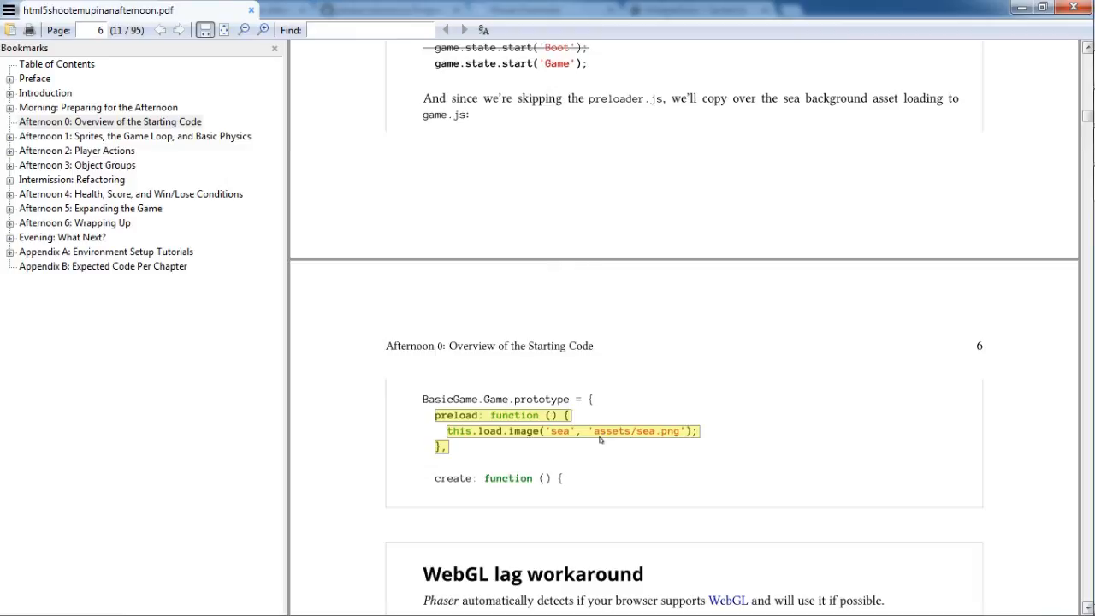
pyautogui.press('alt+tab')
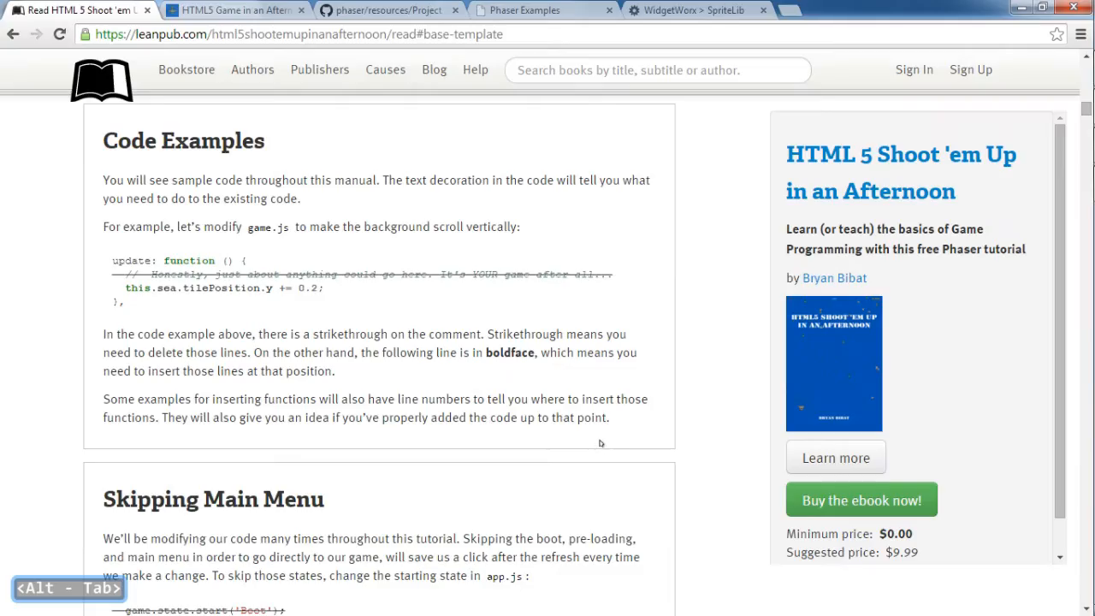
# Inspect the Leanpub page's elements and styles in DevTools, scrolling through the panel and page.
pyautogui.rightClick(834, 363)
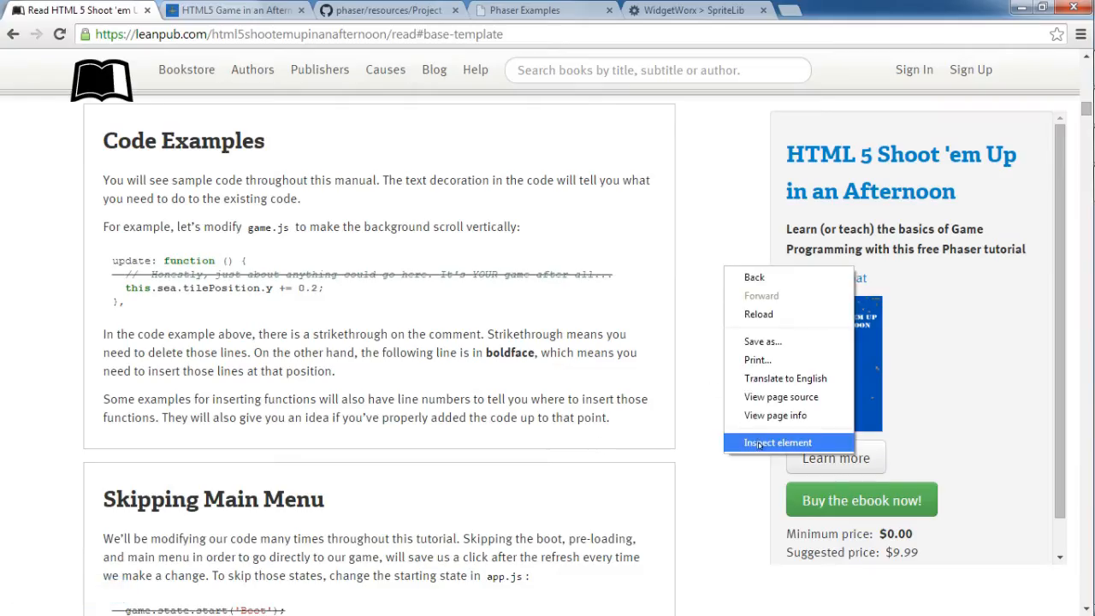
pyautogui.click(776, 441)
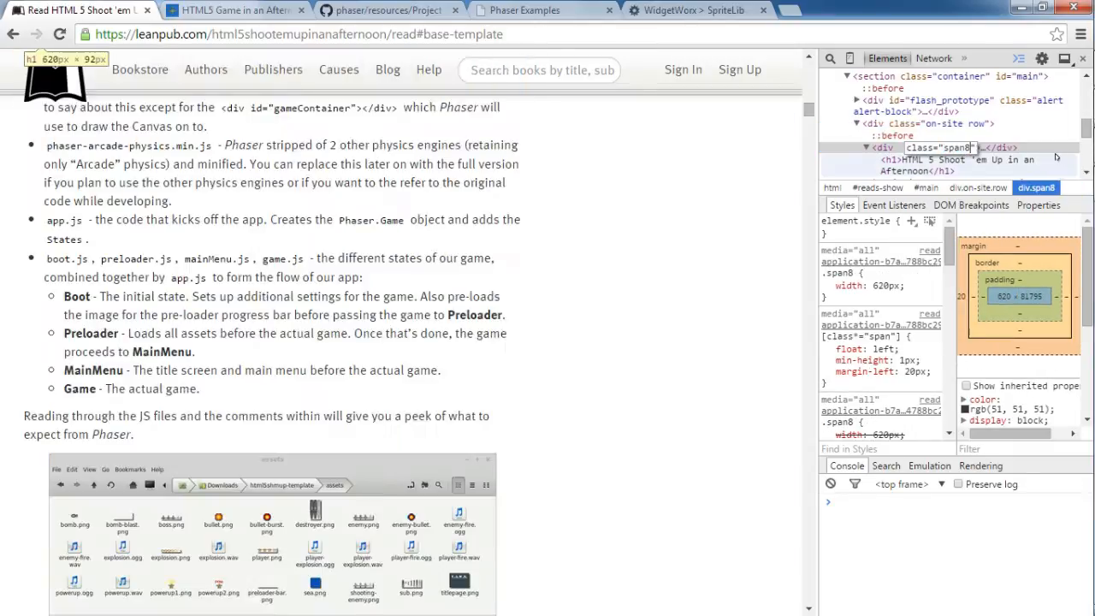
pyautogui.scroll(-3)
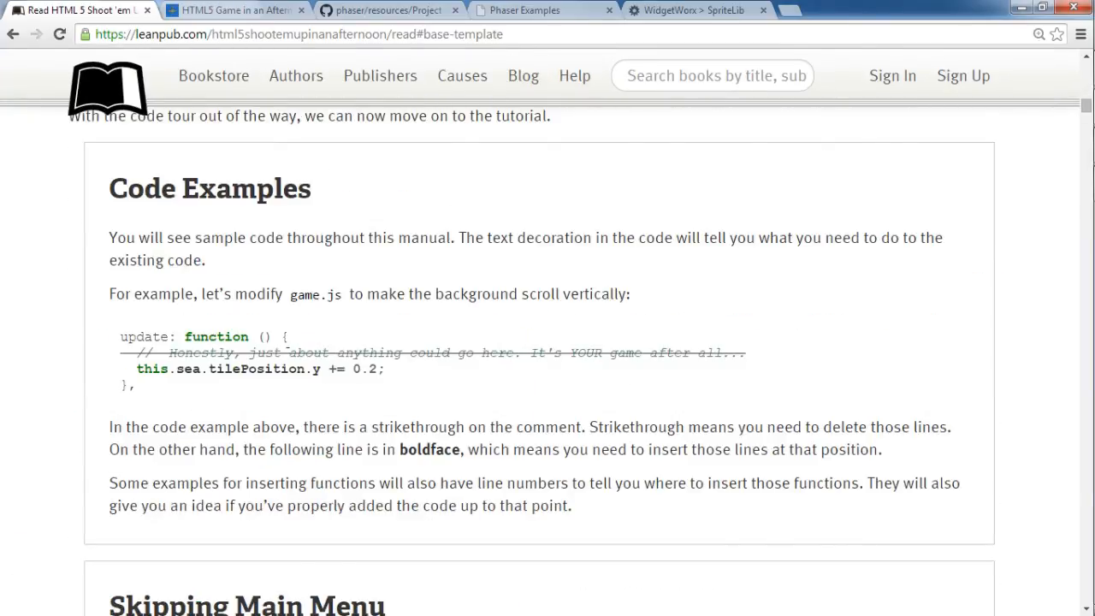
pyautogui.scroll(-3)
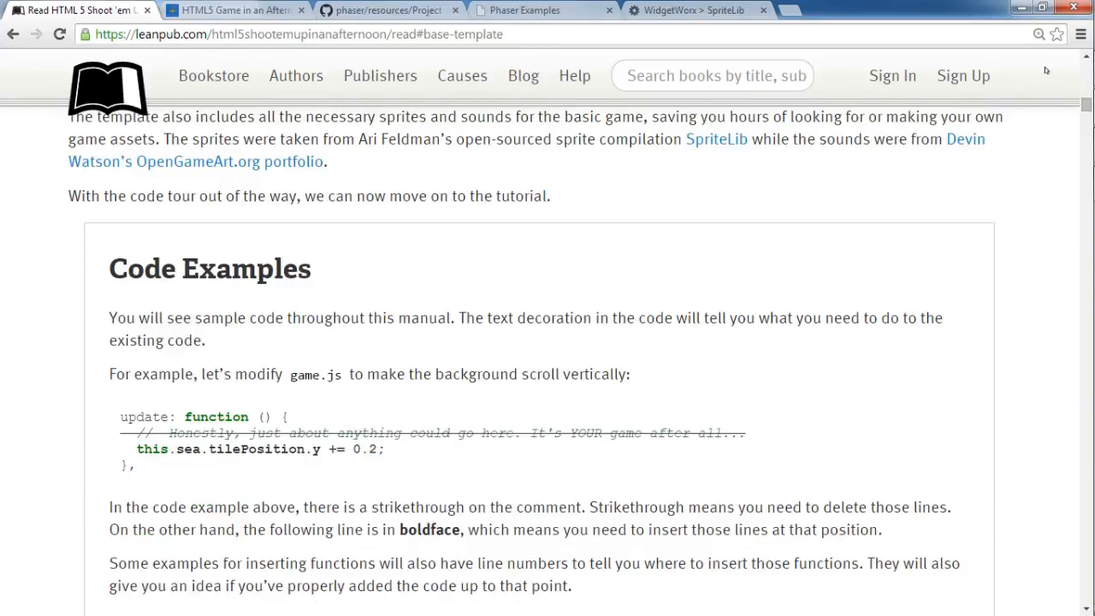
pyautogui.scroll(-3)
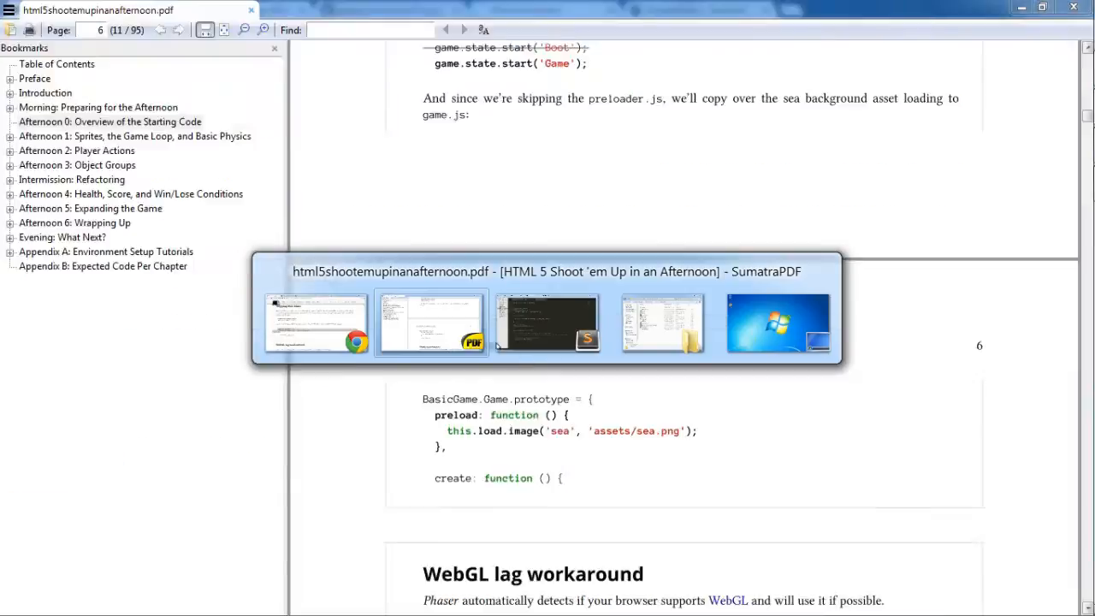
# Compare game.js's sea image preload with the PDF snippet and save game.js.
pyautogui.press('alt+tab')
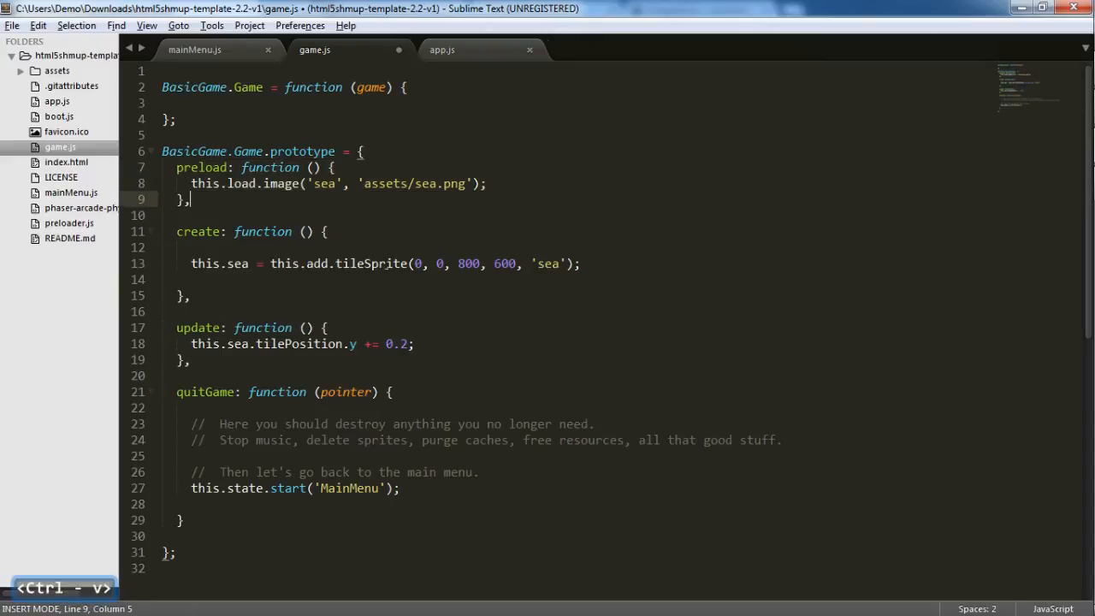
pyautogui.press('alt+tab')
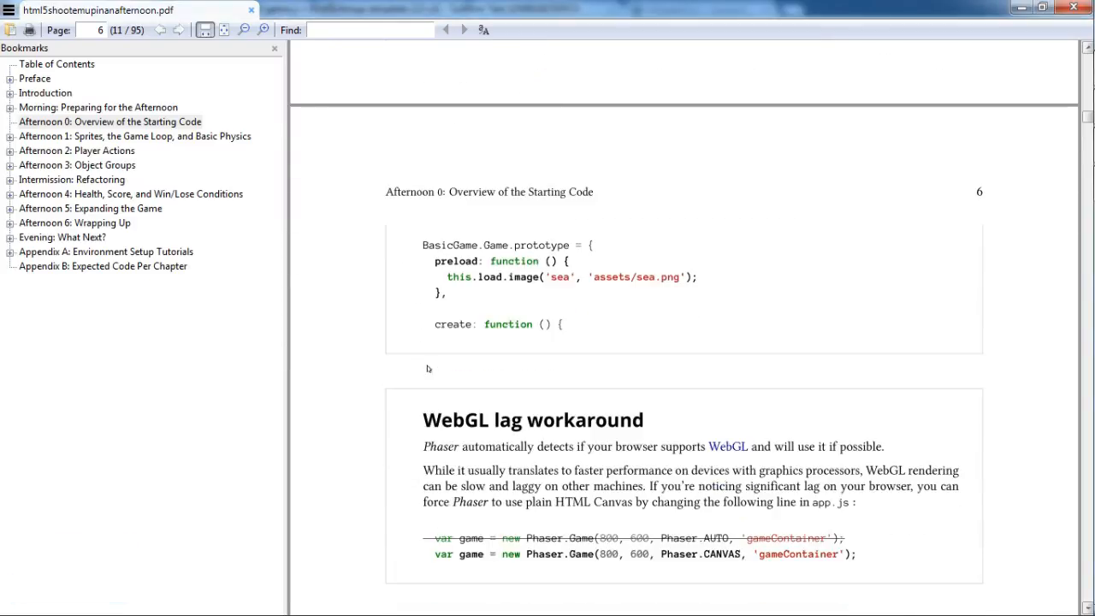
pyautogui.press('Alt+Tab')
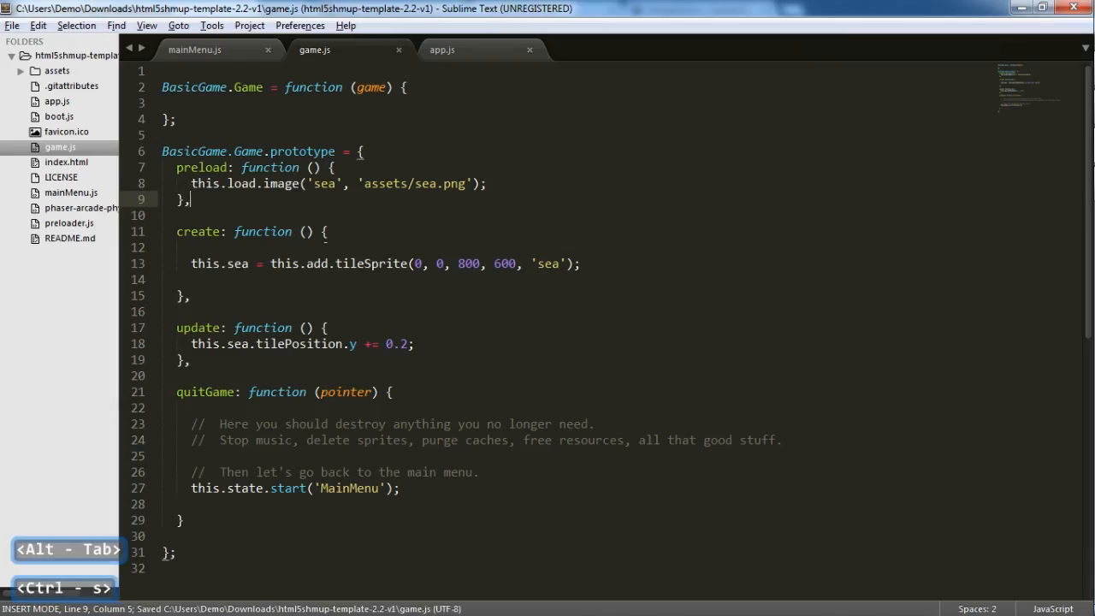
pyautogui.press('alt+tab')
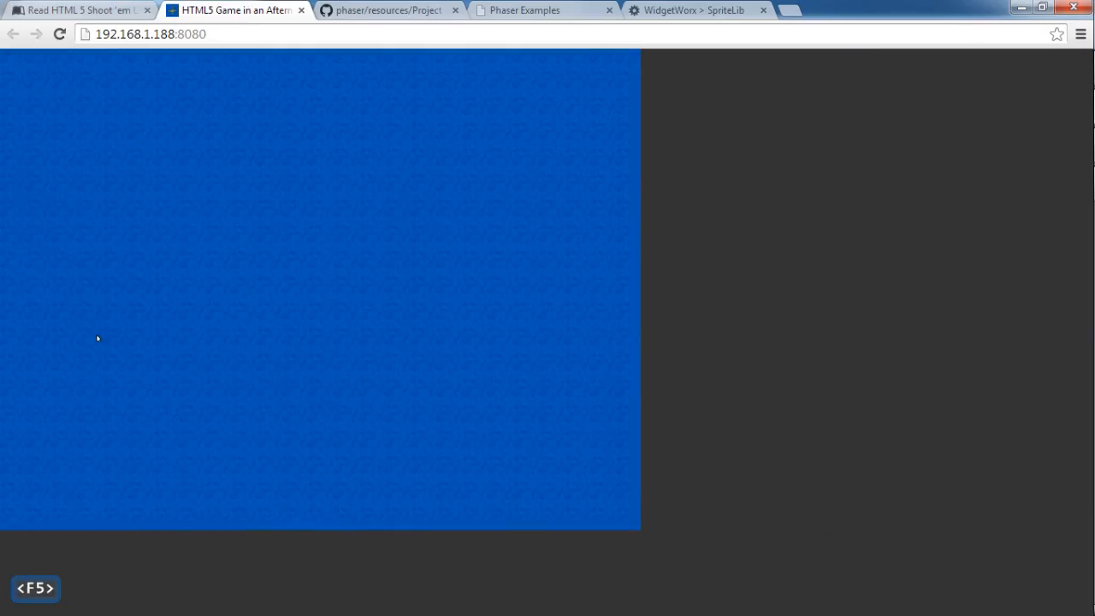
pyautogui.moveTo(739, 294)
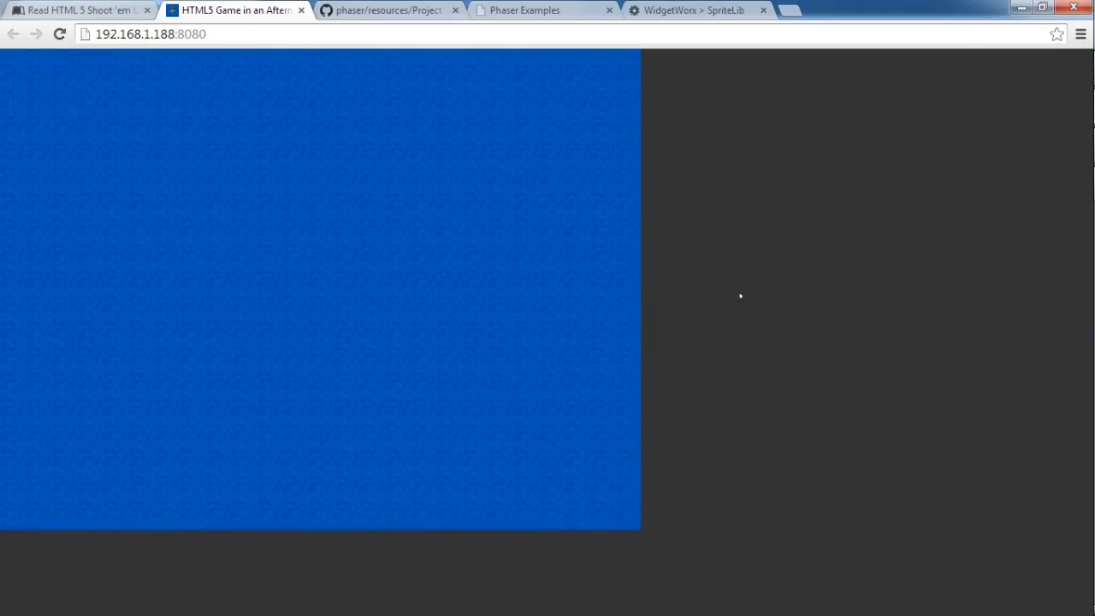
pyautogui.moveTo(517, 94)
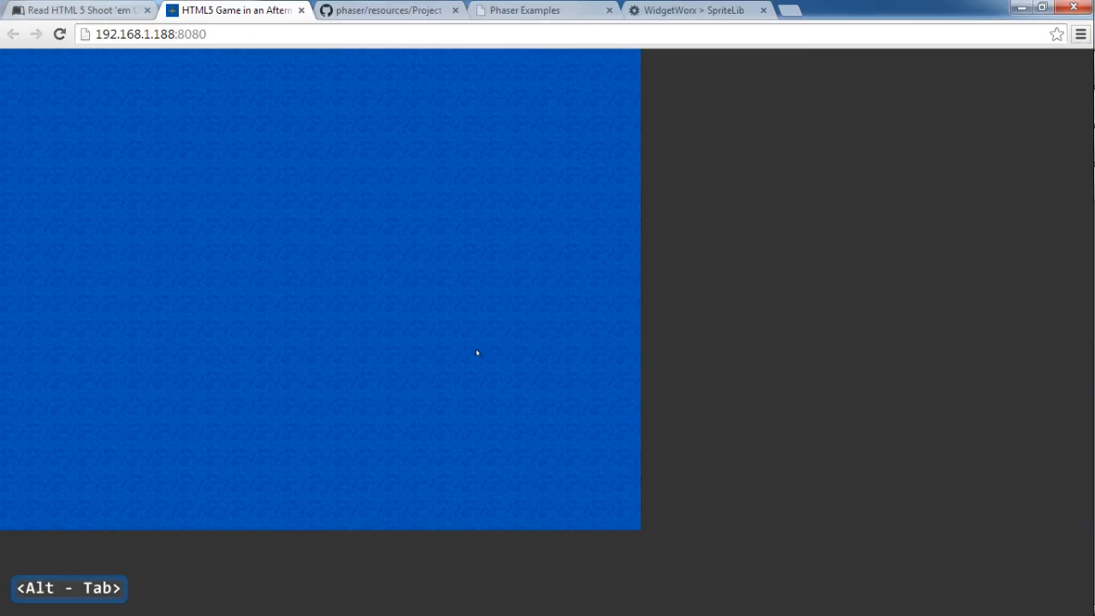
# After viewing the game's blue sea canvas in Chrome, switch back to the book PDF.
pyautogui.press('alt+tab')
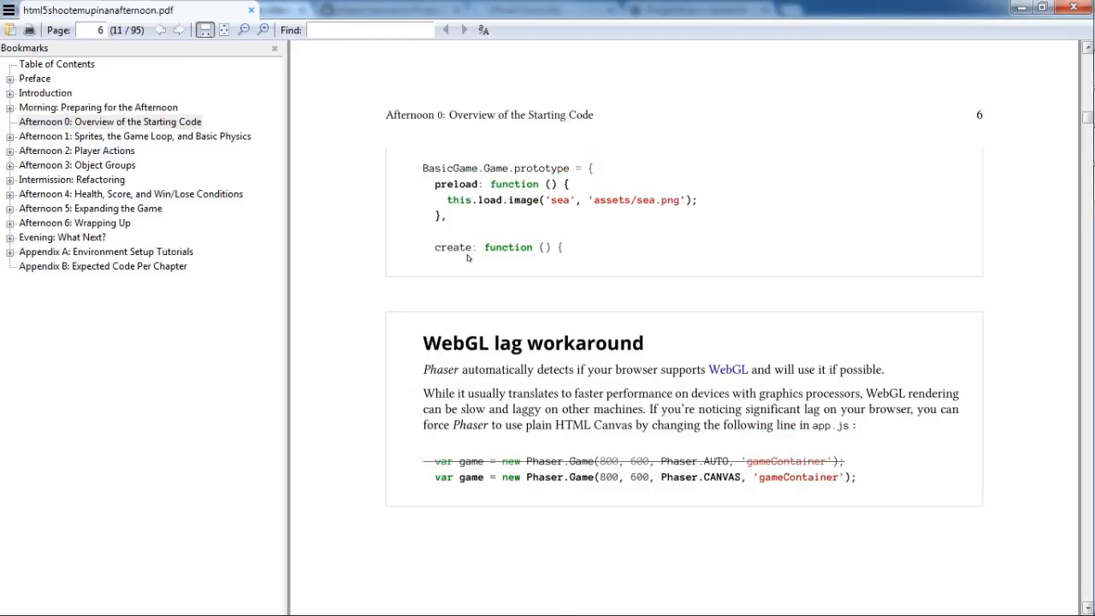
# Read the book's WebGL lag workaround box, then return to the running game in Chrome.
pyautogui.scroll(-3)
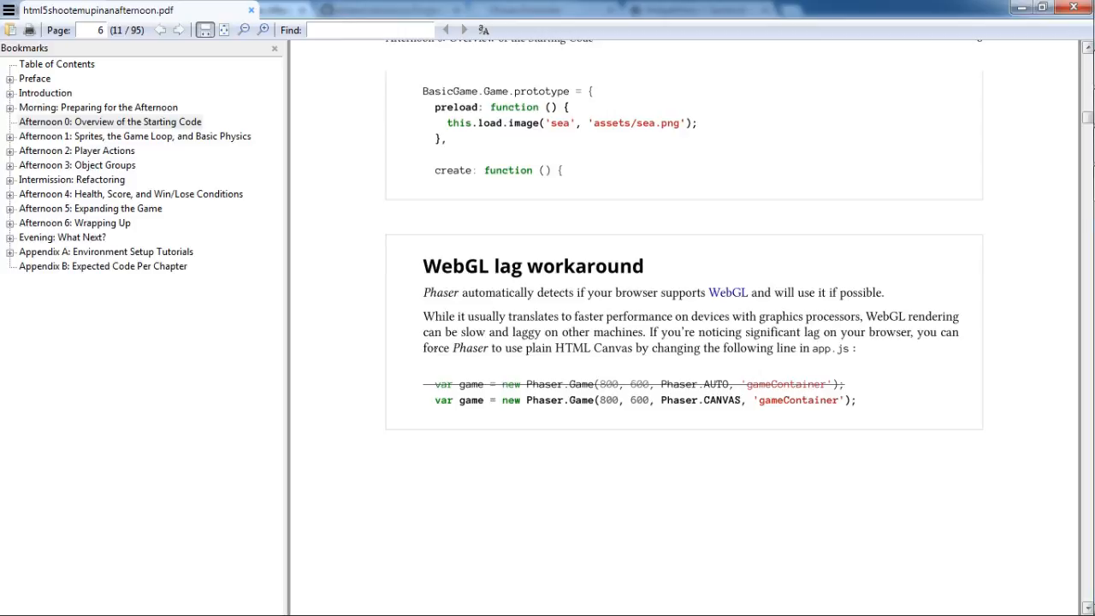
pyautogui.moveTo(706, 280)
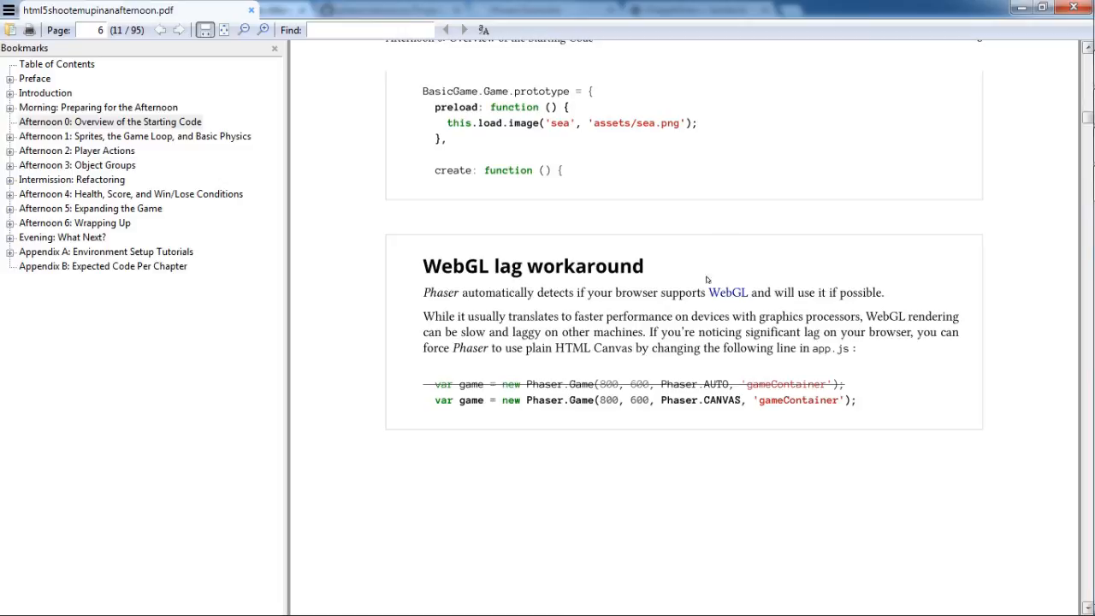
pyautogui.press('alt+tab')
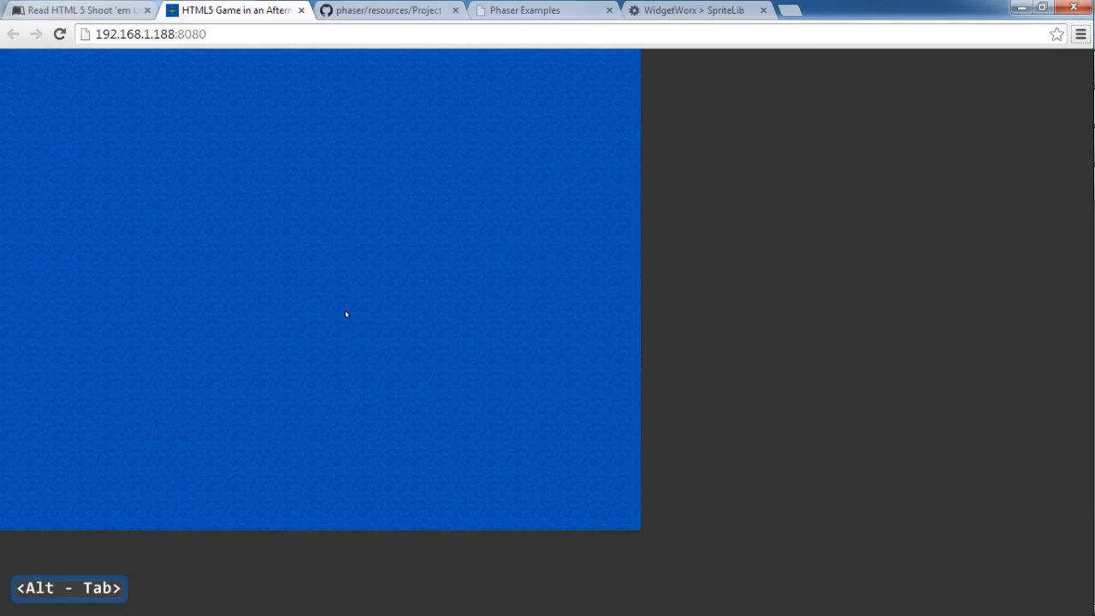
pyautogui.moveTo(781, 346)
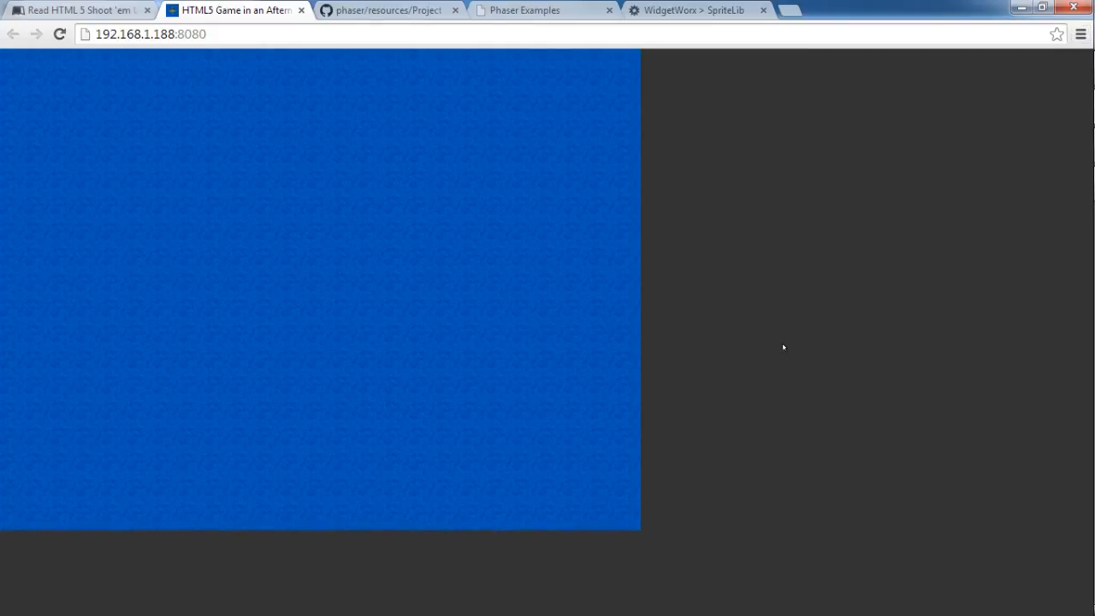
pyautogui.moveTo(788, 150)
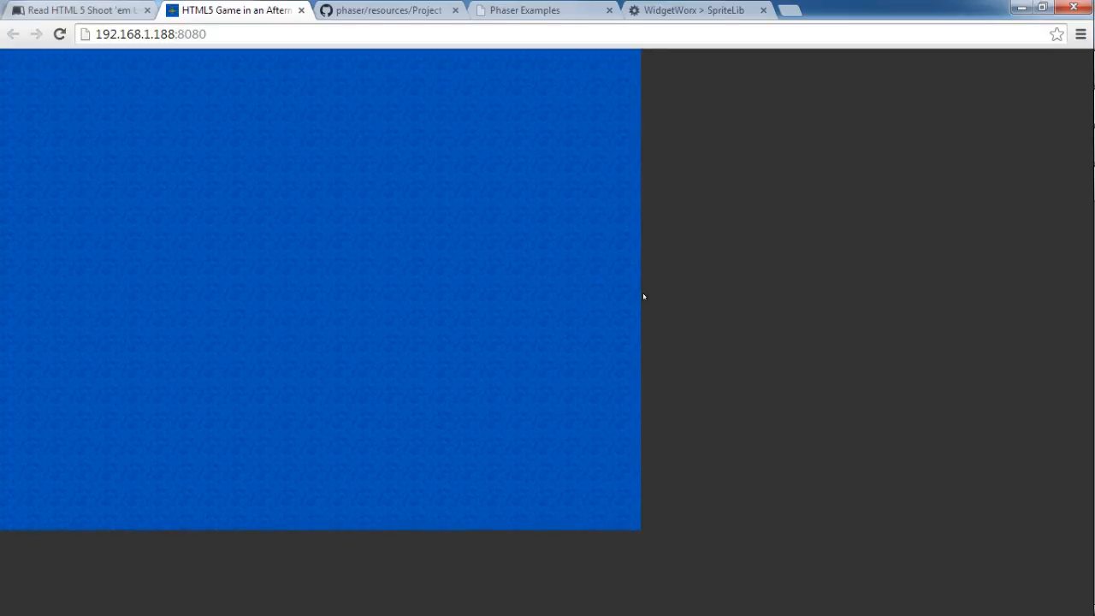
pyautogui.moveTo(720, 272)
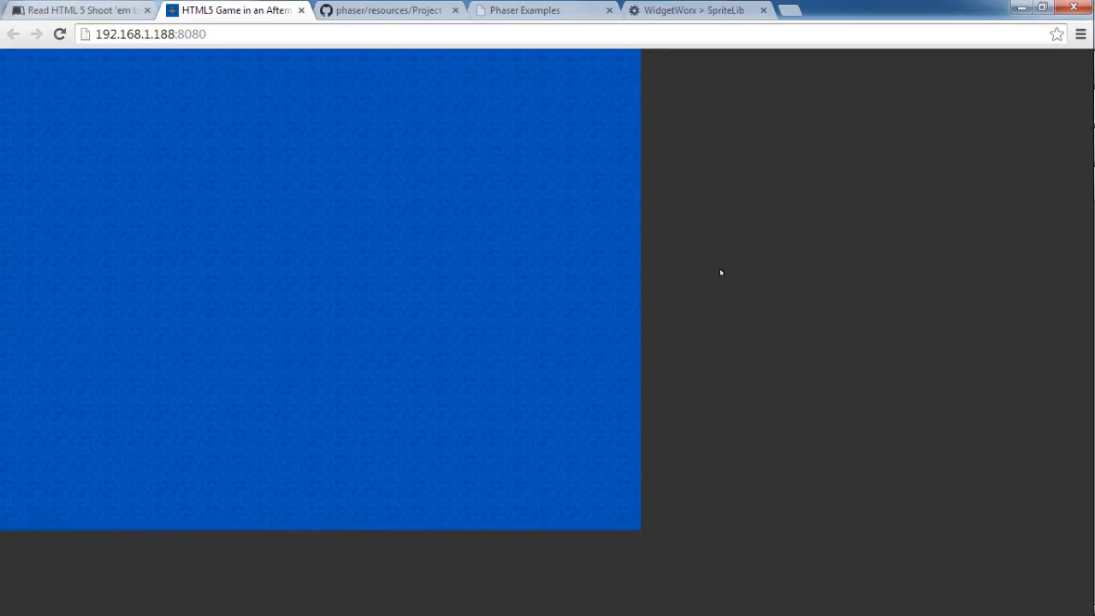
pyautogui.moveTo(723, 284)
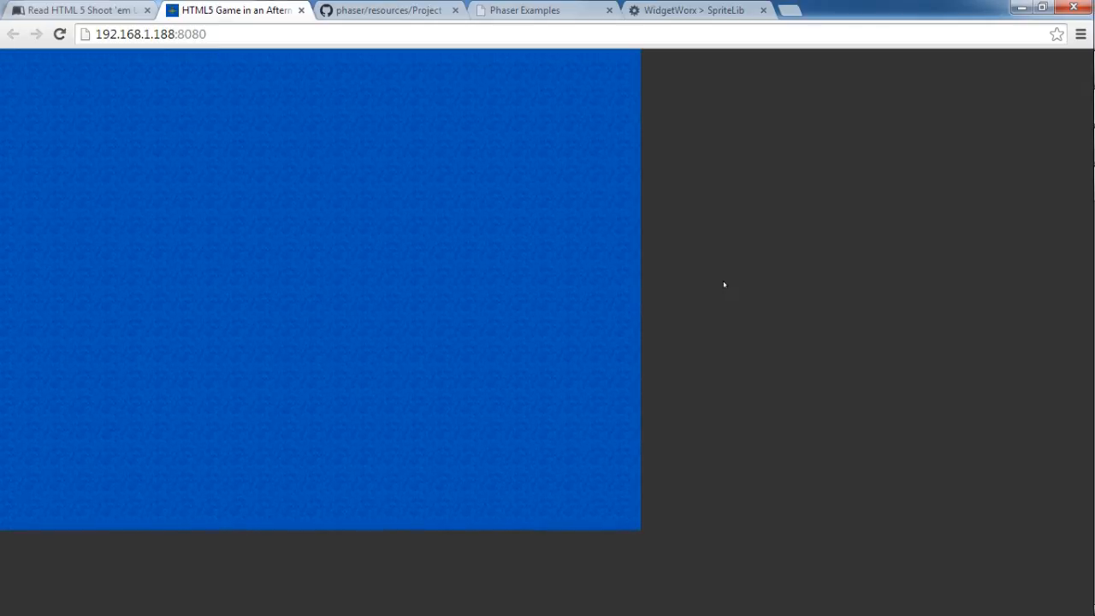
pyautogui.moveTo(566, 331)
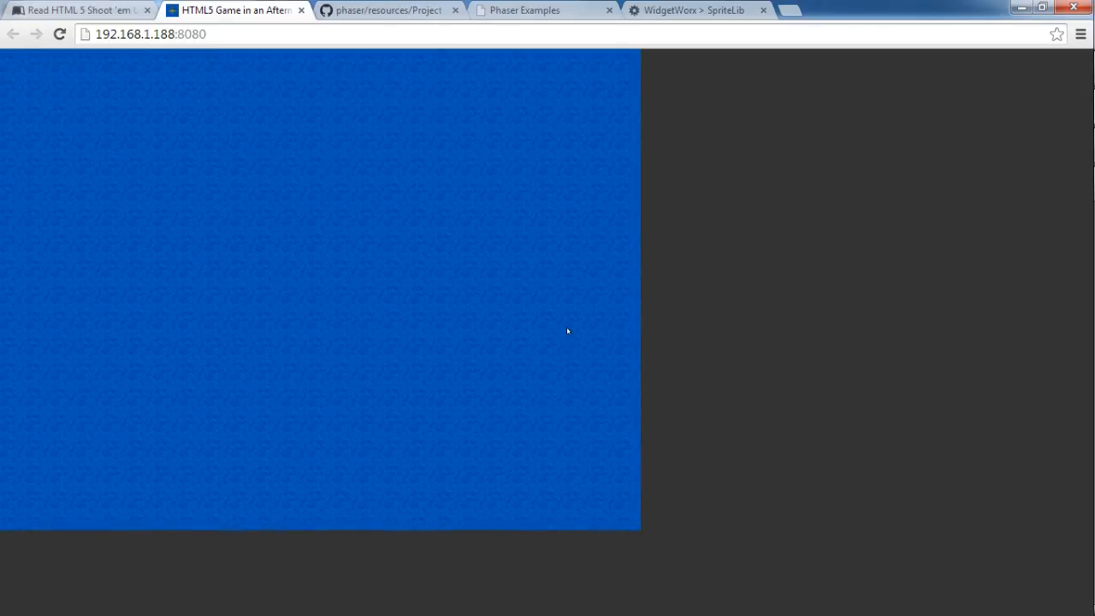
pyautogui.moveTo(640, 277)
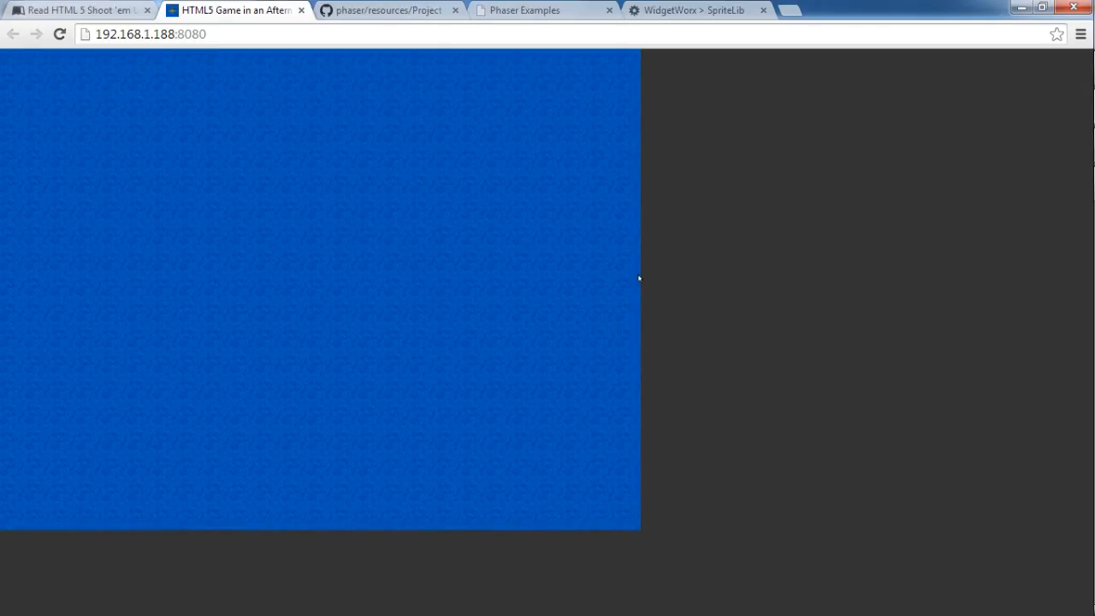
# Show the game page's DevTools console, widened, with Phaser's banner reporting the WebGL renderer.
pyautogui.press('ctrl+shift+j')
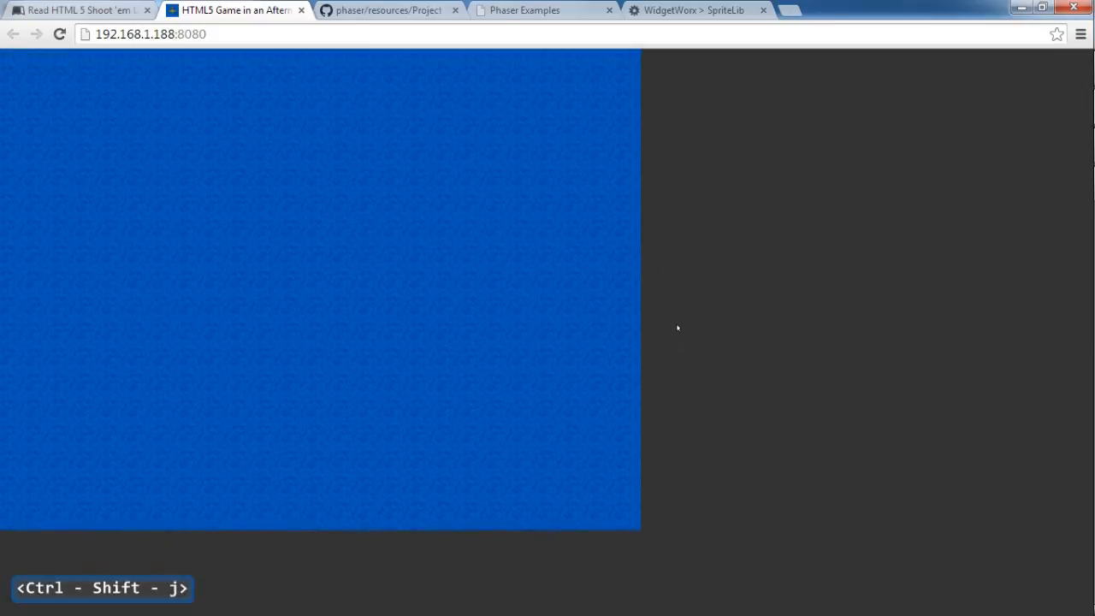
pyautogui.press('ctrl+shift+j')
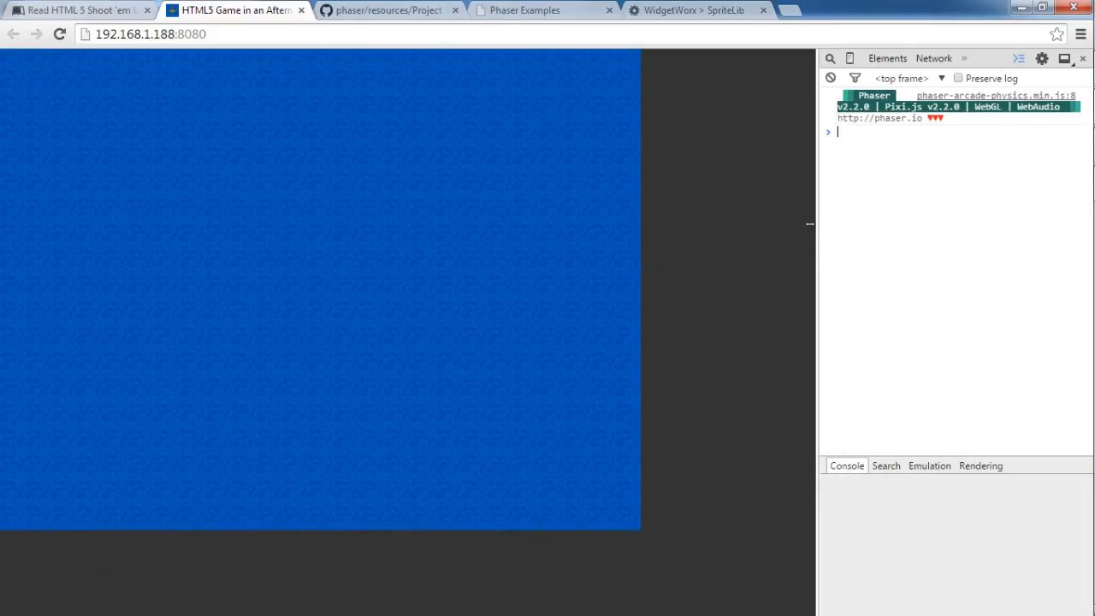
pyautogui.moveTo(811, 224); pyautogui.dragTo(742, 224)
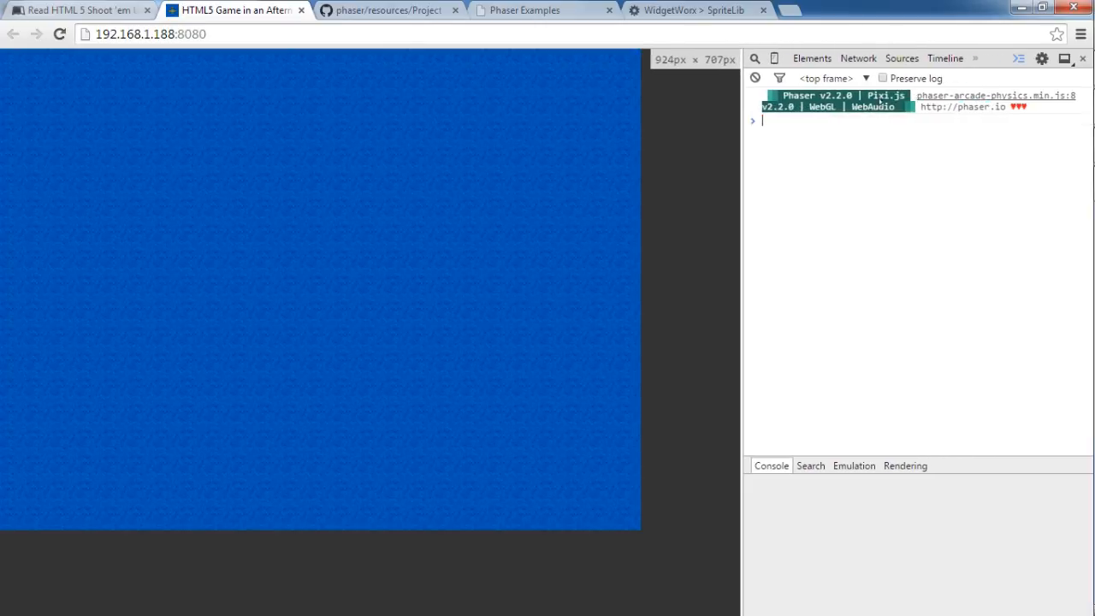
# Review the workaround in the PDF and move to app.js in Sublime Text.
pyautogui.press('alt+tab')
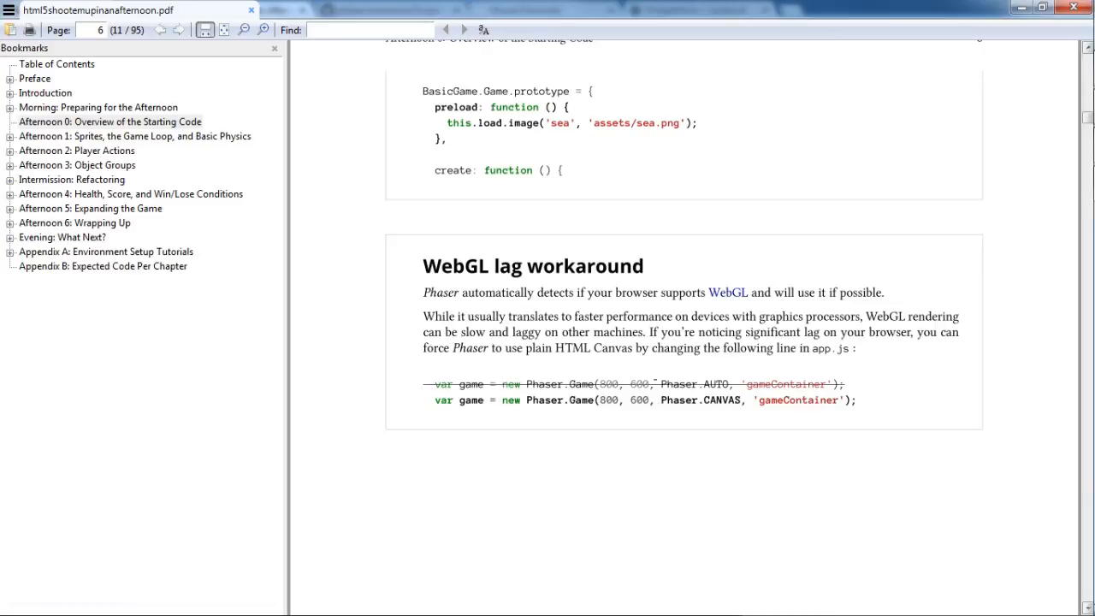
pyautogui.doubleClick(721, 400)
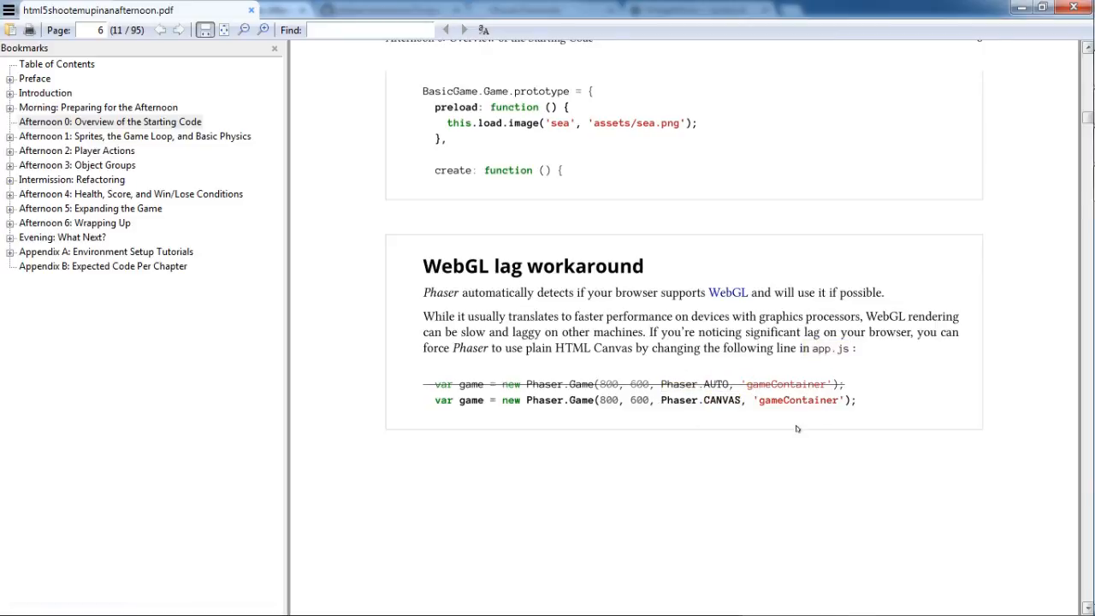
pyautogui.press('alt+tab')
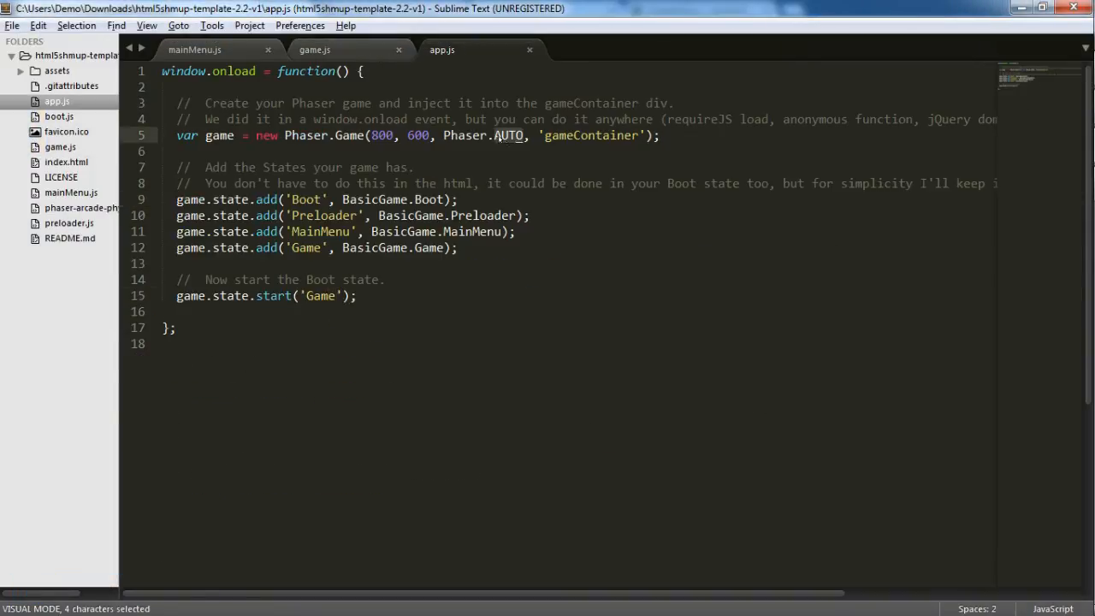
# Replace Phaser.AUTO with Phaser.CANVAS on app.js line 5 and save with :w.
pyautogui.write('au')
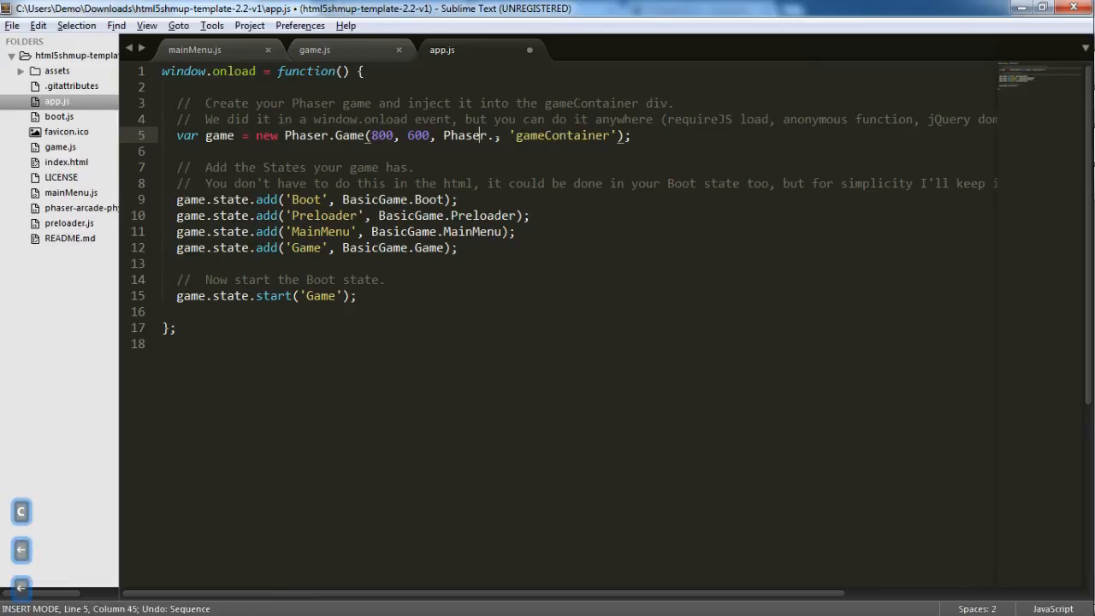
pyautogui.write('CANVAS')
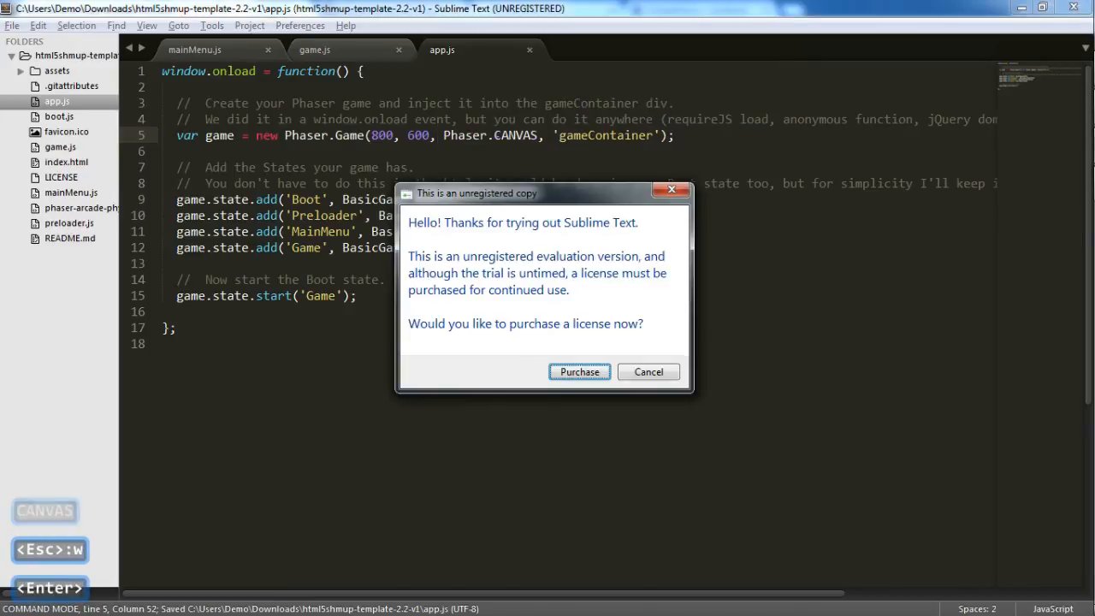
pyautogui.press('alt+tab')
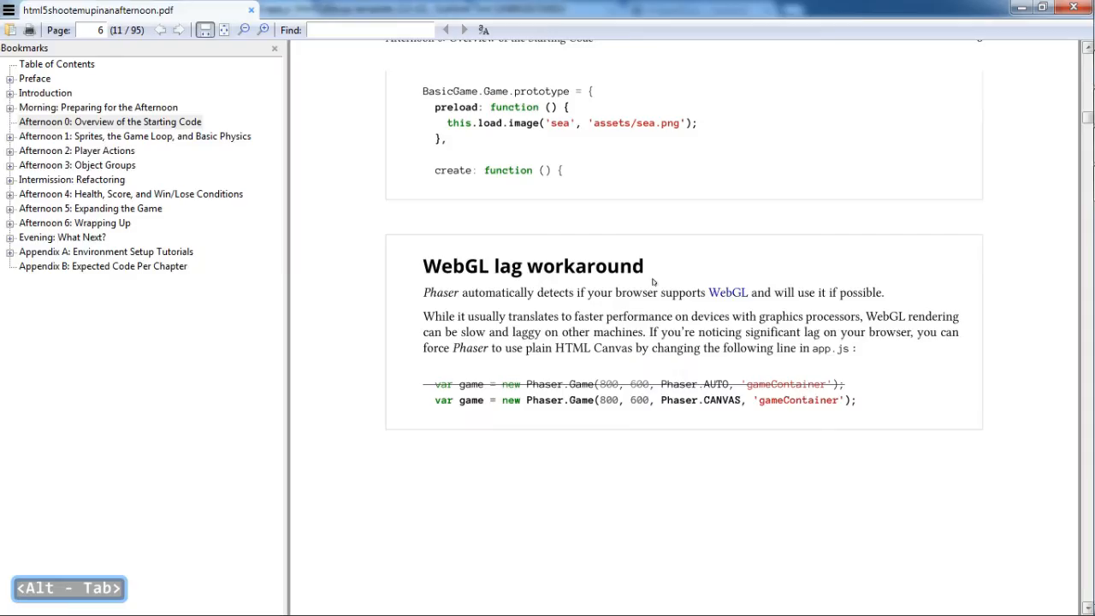
pyautogui.press('alt+tab')
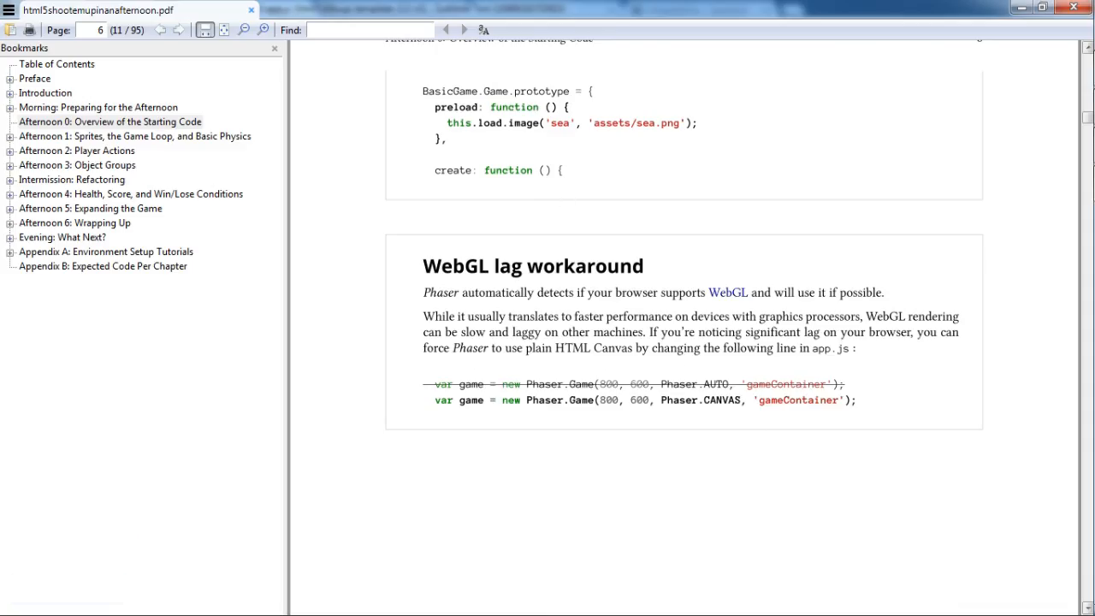
# Reload the game to confirm the console reports the Canvas renderer, then restore Phaser.AUTO in app.js and save.
pyautogui.press('alt+Tab')
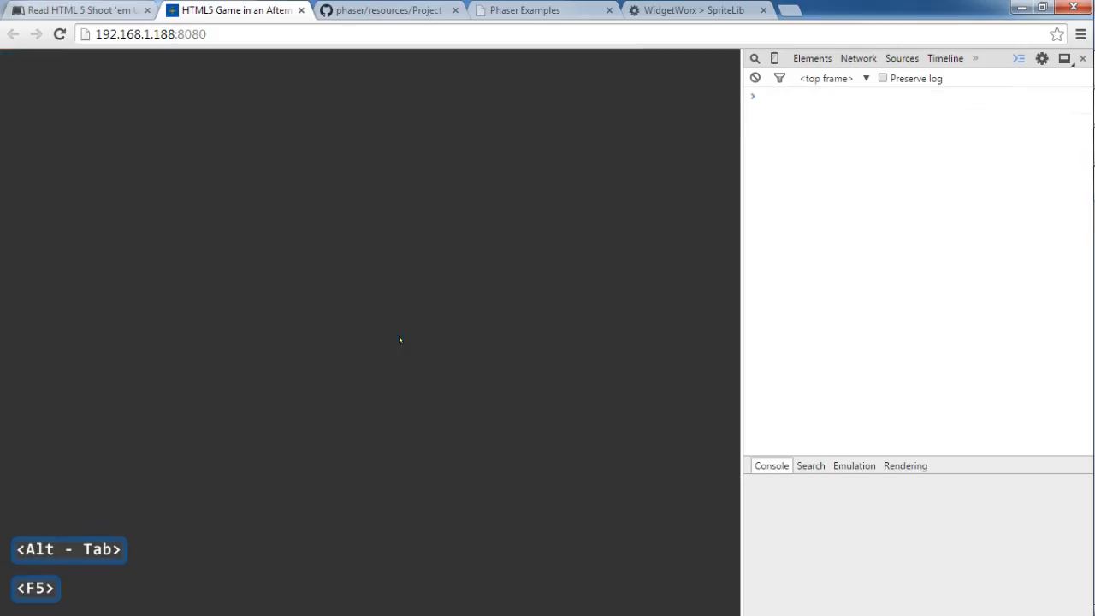
pyautogui.press('F5')
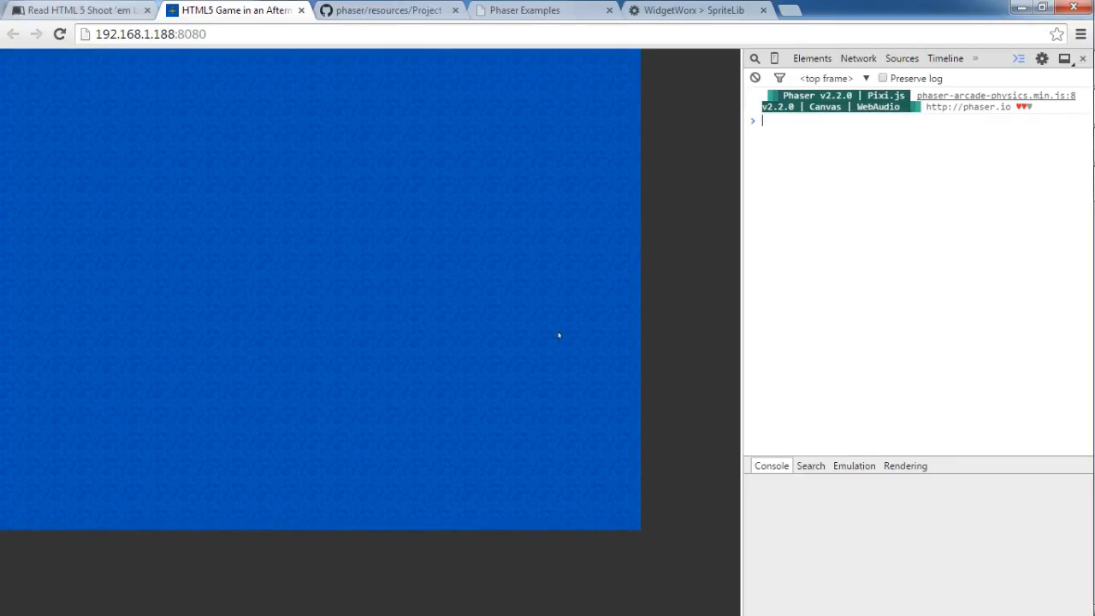
pyautogui.press('alt+tab')
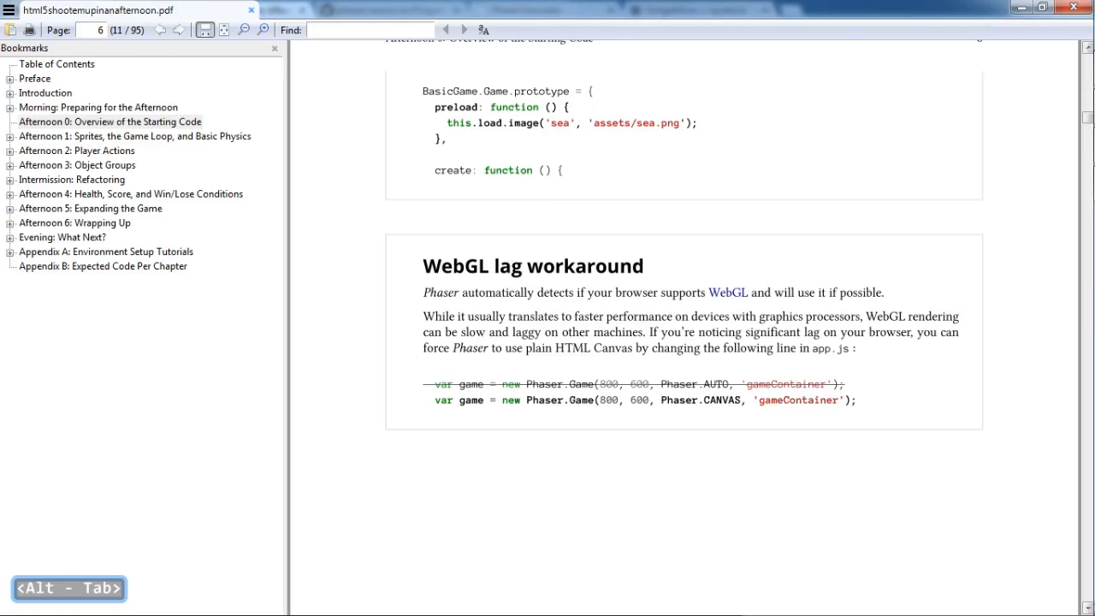
pyautogui.press('alt+tab')
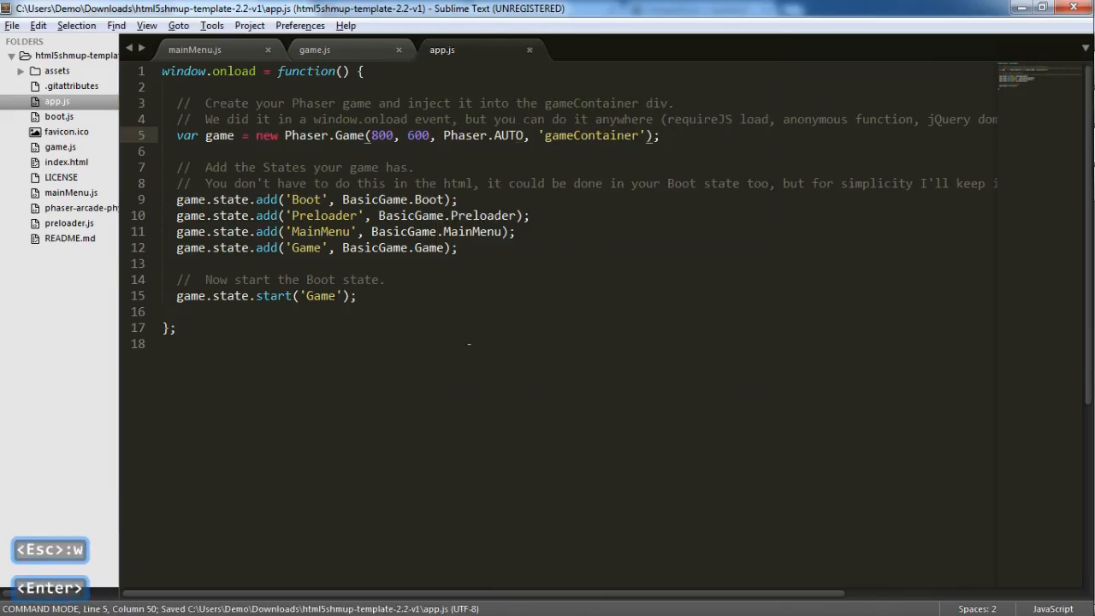
pyautogui.press('alt+tab')
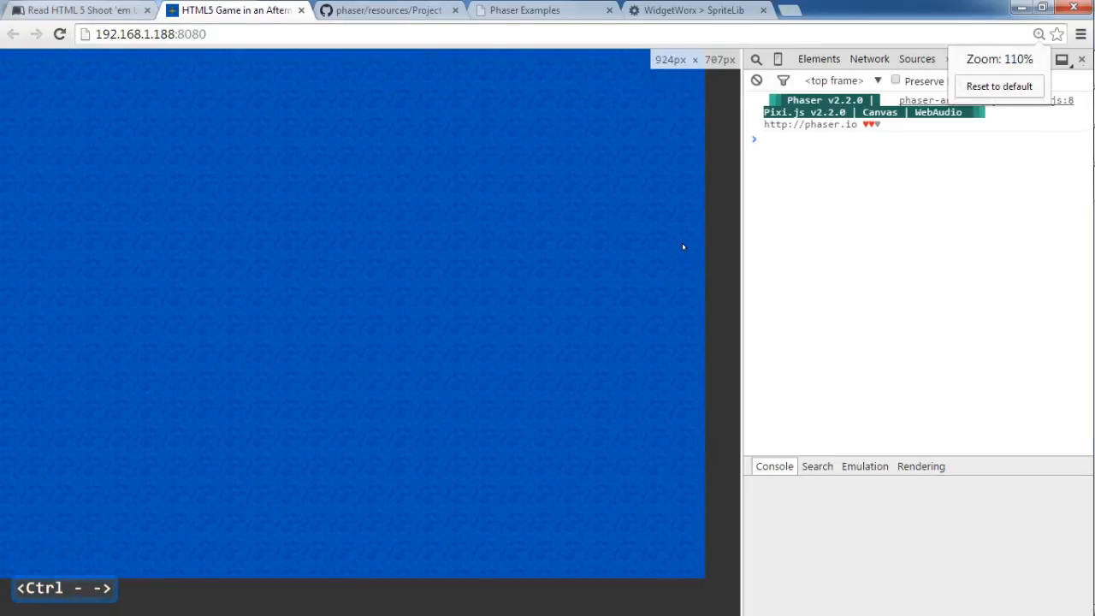
# Reduce Chrome's page zoom with Ctrl+-, then scroll the PDF back to the WebGL lag workaround box.
pyautogui.press('alt+tab')
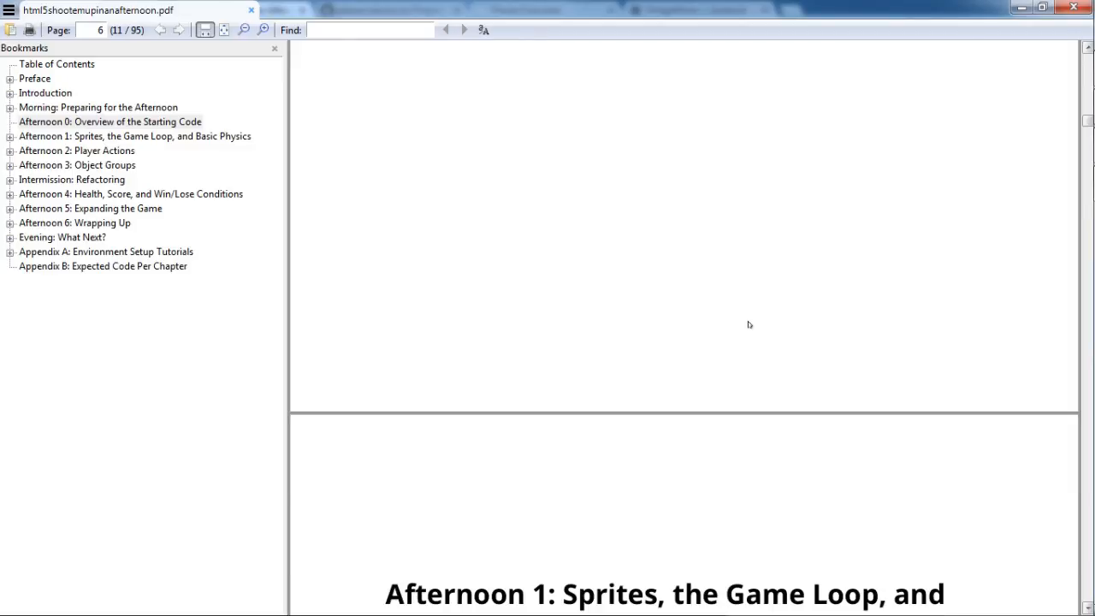
pyautogui.scroll(-3)
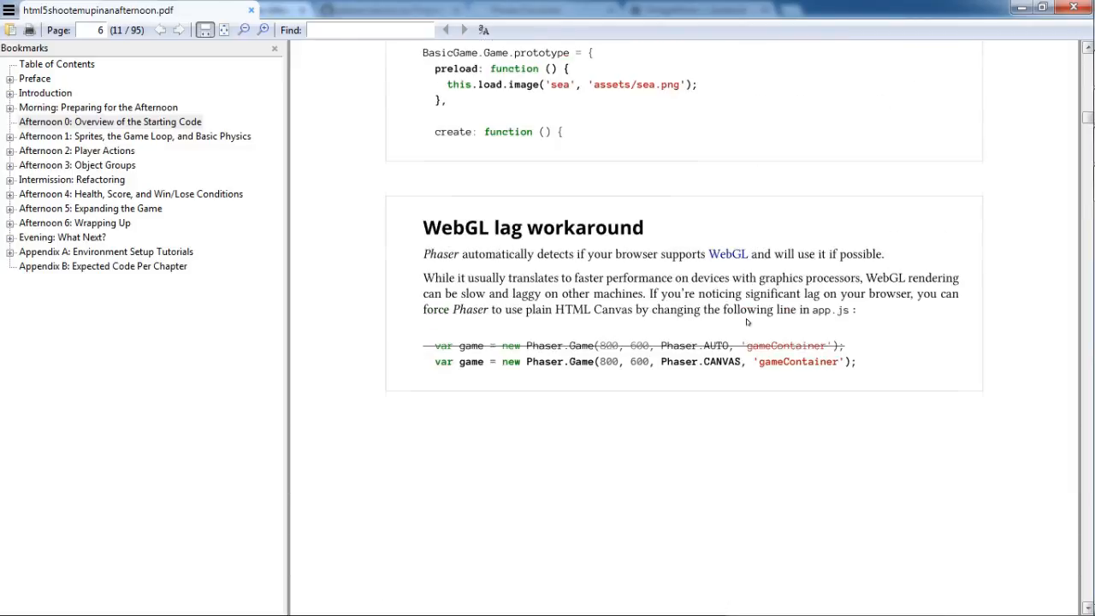